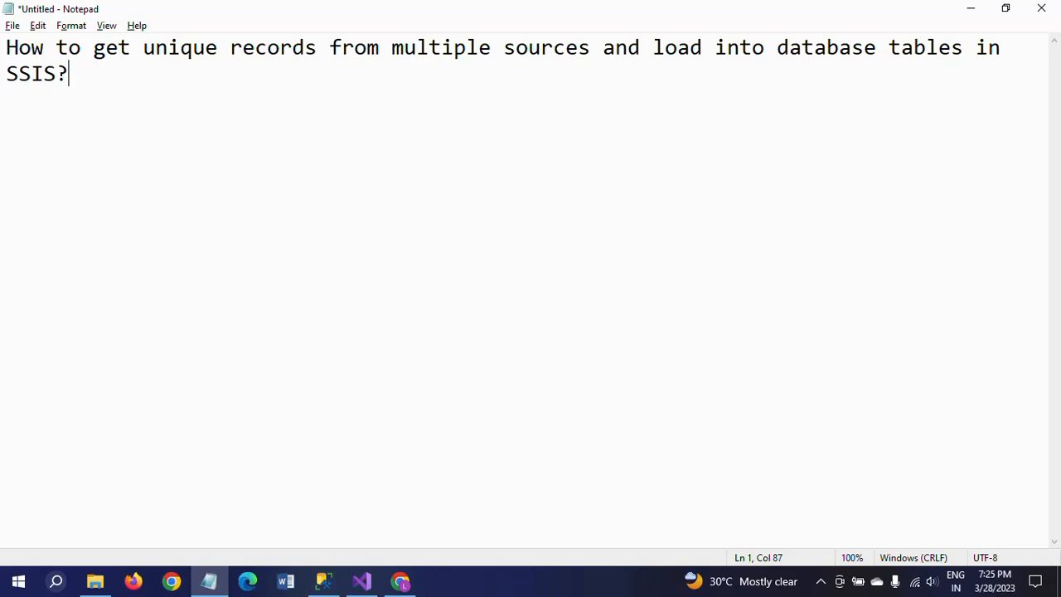
- Switch from the Notepad title note to the D:\Files folder listing the Stu text files
{"action": "left_click", "coordinate": [94, 580]}
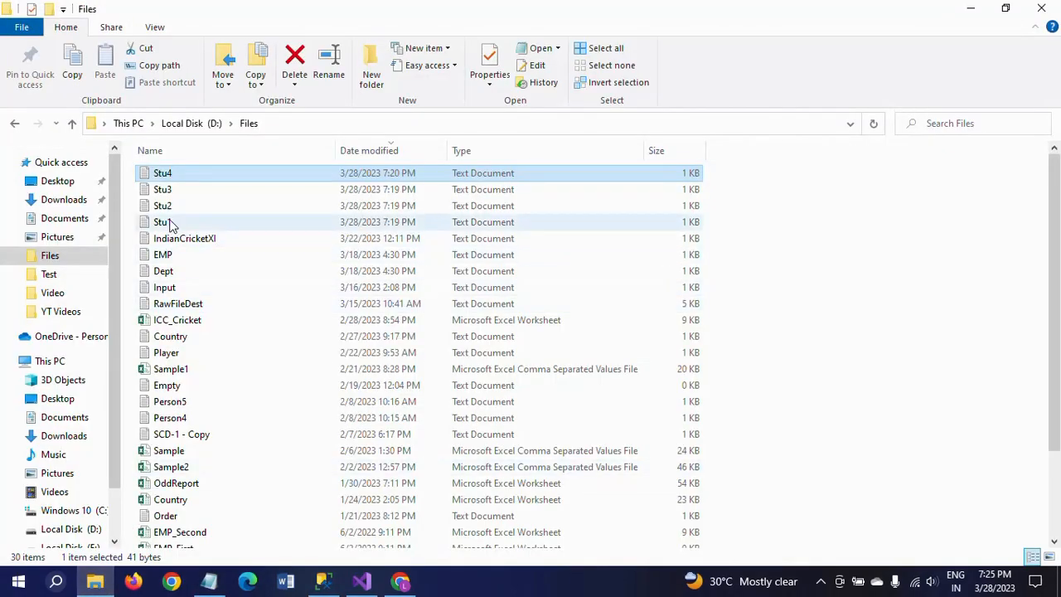
- Open the Stu1 and Stu2 text files to compare their id, name and marks rows, then move to SSMS
{"action": "left_click", "coordinate": [162, 222]}
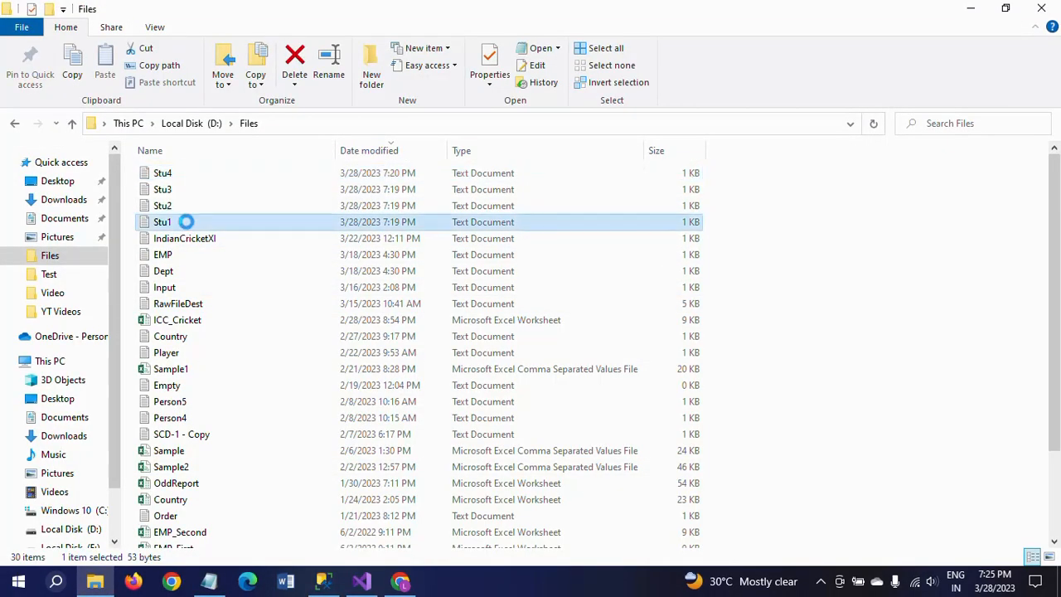
{"action": "double_click", "coordinate": [163, 222]}
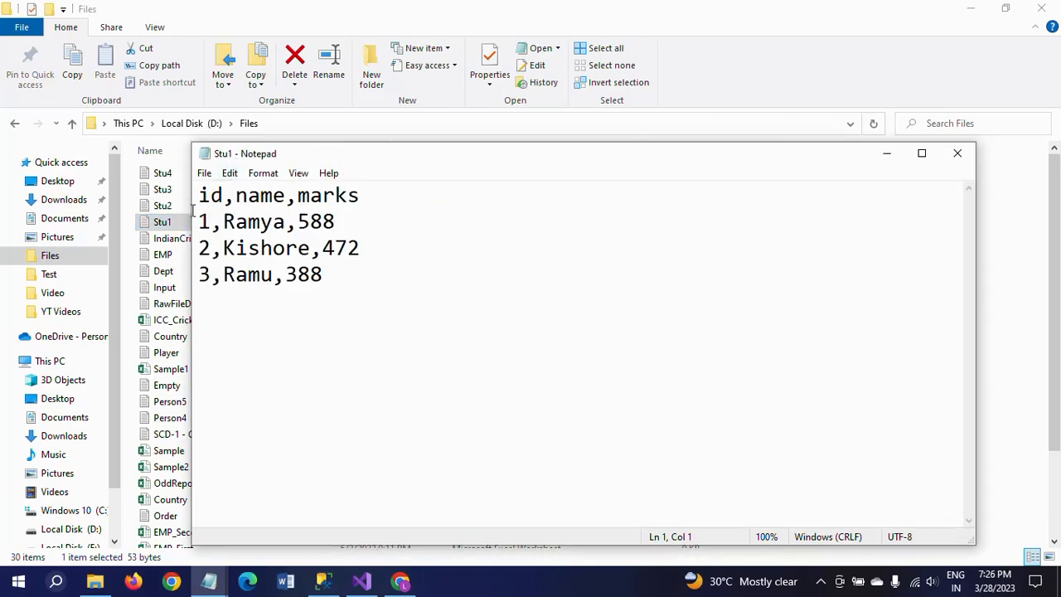
{"action": "mouse_move", "coordinate": [252, 223]}
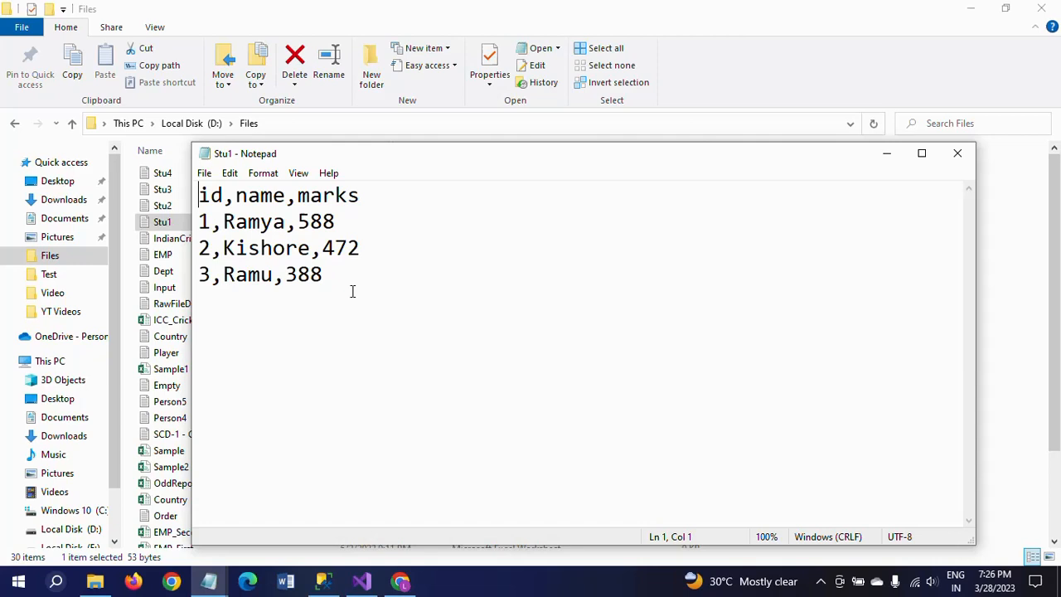
{"action": "mouse_move", "coordinate": [249, 265]}
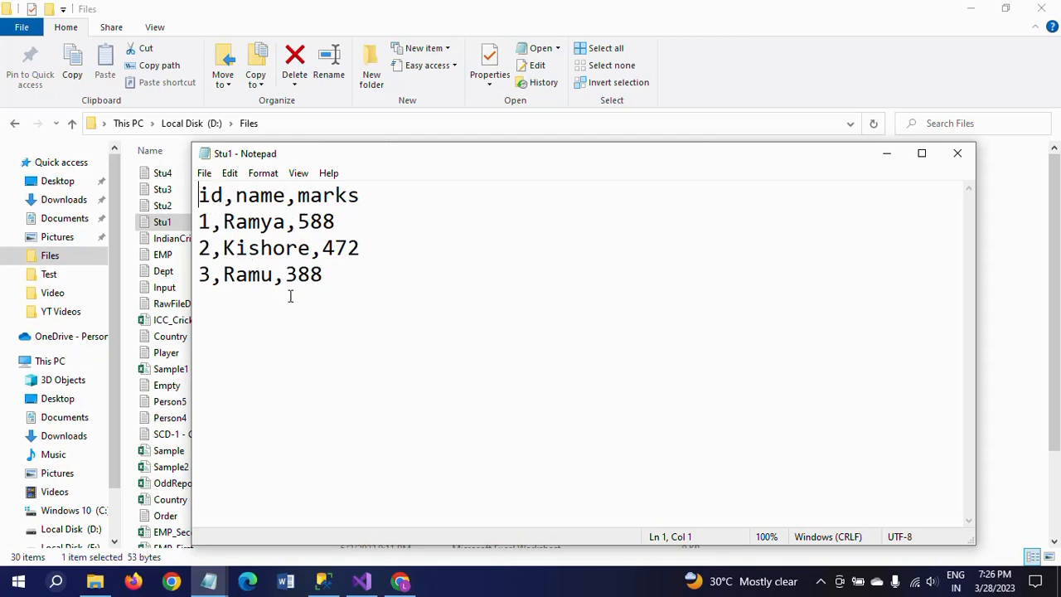
{"action": "left_click", "coordinate": [162, 206]}
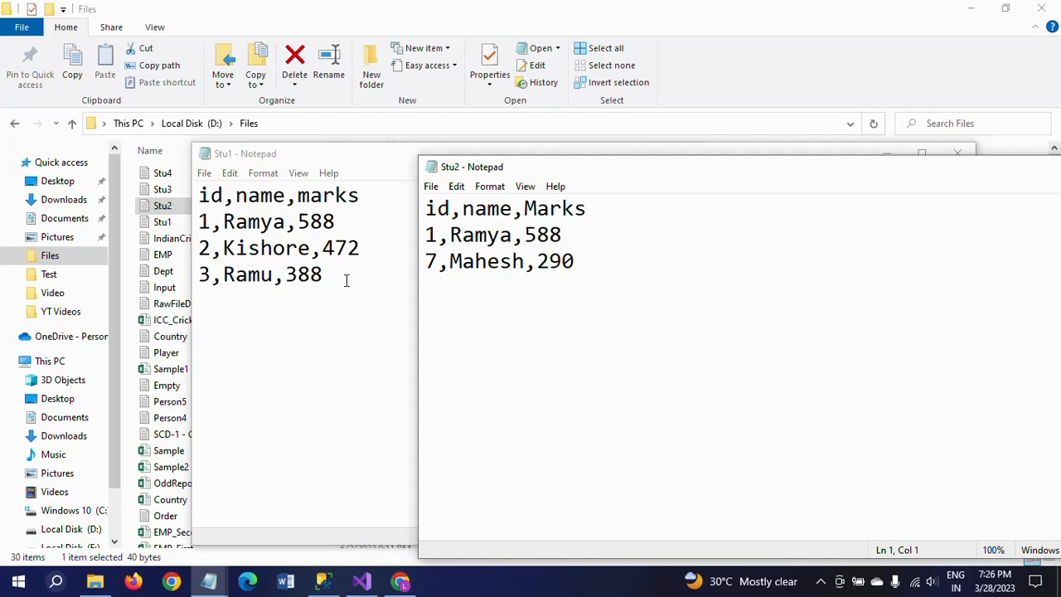
{"action": "mouse_move", "coordinate": [202, 226]}
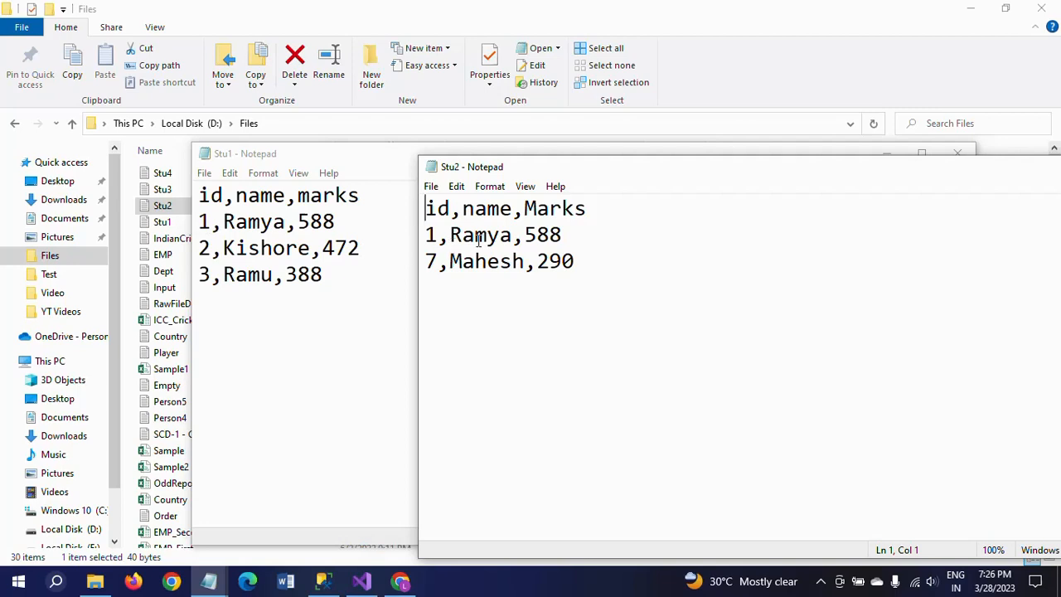
{"action": "mouse_move", "coordinate": [14, 285]}
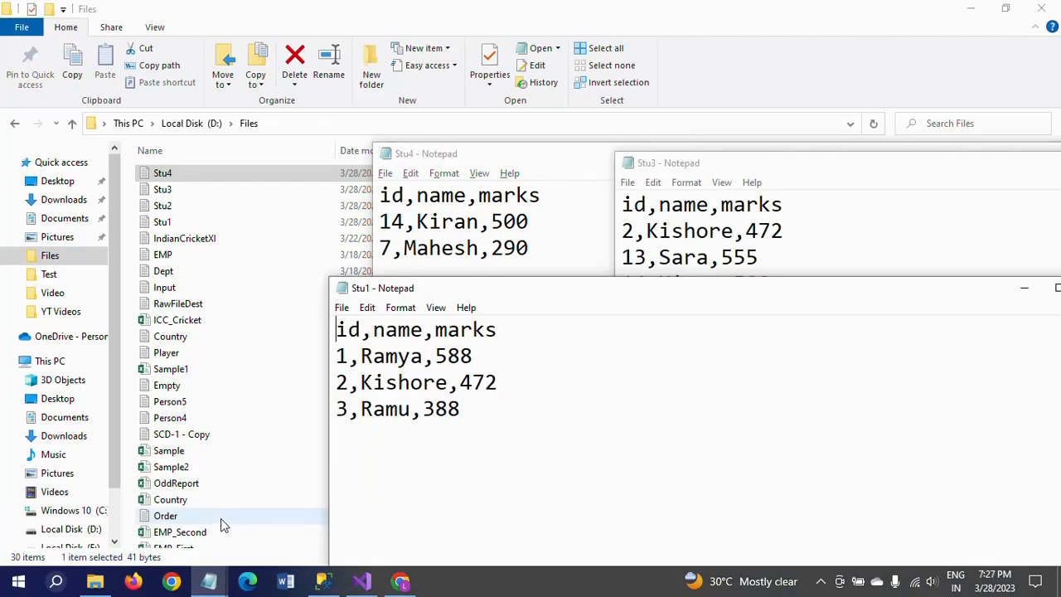
{"action": "mouse_move", "coordinate": [246, 506]}
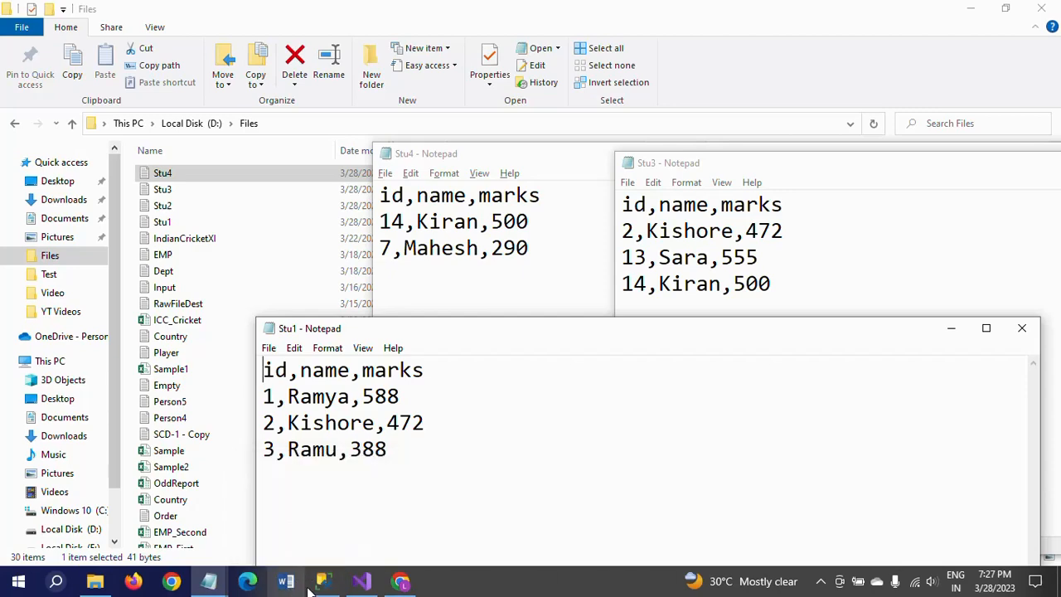
{"action": "mouse_move", "coordinate": [209, 580]}
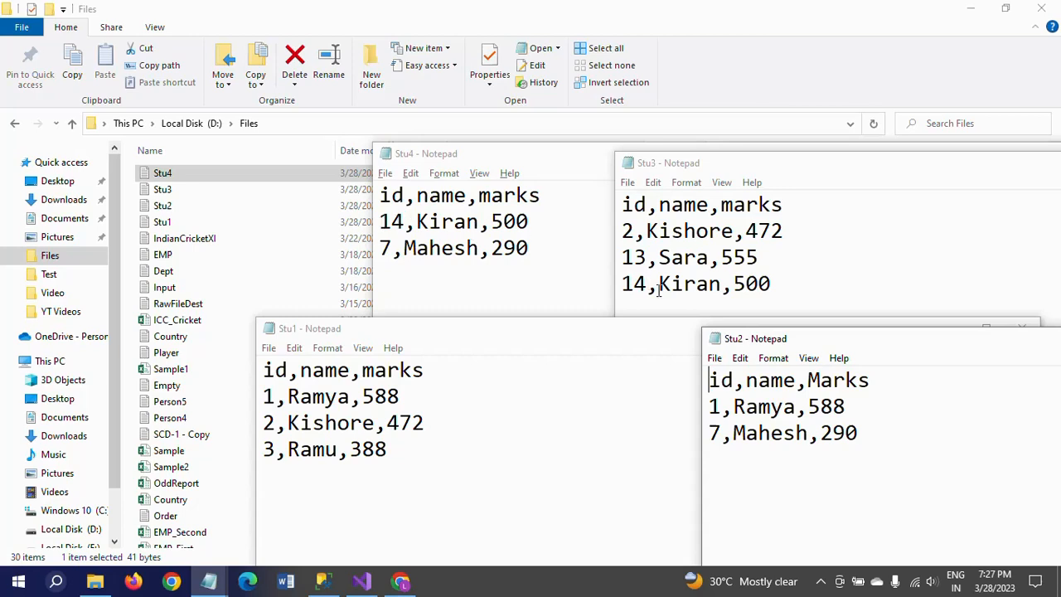
{"action": "mouse_move", "coordinate": [911, 365]}
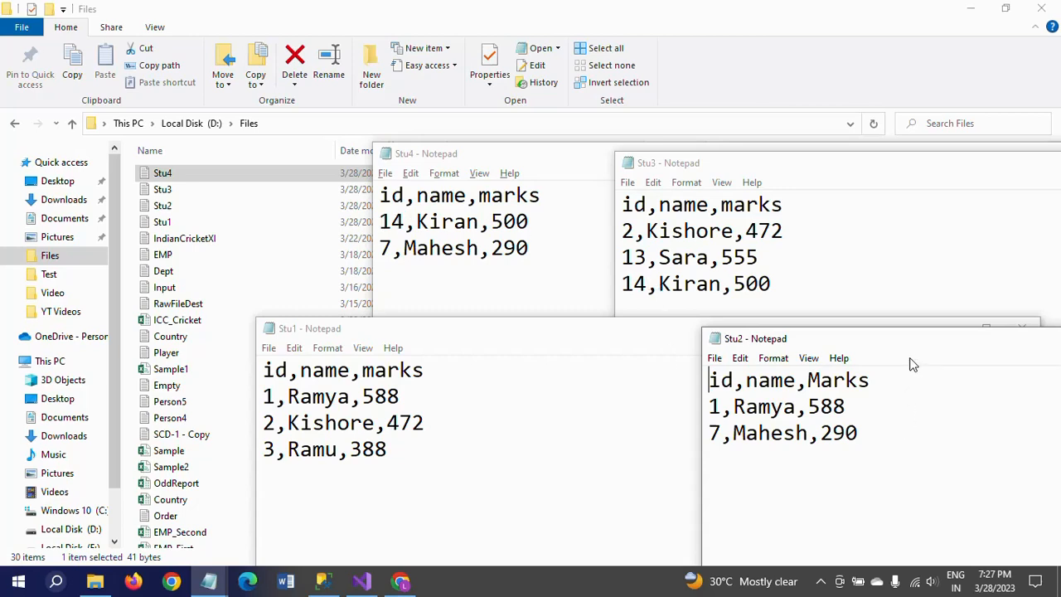
{"action": "mouse_move", "coordinate": [911, 348]}
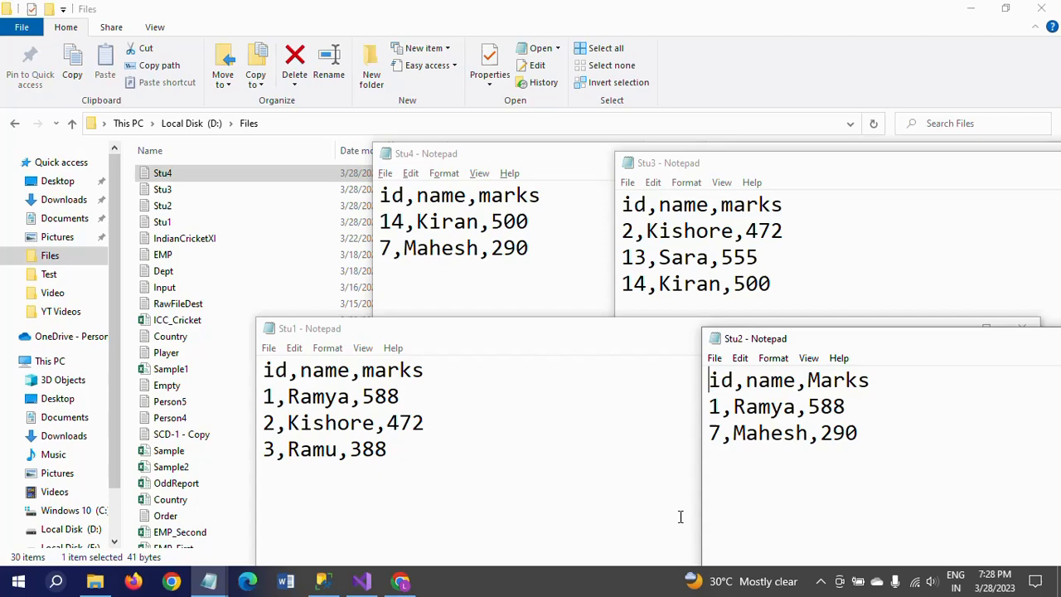
{"action": "left_click", "coordinate": [323, 580]}
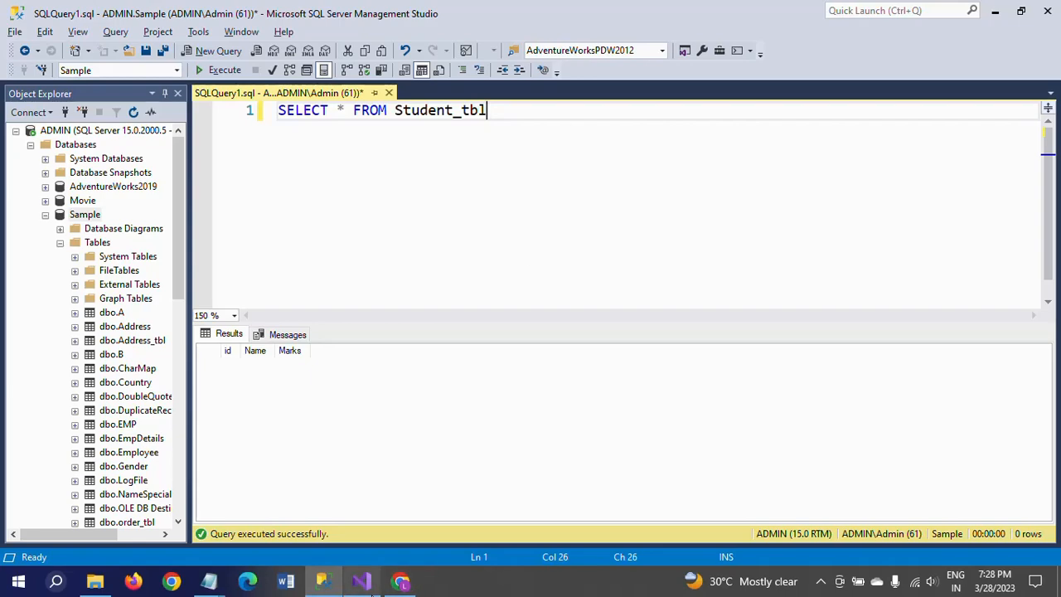
- Return from the empty Student_tbl query in SSMS to the SSIS project in Visual Studio
{"action": "left_click", "coordinate": [360, 581]}
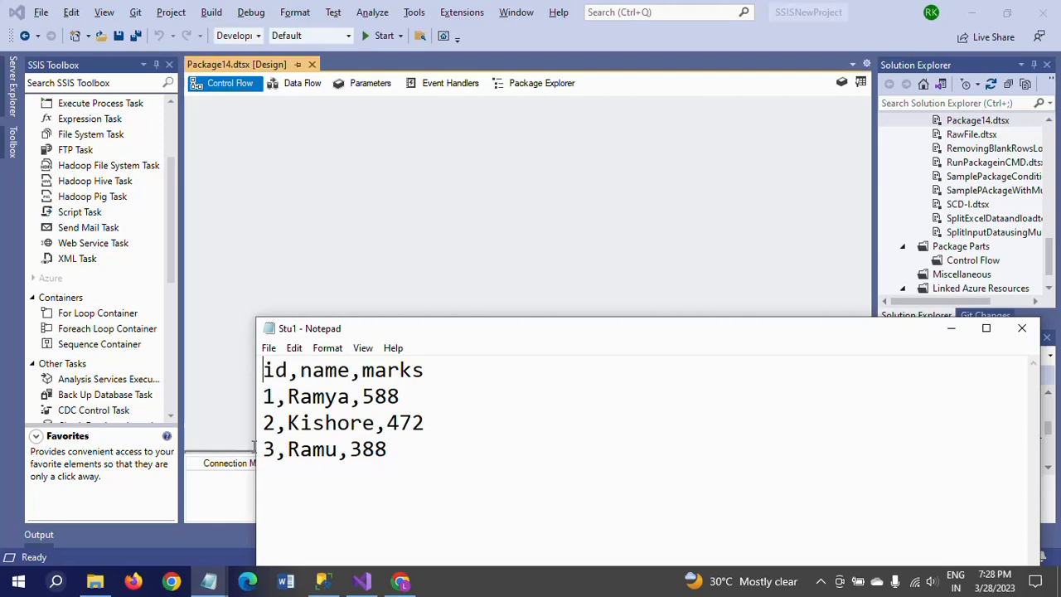
{"action": "mouse_move", "coordinate": [1021, 329]}
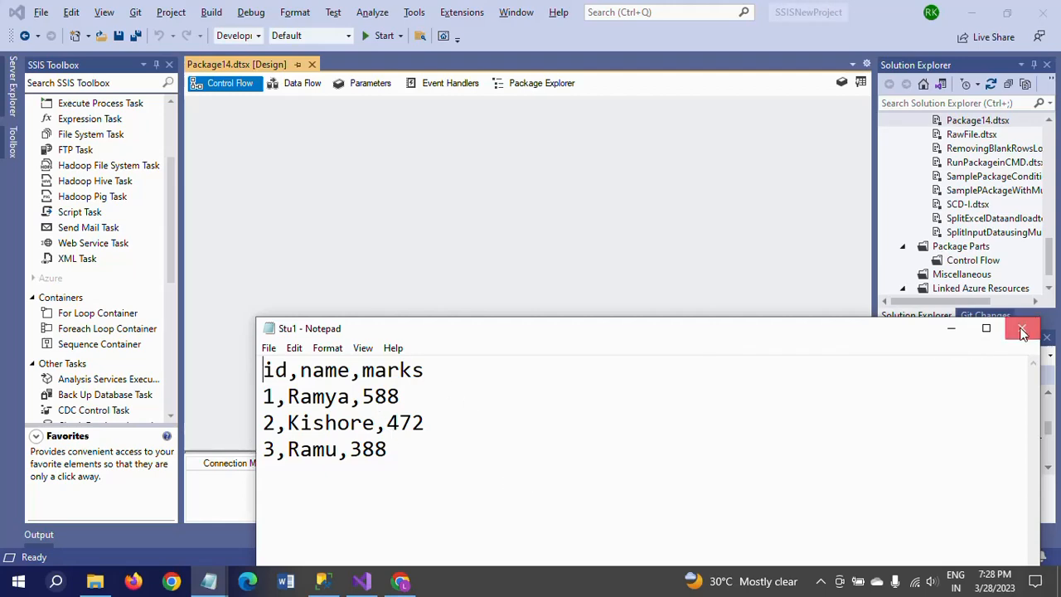
- Close the leftover Stu1 Notepad window so Package14's empty control flow is unobstructed
{"action": "left_click", "coordinate": [1021, 329]}
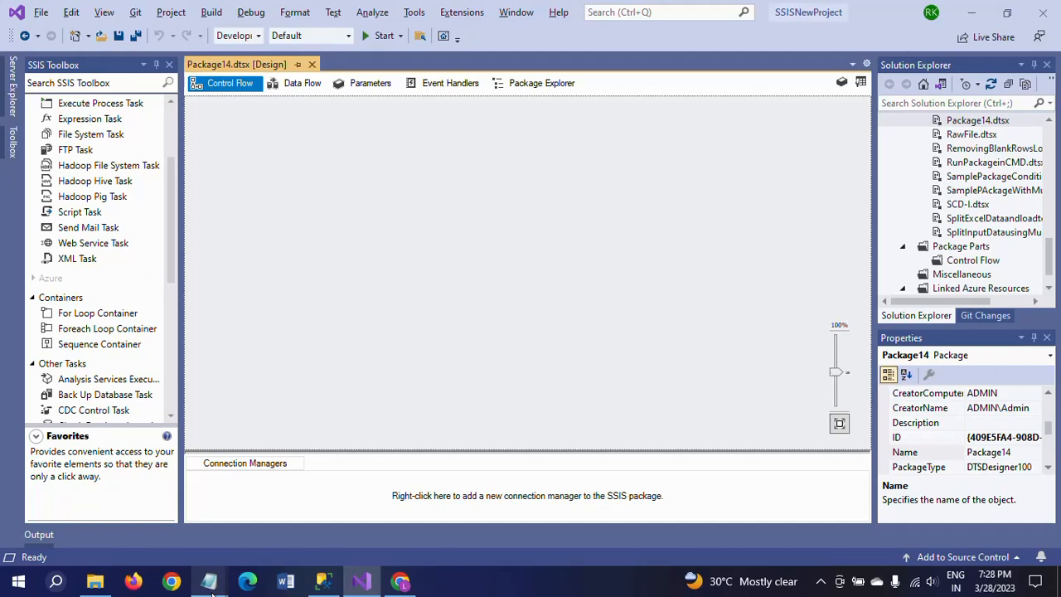
{"action": "left_click", "coordinate": [209, 580]}
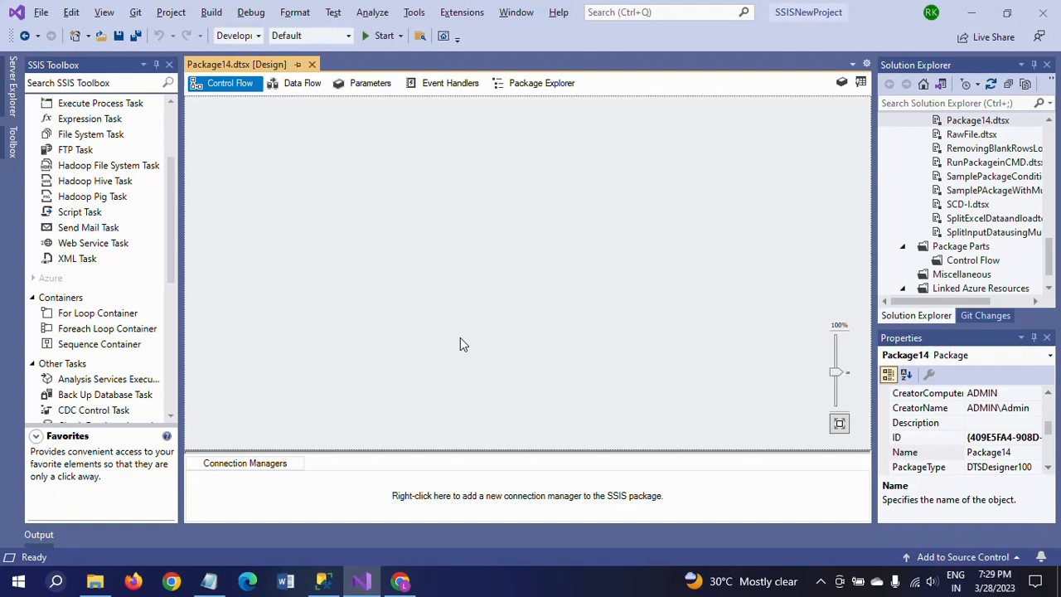
{"action": "mouse_move", "coordinate": [183, 136]}
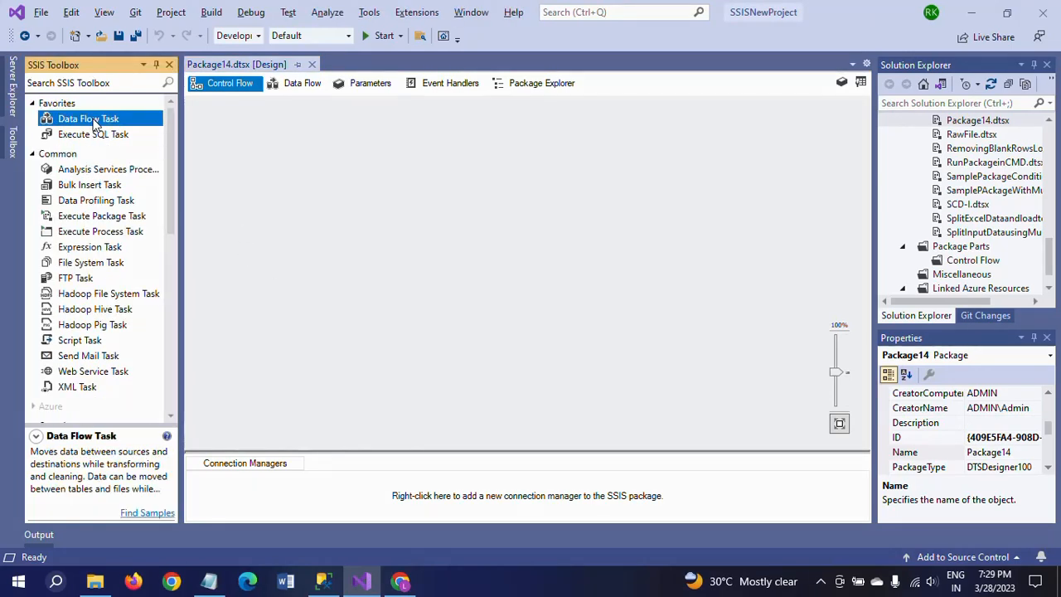
- Add a Data Flow Task and place a Flat File Source on its data flow
{"action": "left_click", "coordinate": [302, 83]}
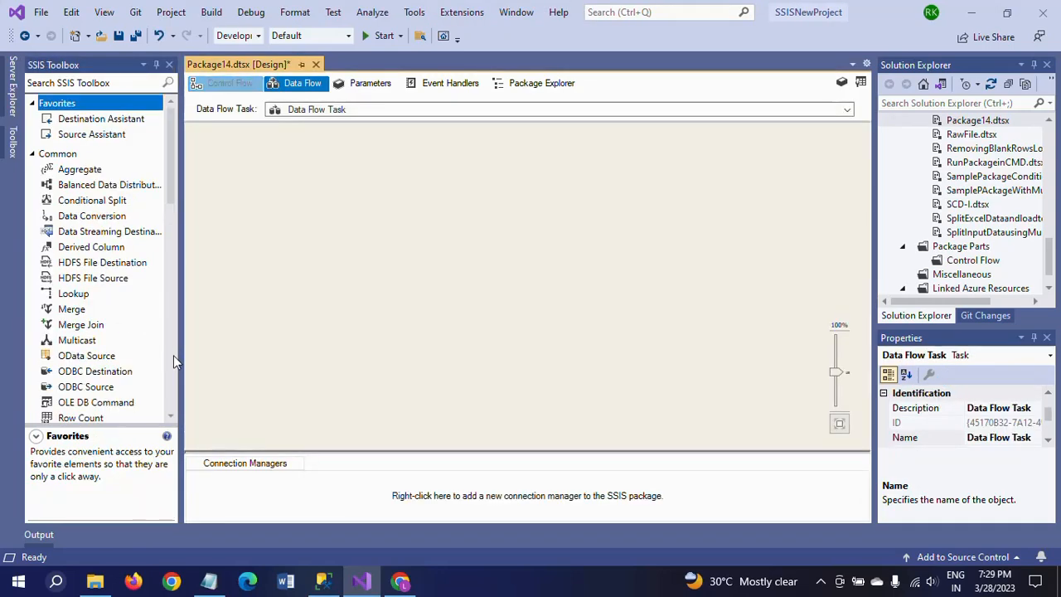
{"action": "scroll", "scroll_direction": "down", "scroll_amount": 3}
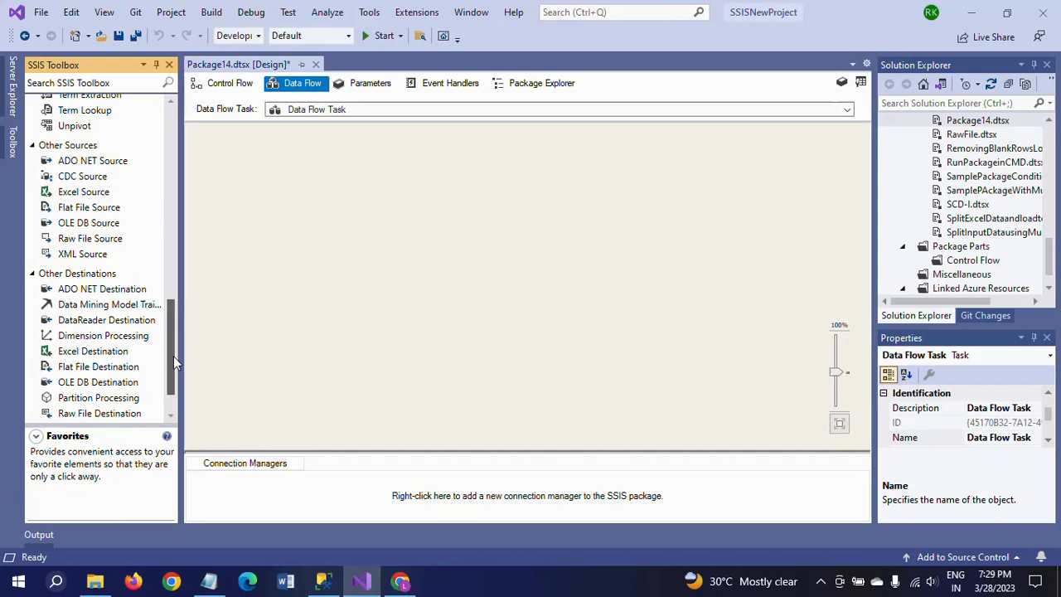
{"action": "left_click", "coordinate": [89, 205]}
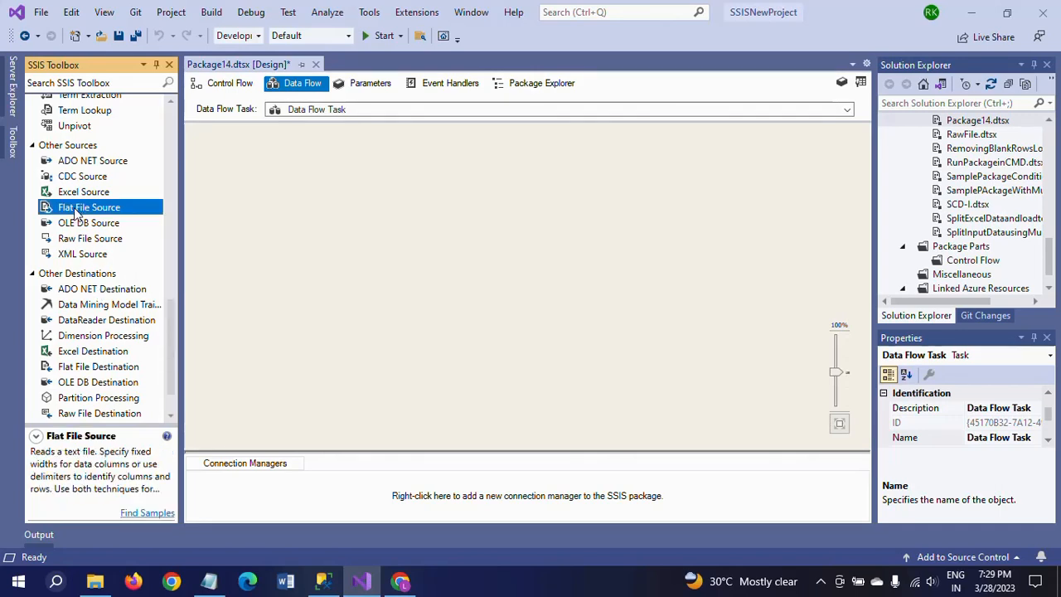
{"action": "left_click_drag", "start_coordinate": [89, 205], "coordinate": [434, 162]}
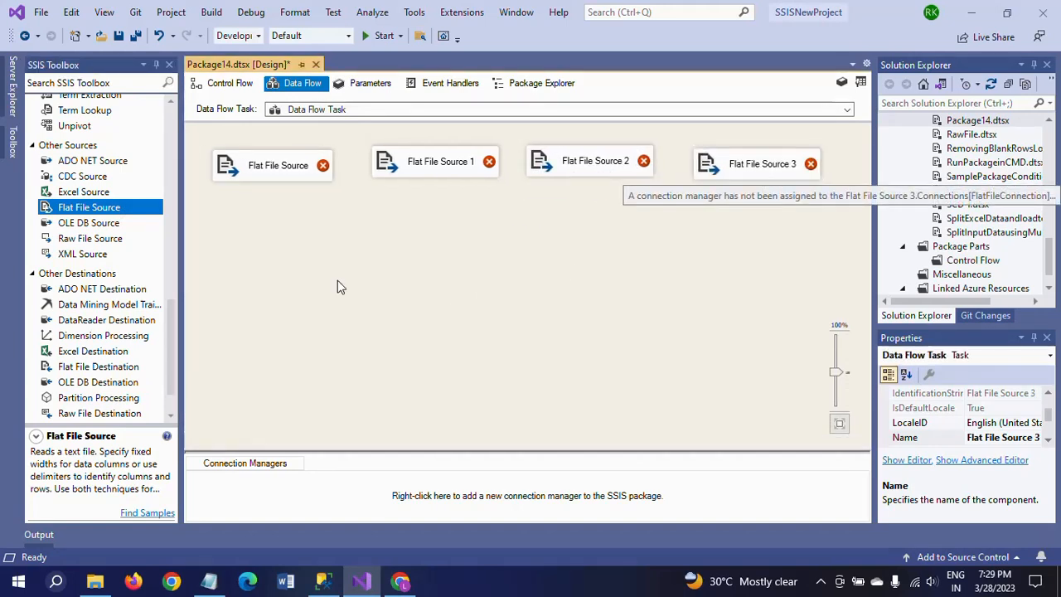
- Rename the flat file sources Stu1 through Stu4
{"action": "left_click", "coordinate": [279, 164]}
{"action": "type", "text": "Stu"}
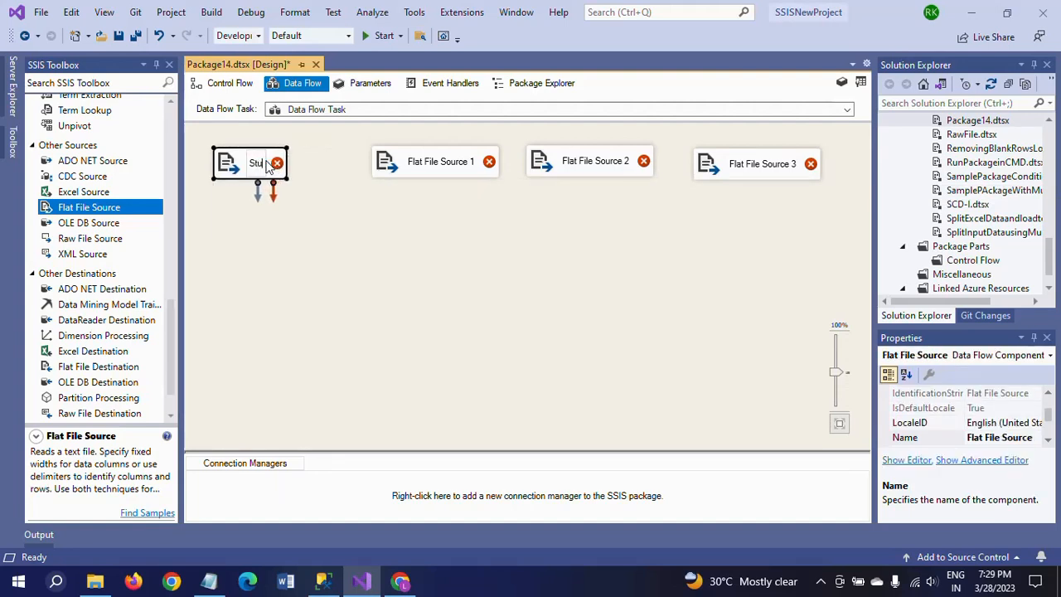
{"action": "type", "text": "1"}
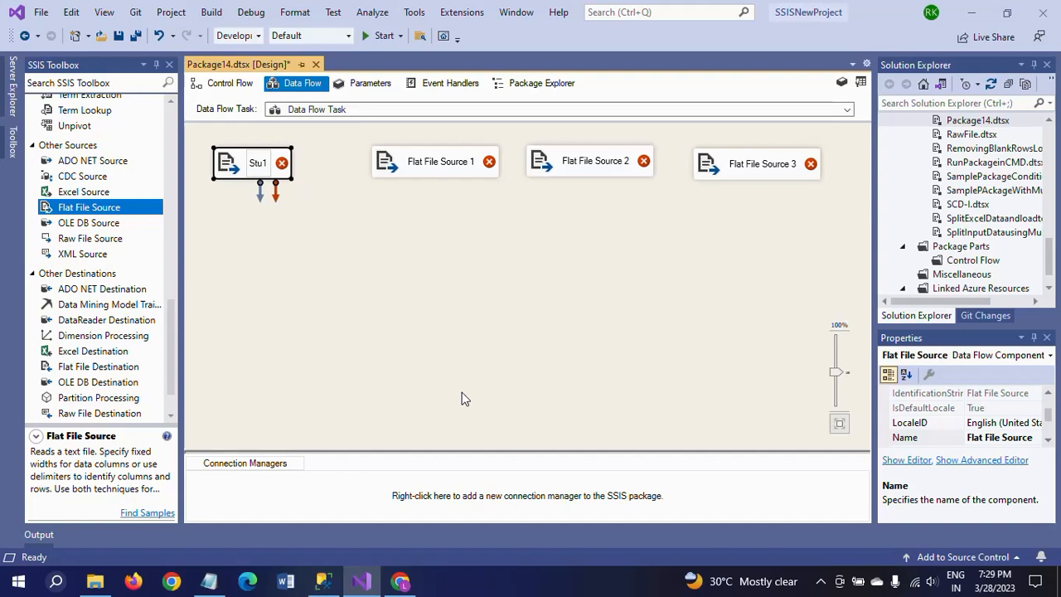
{"action": "left_click", "coordinate": [434, 160]}
{"action": "type", "text": "Stu2"}
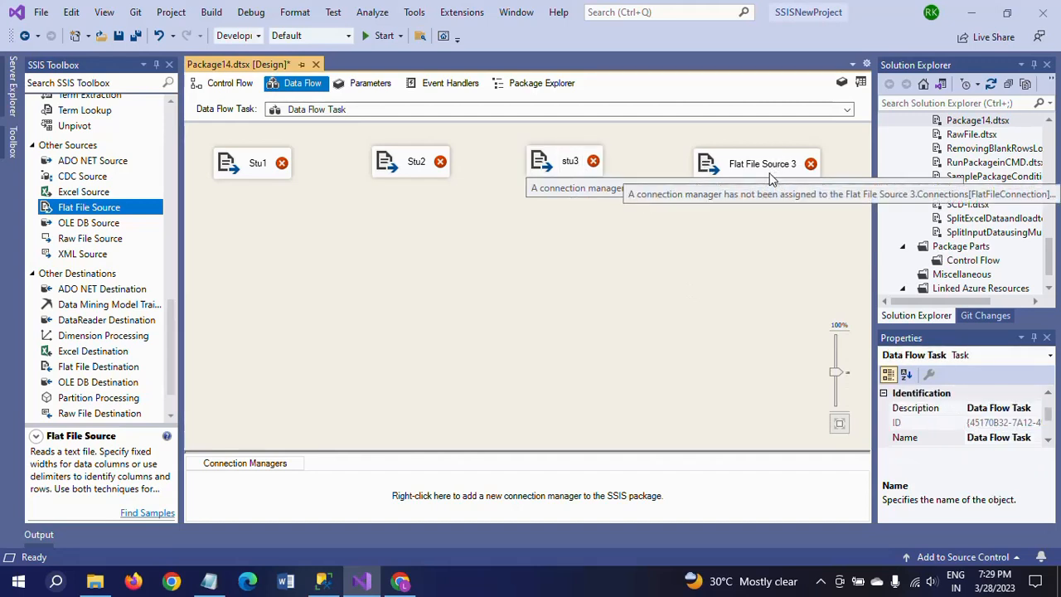
{"action": "left_click", "coordinate": [760, 164]}
{"action": "type", "text": "Stu4"}
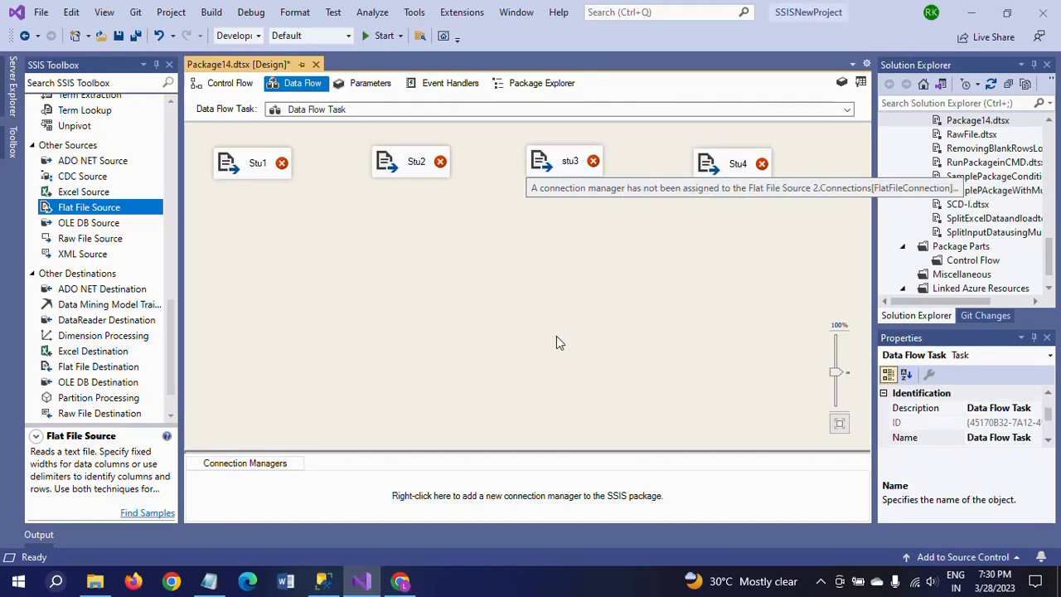
{"action": "mouse_move", "coordinate": [490, 272]}
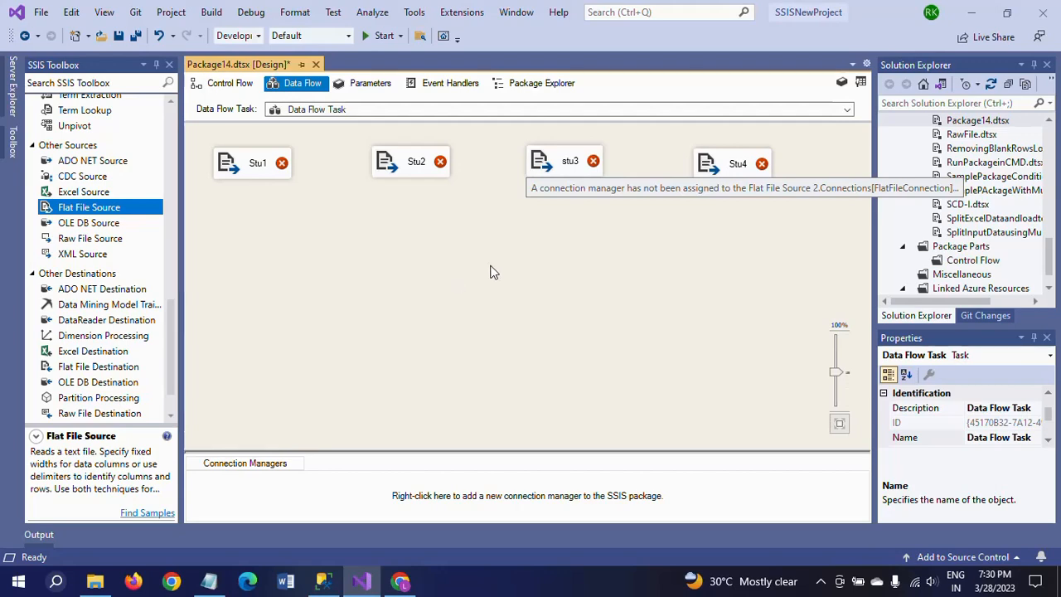
- Give the Stu1 source a new flat file connection pointing at its Stu text file
{"action": "left_click", "coordinate": [252, 162]}
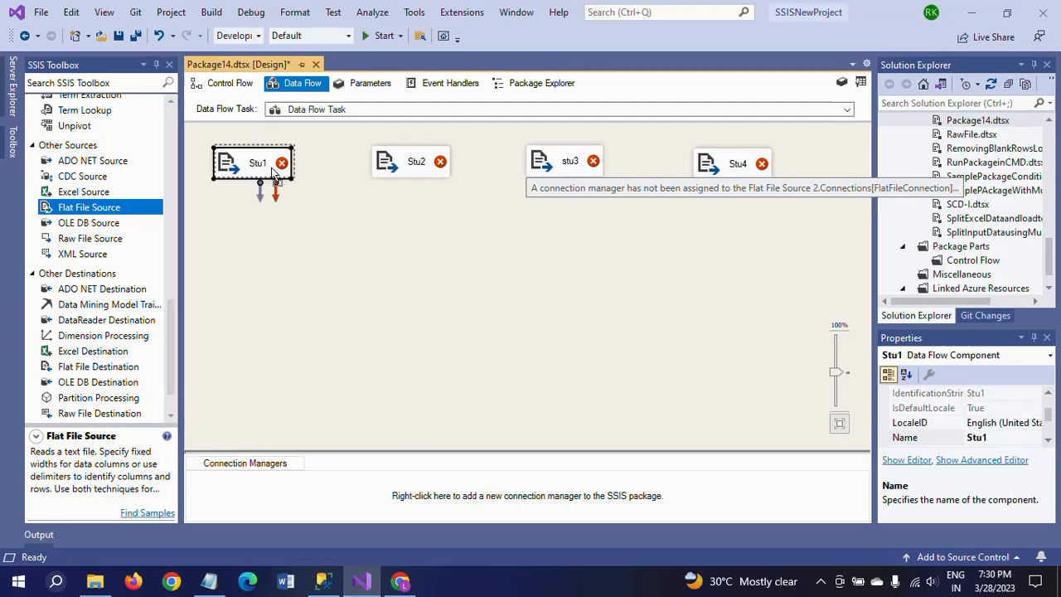
{"action": "double_click", "coordinate": [257, 163]}
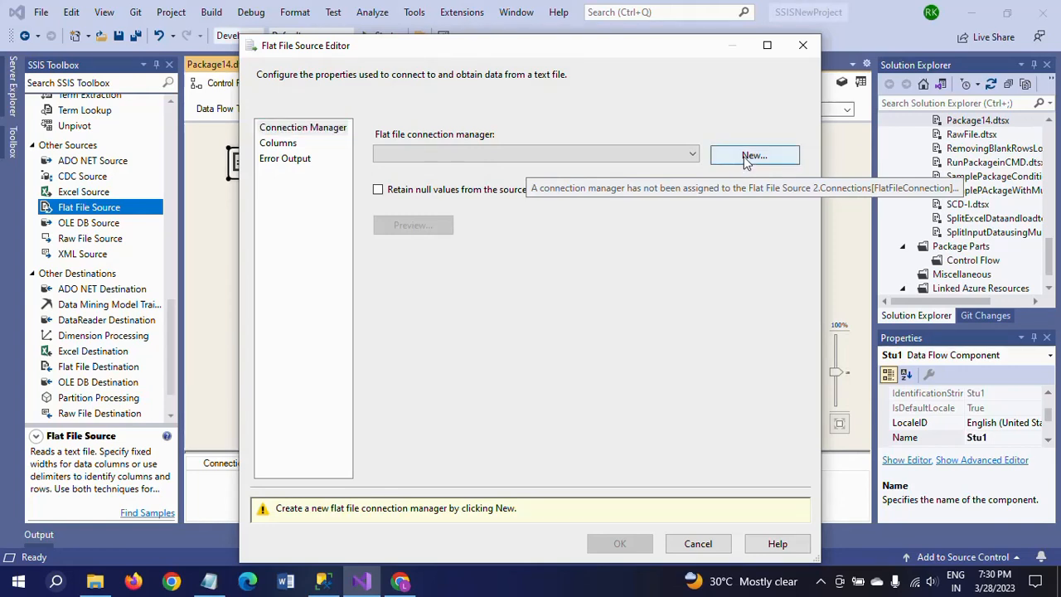
{"action": "mouse_move", "coordinate": [461, 299]}
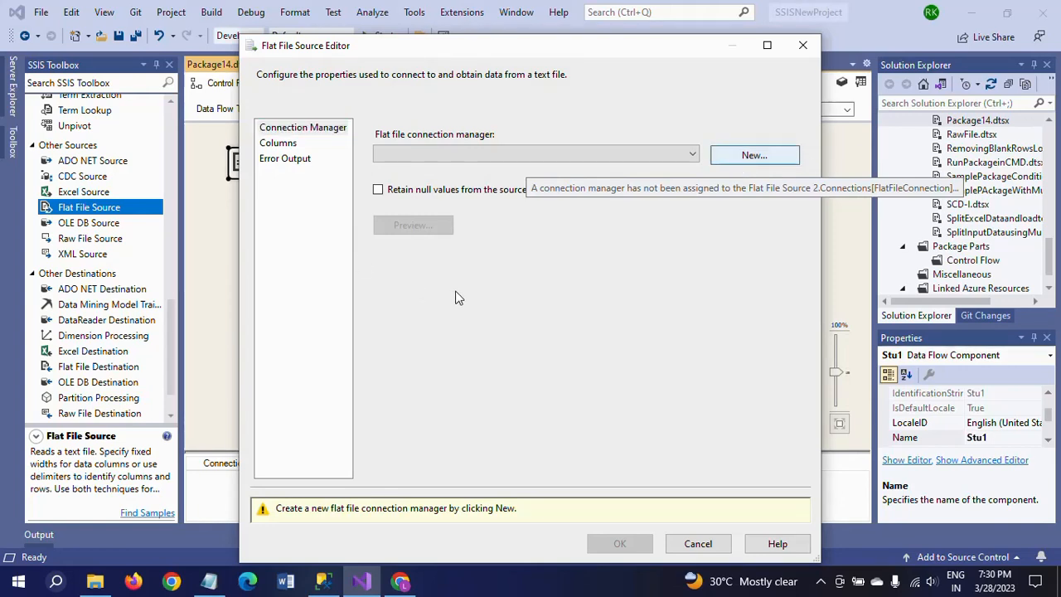
{"action": "left_click", "coordinate": [753, 156]}
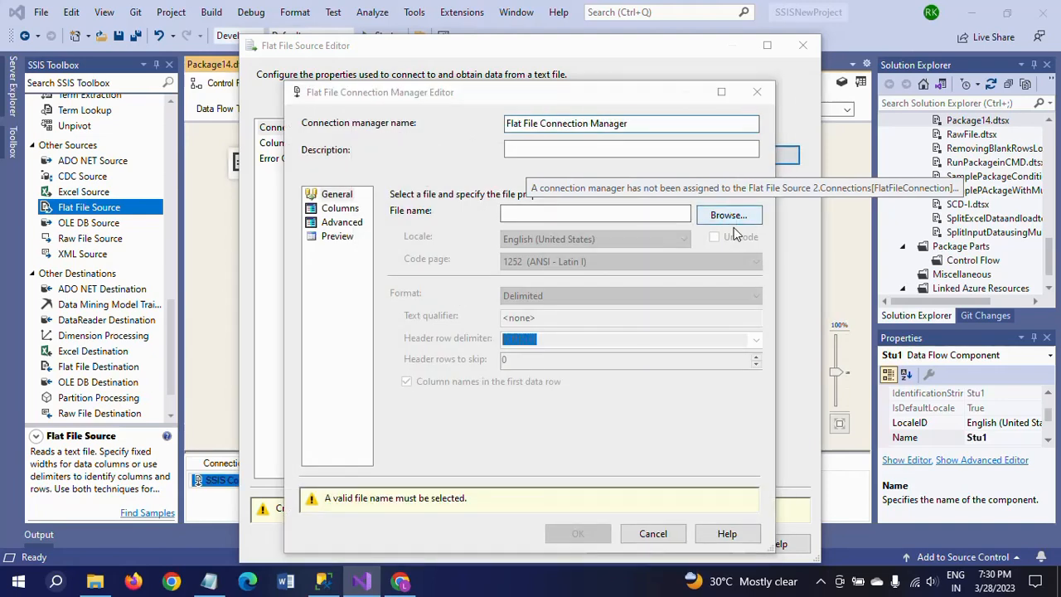
{"action": "left_click", "coordinate": [727, 216]}
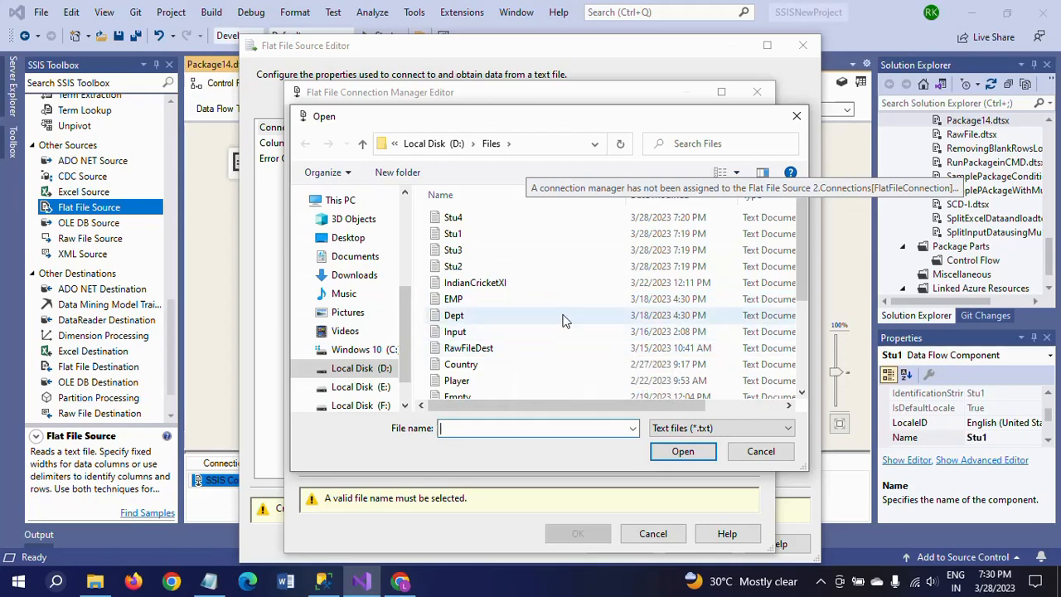
{"action": "left_click", "coordinate": [759, 451]}
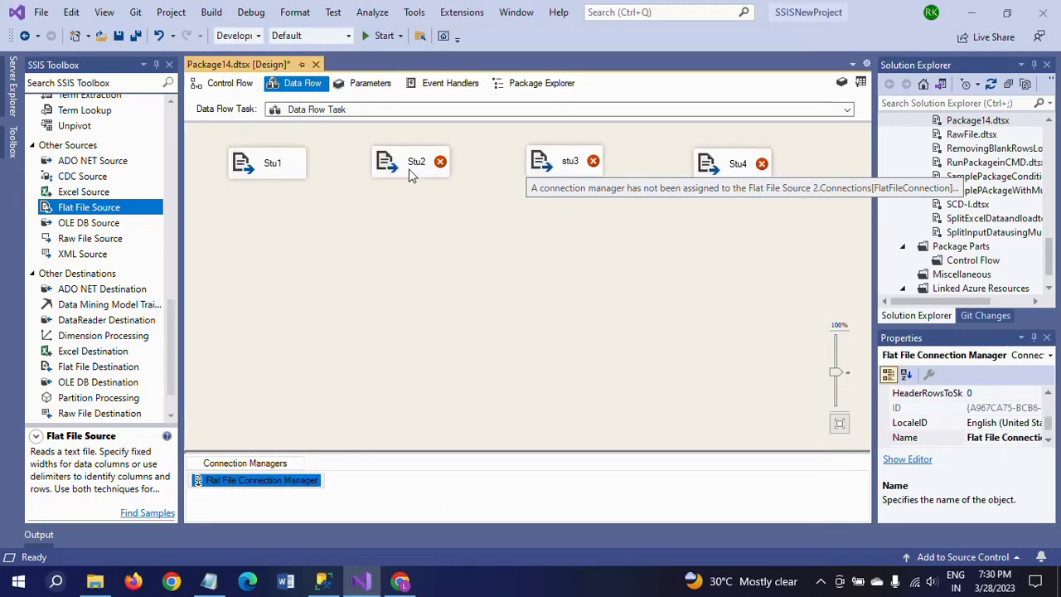
{"action": "double_click", "coordinate": [416, 162]}
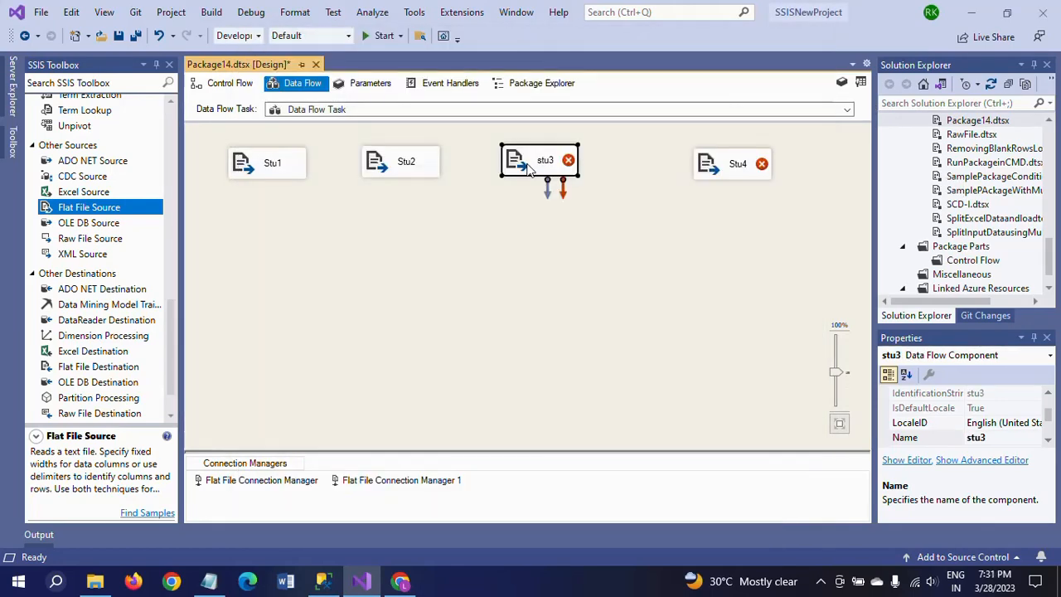
- Create new flat file connections for the stu3 and Stu4 sources from their text files
{"action": "double_click", "coordinate": [539, 164]}
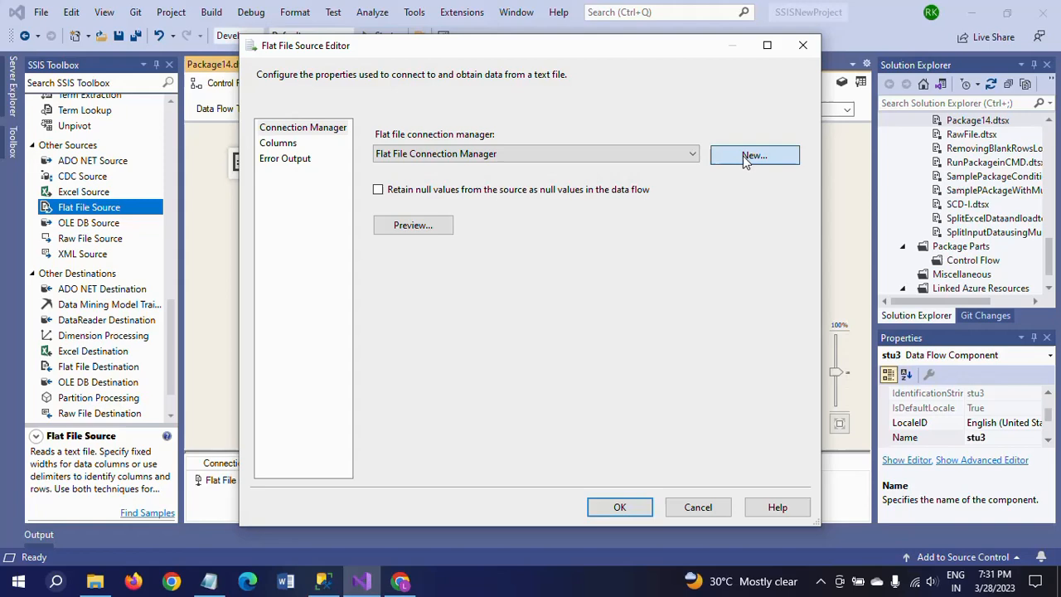
{"action": "mouse_move", "coordinate": [401, 338]}
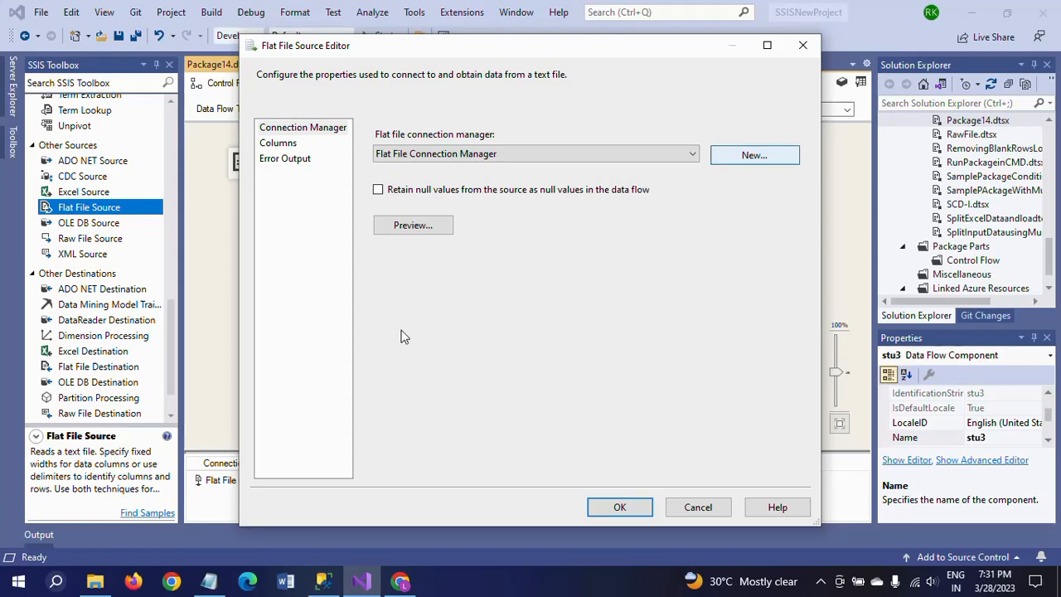
{"action": "left_click", "coordinate": [752, 156]}
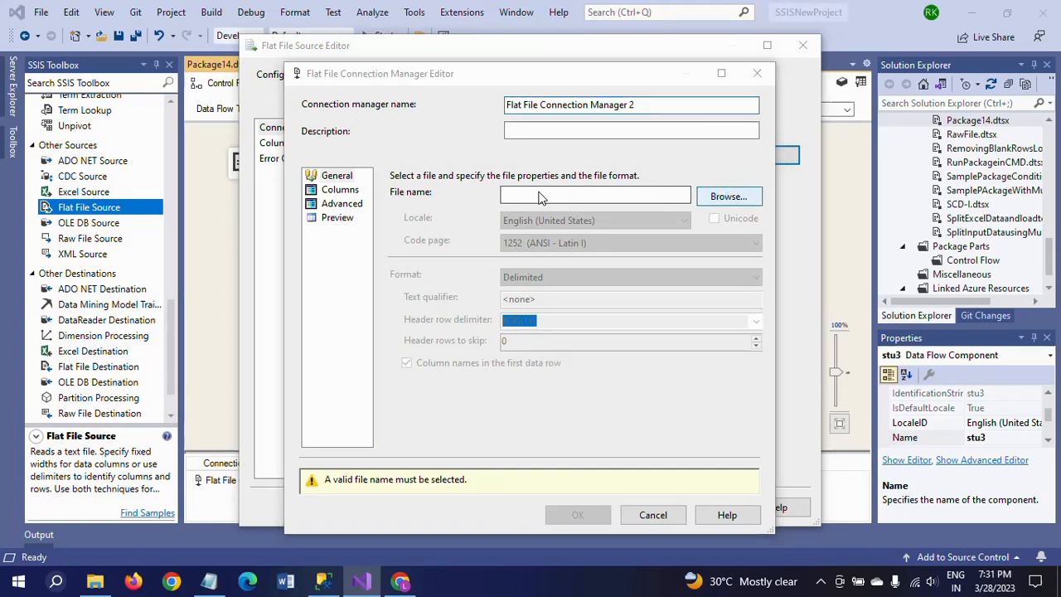
{"action": "left_click", "coordinate": [728, 196]}
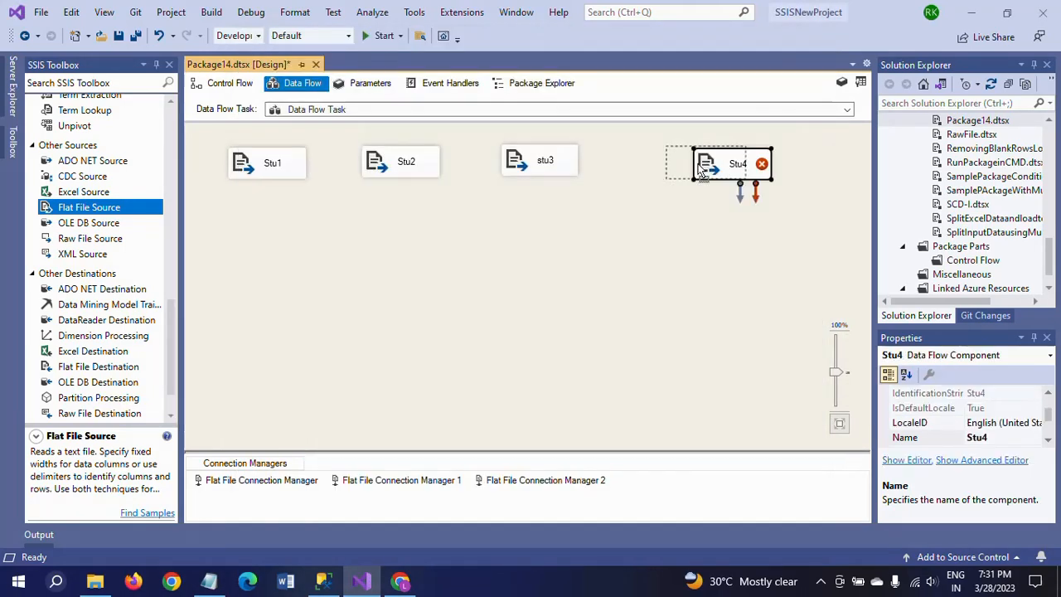
{"action": "double_click", "coordinate": [736, 164]}
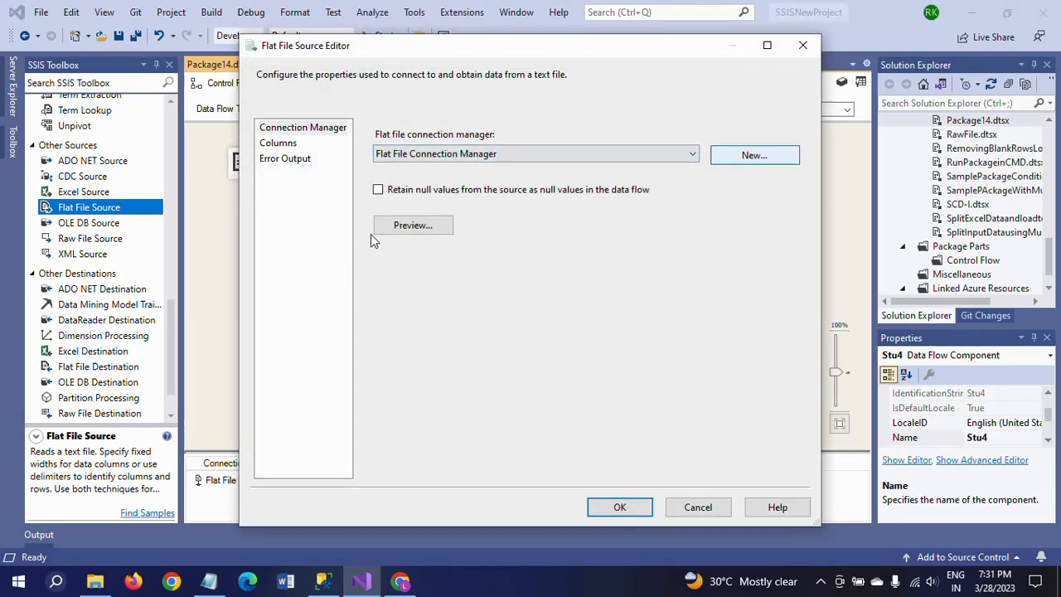
{"action": "left_click", "coordinate": [696, 507]}
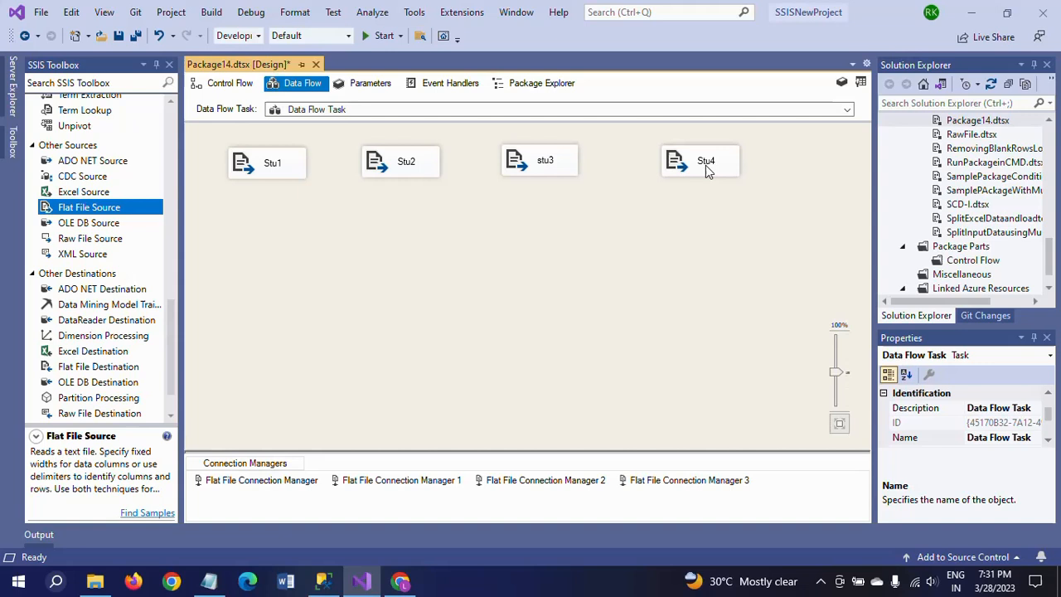
{"action": "left_click", "coordinate": [539, 159]}
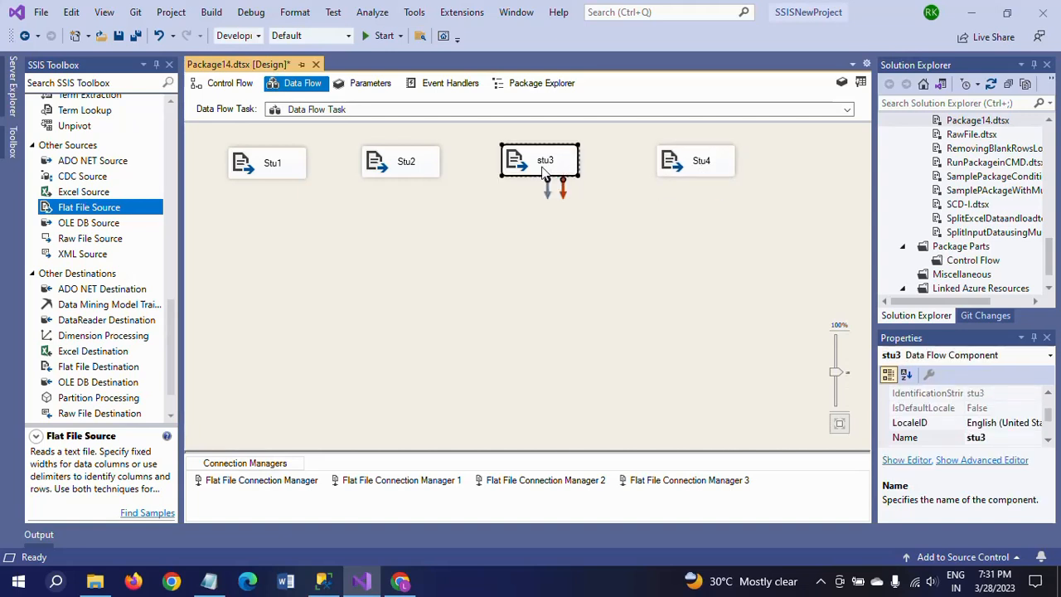
{"action": "left_click", "coordinate": [411, 158]}
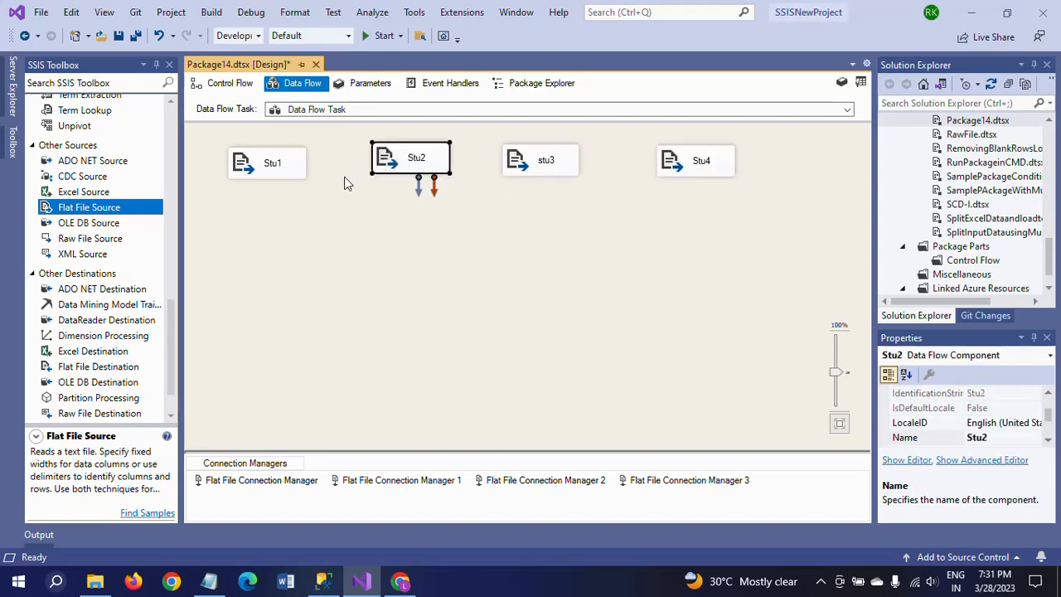
{"action": "left_click", "coordinate": [272, 162]}
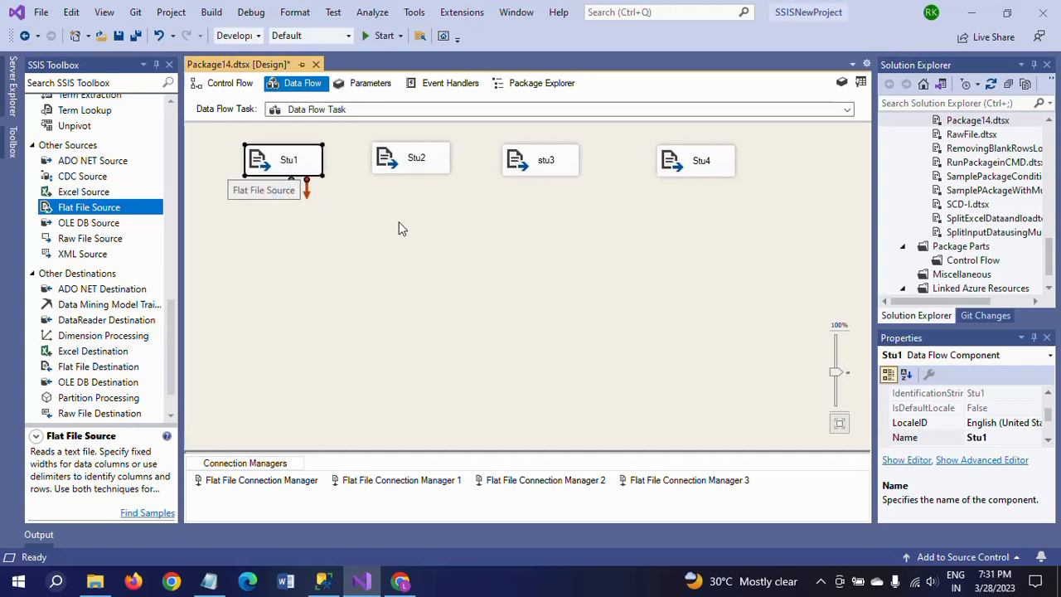
{"action": "left_click", "coordinate": [444, 312]}
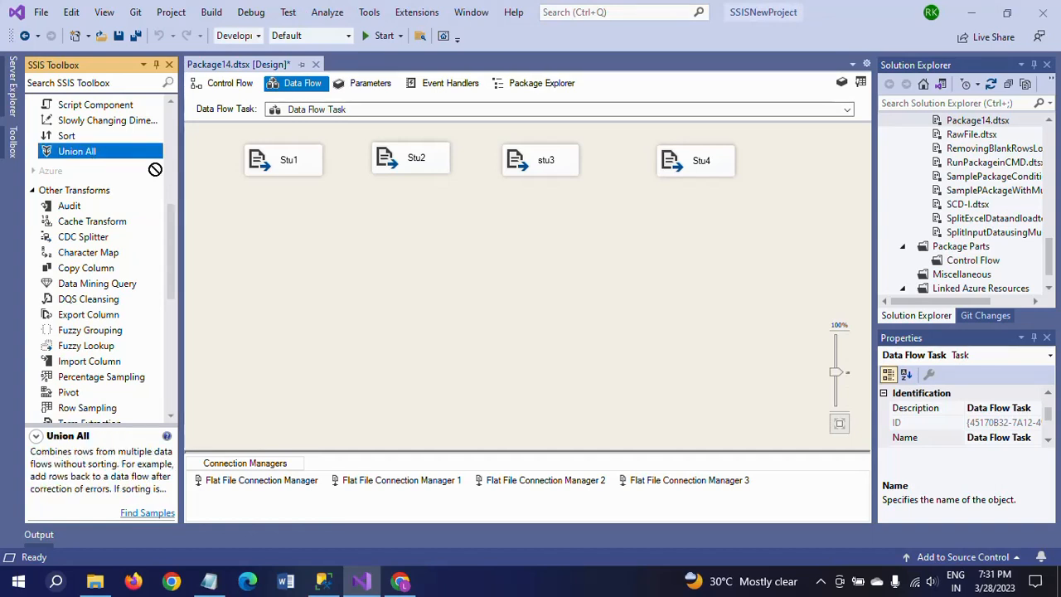
- Place a Union All below the sources and connect the Stu source outputs into it
{"action": "left_click_drag", "start_coordinate": [76, 149], "coordinate": [461, 239]}
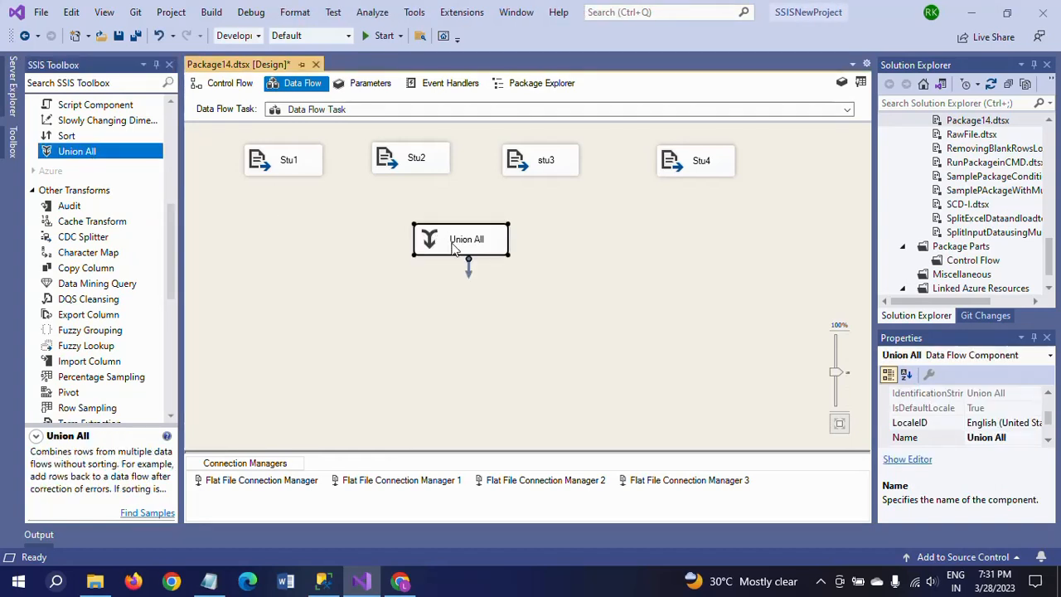
{"action": "mouse_move", "coordinate": [468, 239]}
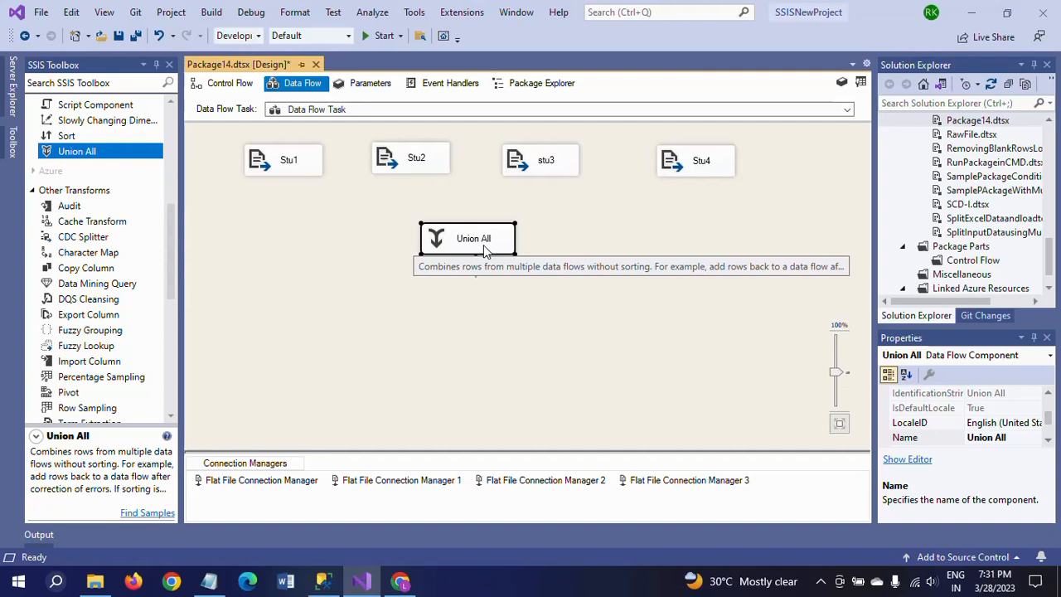
{"action": "mouse_move", "coordinate": [588, 257]}
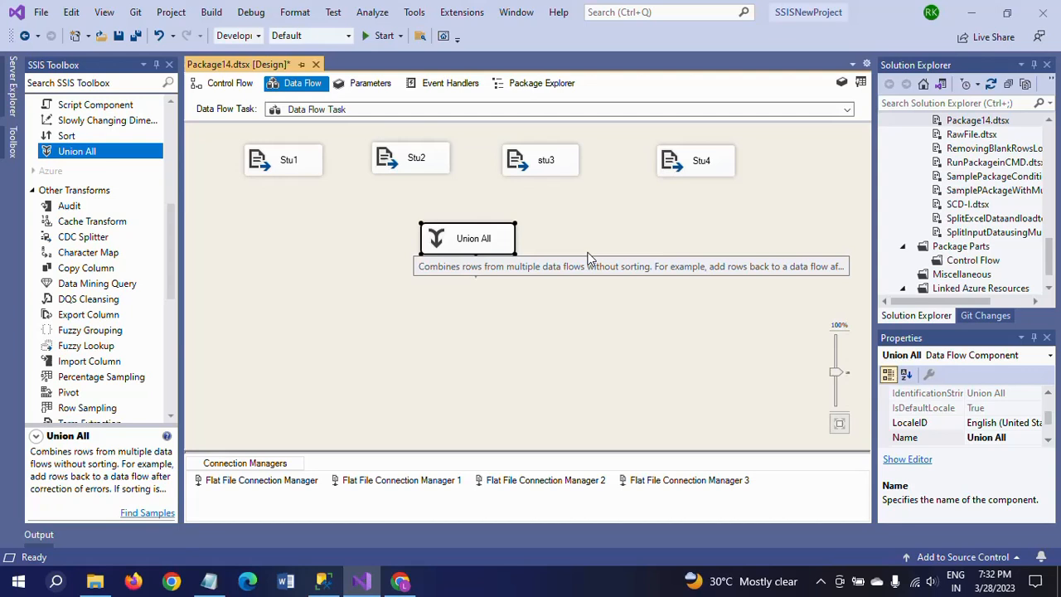
{"action": "left_click", "coordinate": [699, 159]}
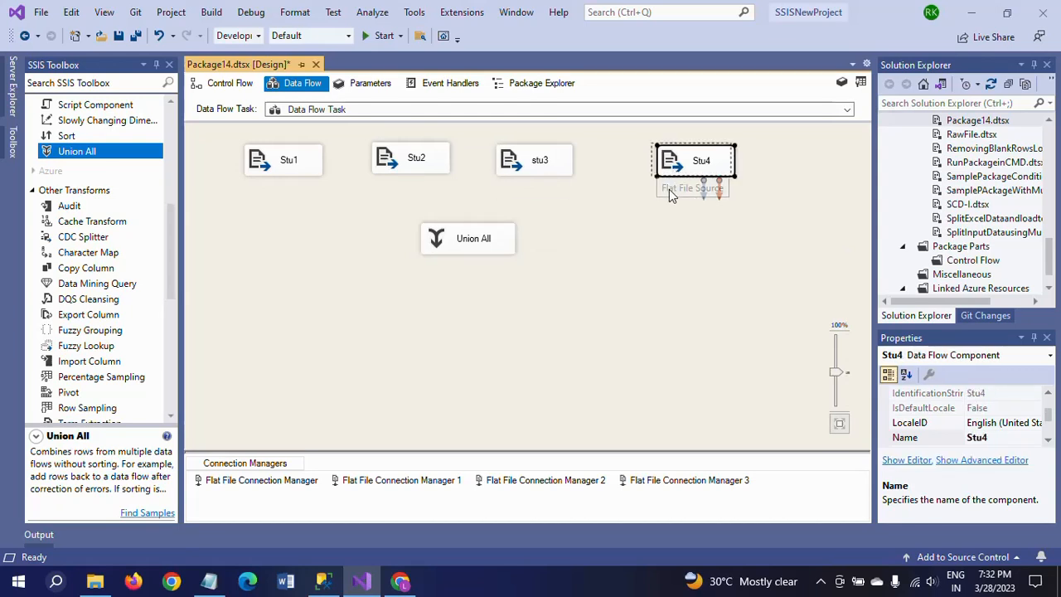
{"action": "left_click", "coordinate": [290, 157]}
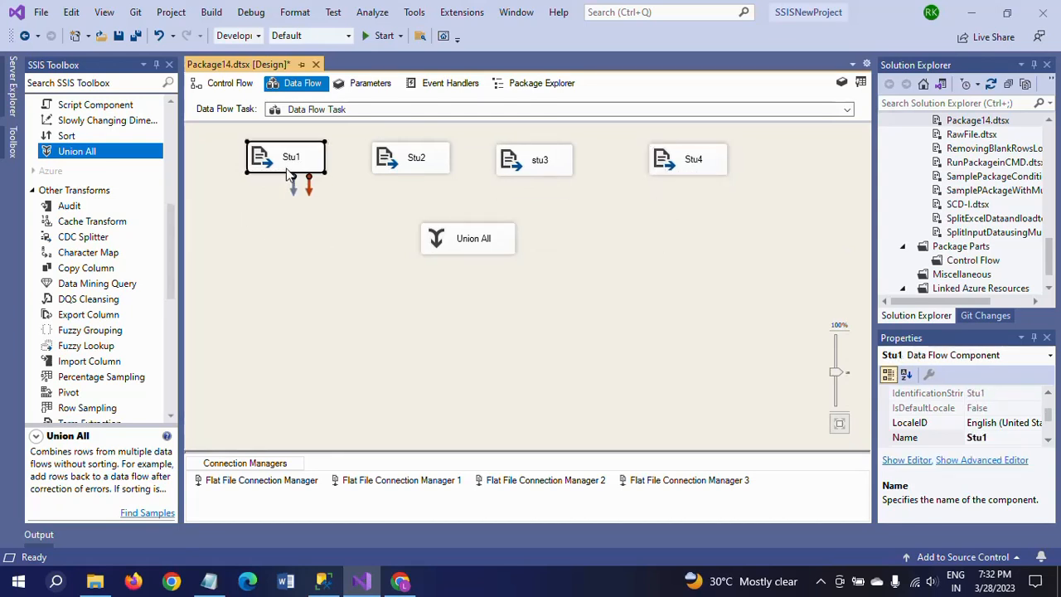
{"action": "mouse_move", "coordinate": [292, 166]}
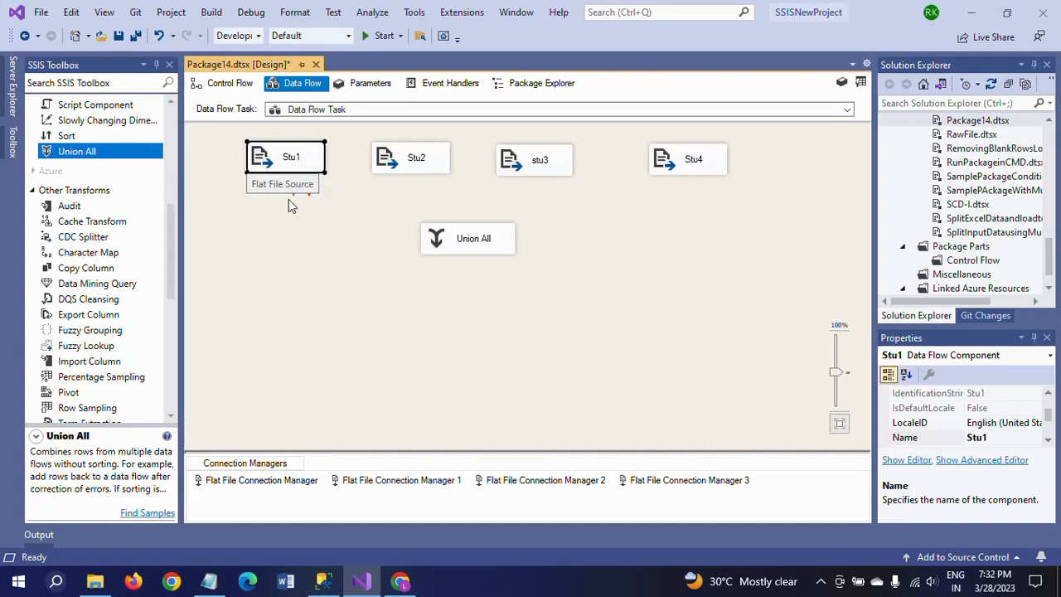
{"action": "left_click_drag", "start_coordinate": [285, 174], "coordinate": [468, 219]}
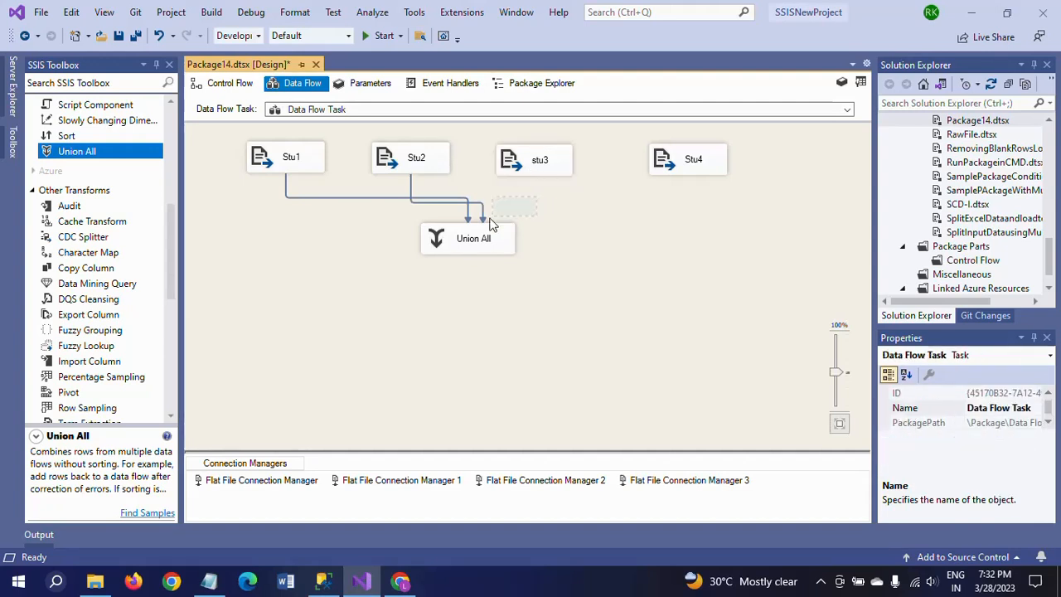
{"action": "left_click", "coordinate": [541, 159]}
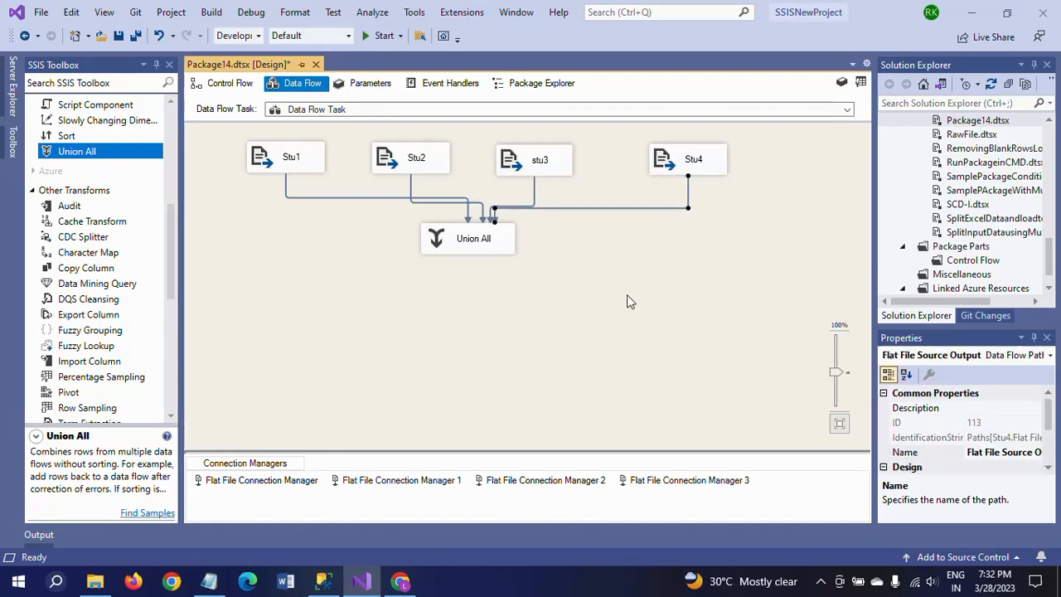
{"action": "left_click", "coordinate": [630, 302]}
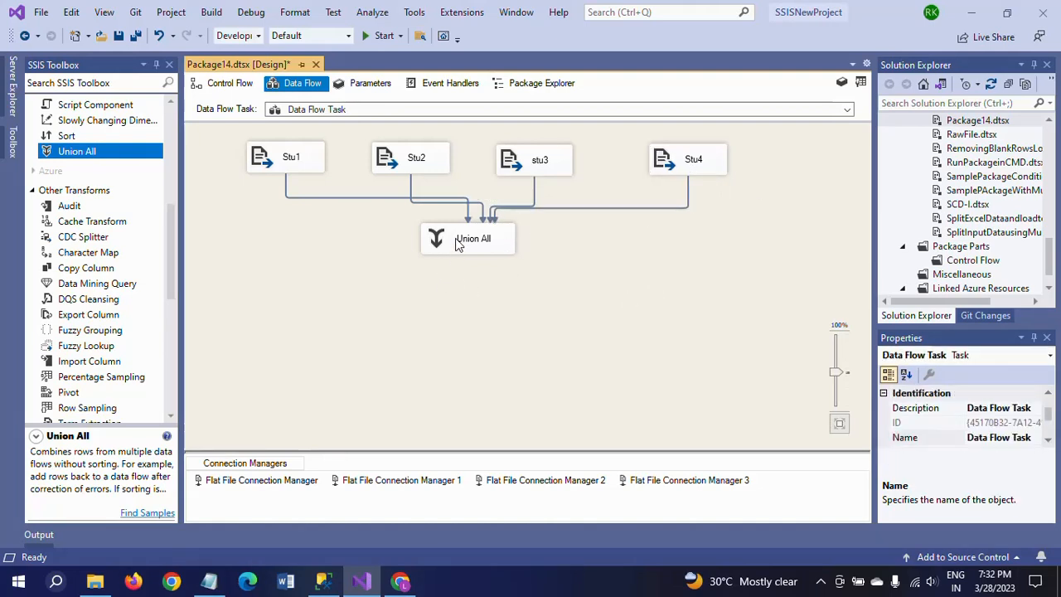
- Map Stu2's Marks column to the marks output in Union All alongside id and name, and confirm
{"action": "double_click", "coordinate": [472, 238]}
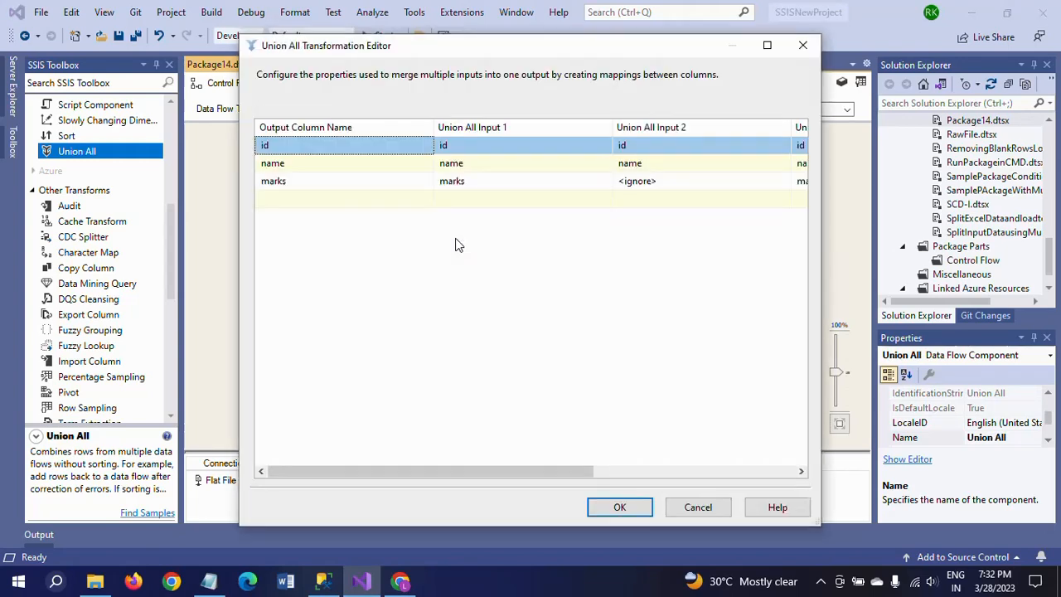
{"action": "mouse_move", "coordinate": [491, 414]}
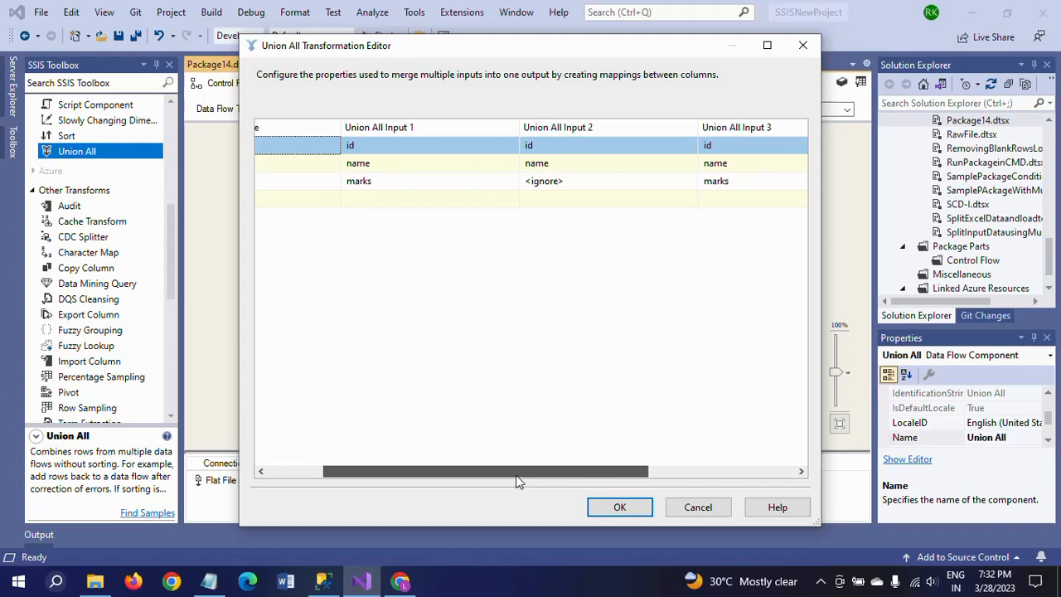
{"action": "left_click_drag", "start_coordinate": [517, 471], "coordinate": [373, 471]}
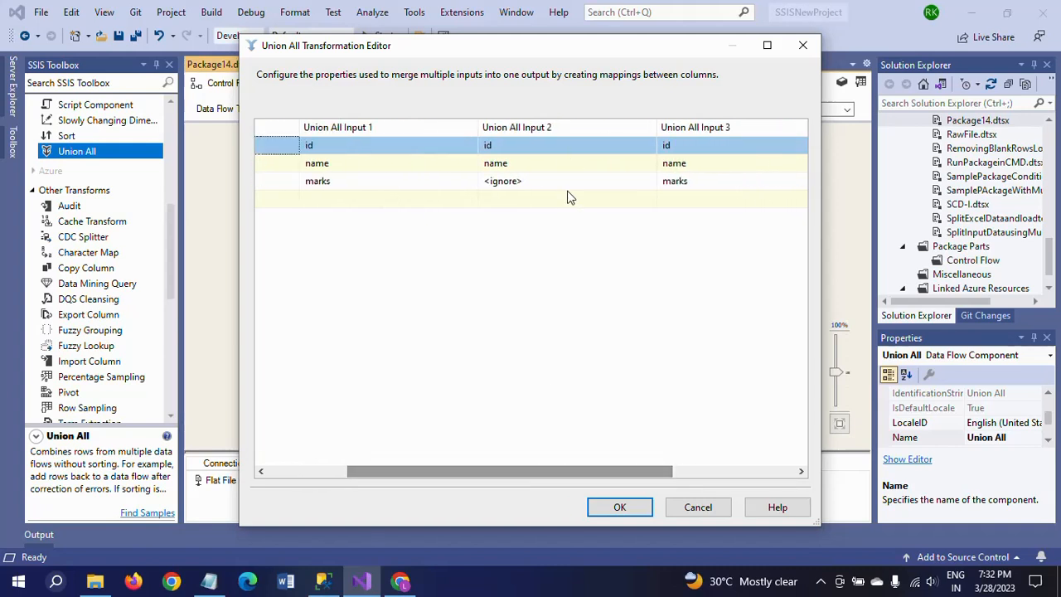
{"action": "left_click", "coordinate": [649, 181]}
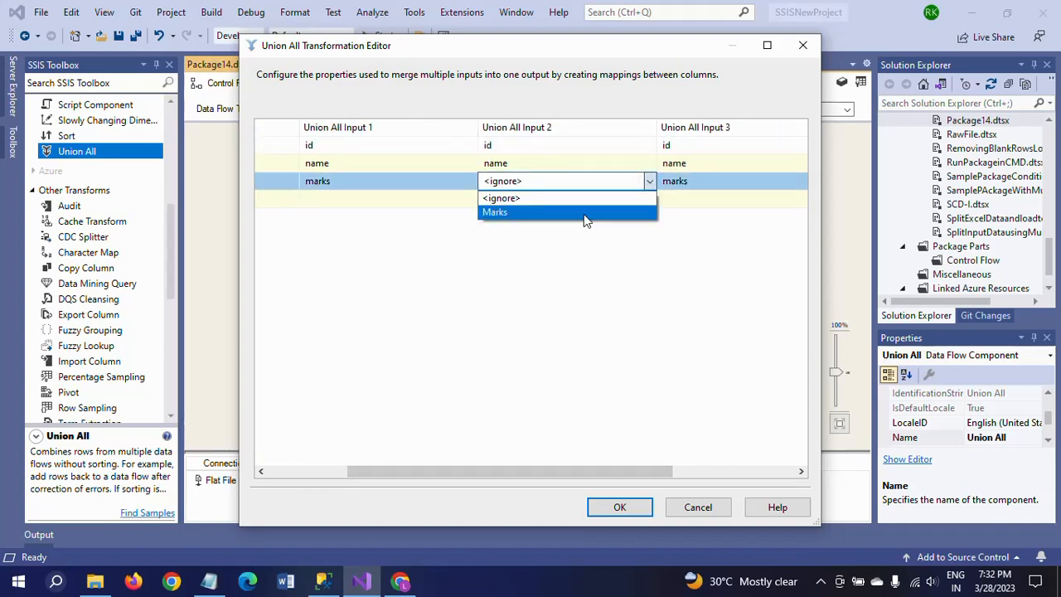
{"action": "mouse_move", "coordinate": [538, 217]}
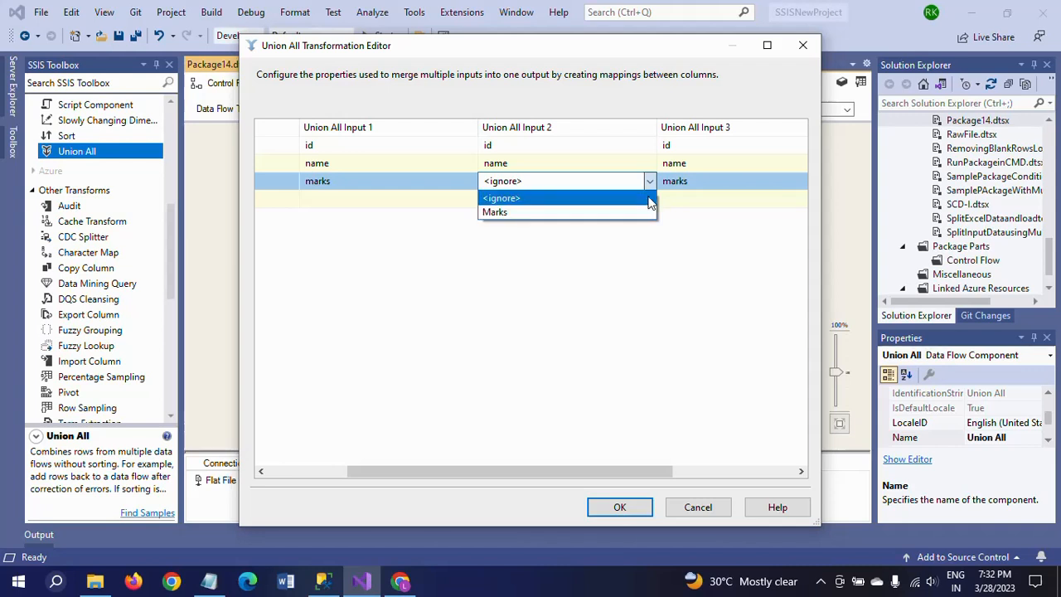
{"action": "left_click", "coordinate": [494, 212]}
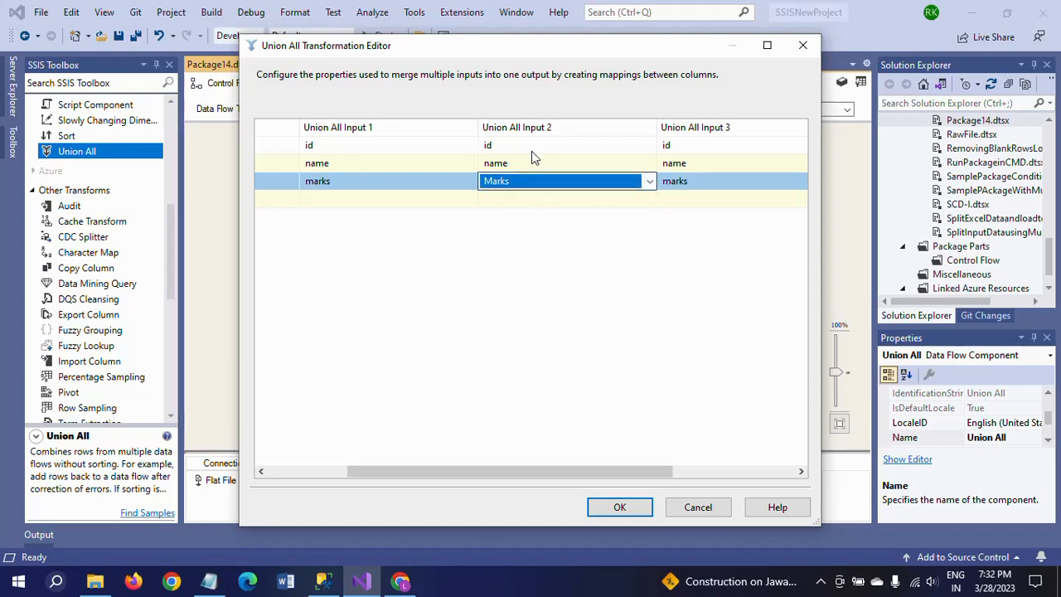
{"action": "mouse_move", "coordinate": [546, 242]}
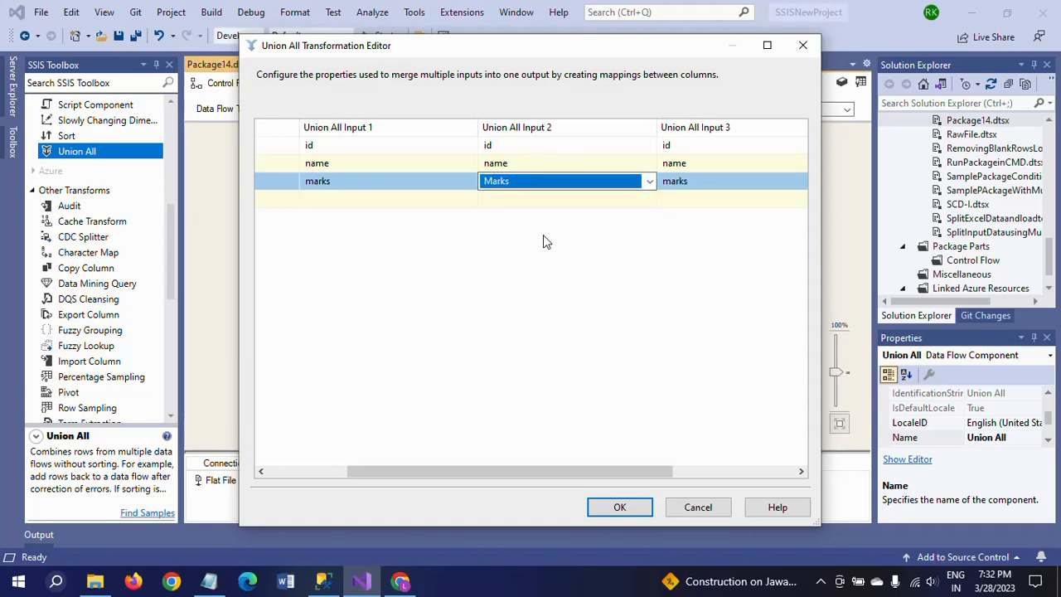
{"action": "mouse_move", "coordinate": [464, 295]}
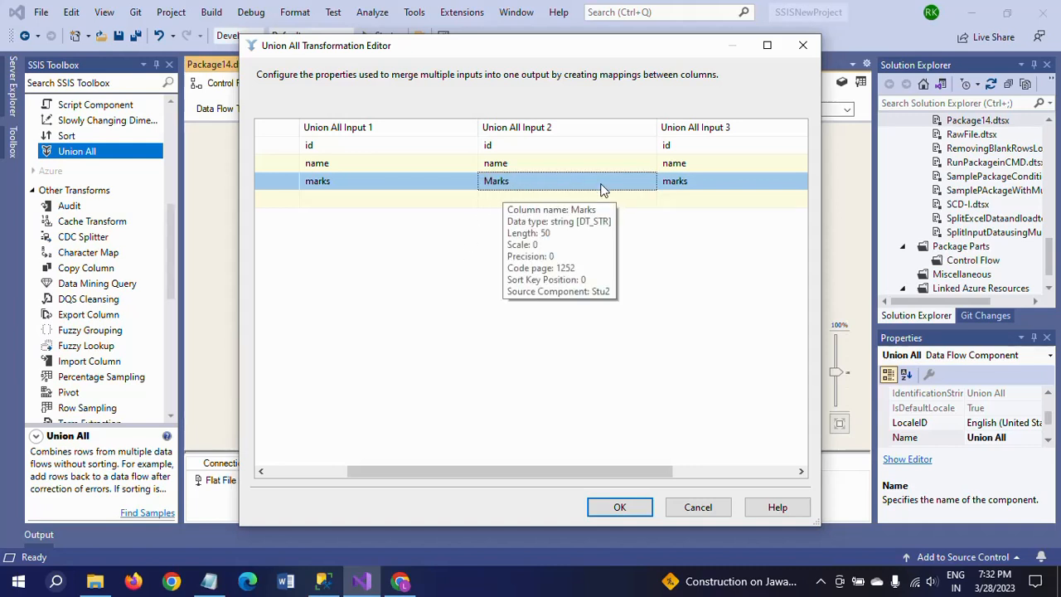
{"action": "mouse_move", "coordinate": [626, 183]}
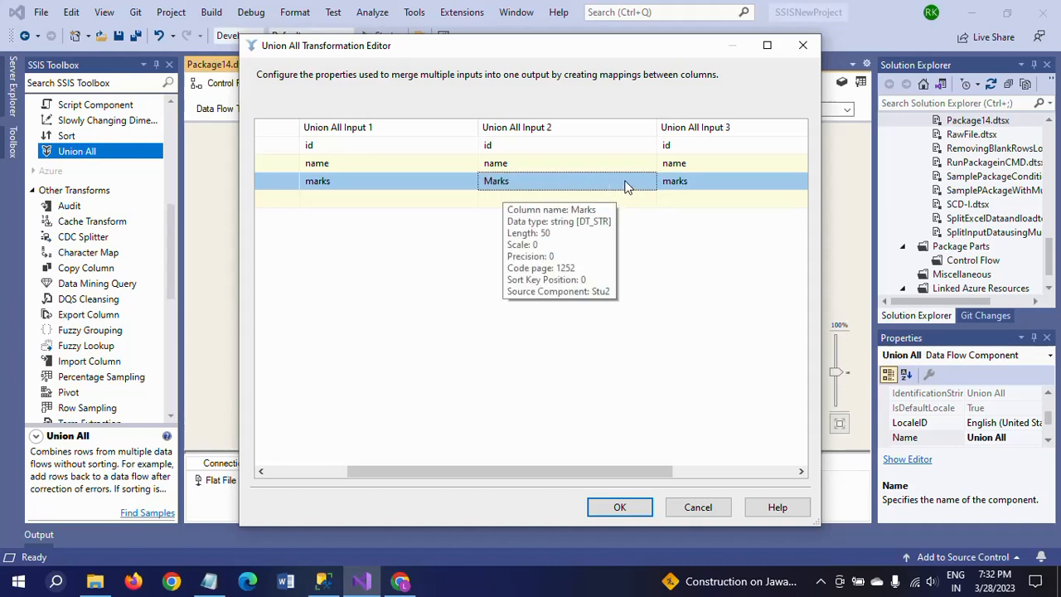
{"action": "mouse_move", "coordinate": [348, 283]}
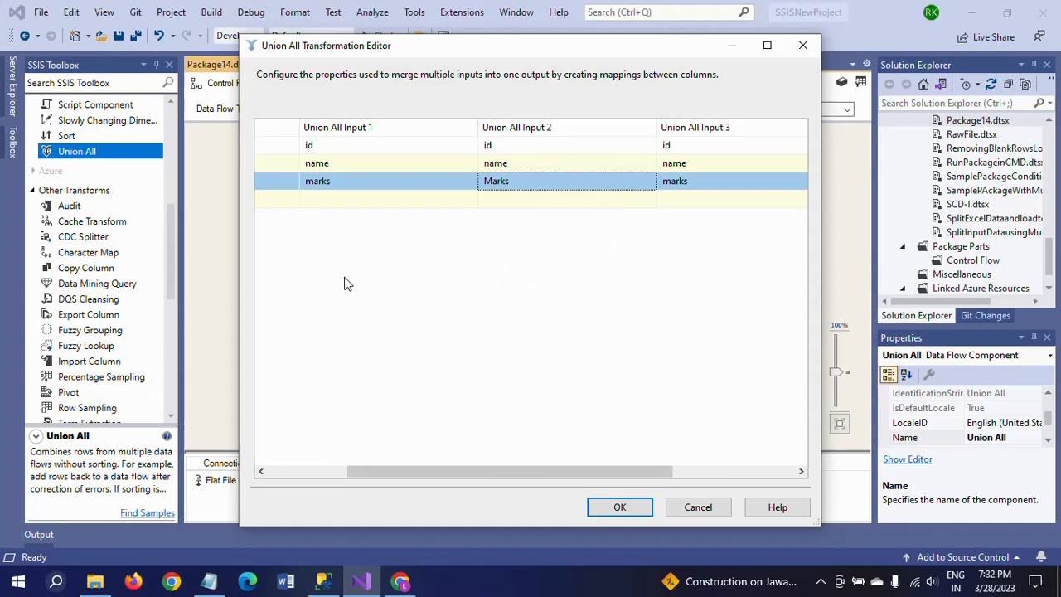
{"action": "left_click", "coordinate": [620, 507]}
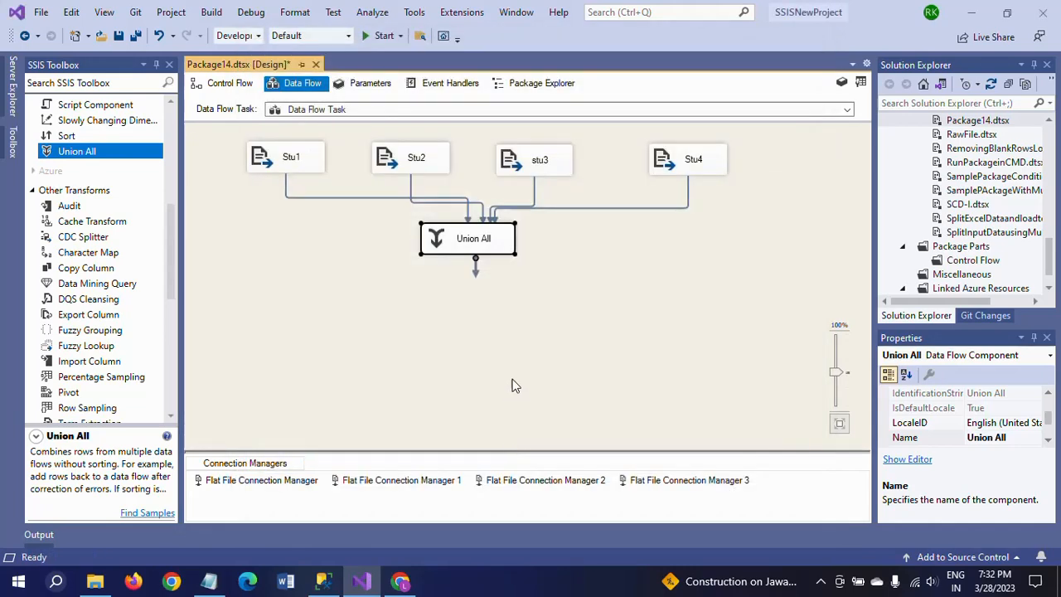
{"action": "mouse_move", "coordinate": [371, 257]}
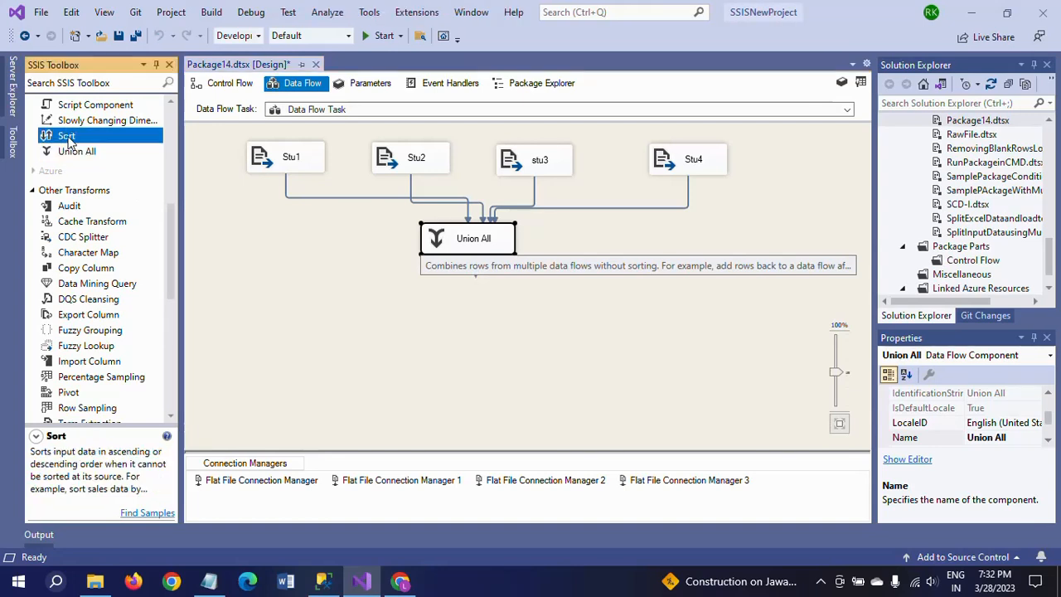
- Place a Sort below Union All, feed Union All's output into it, and edit its settings
{"action": "left_click_drag", "start_coordinate": [66, 136], "coordinate": [489, 312]}
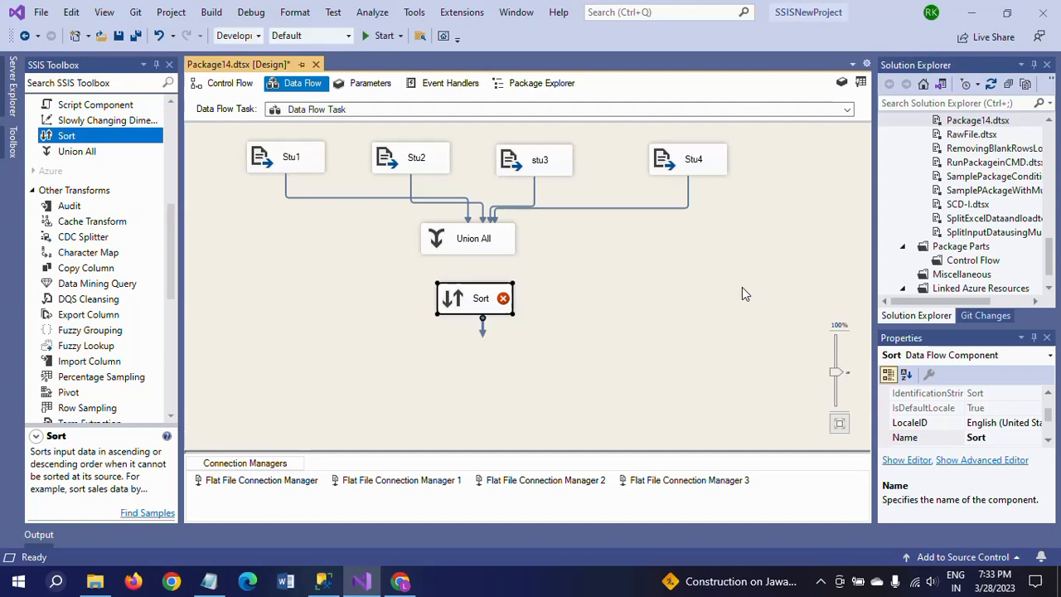
{"action": "left_click", "coordinate": [474, 299]}
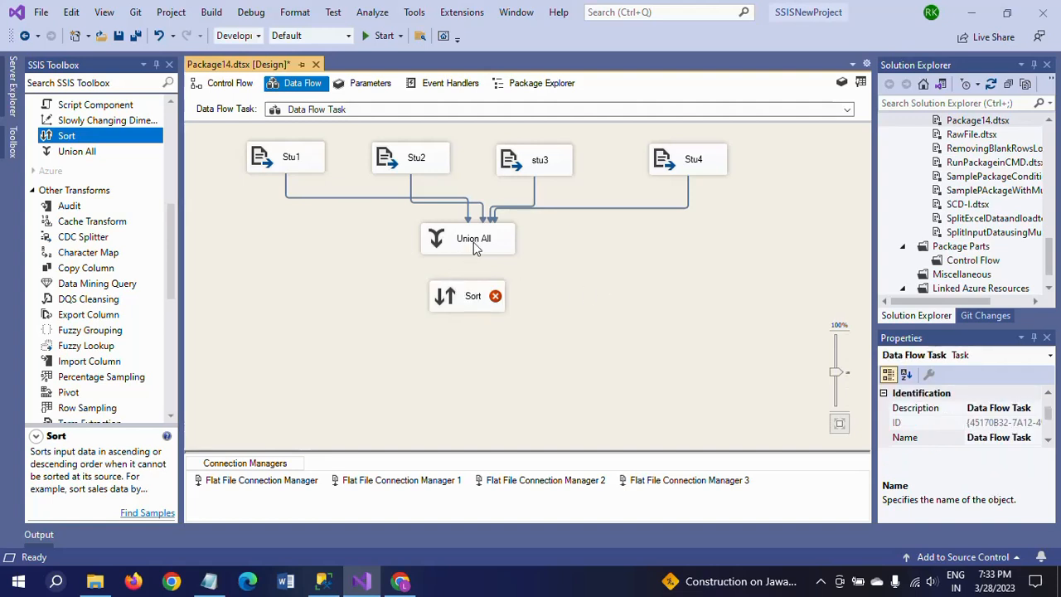
{"action": "left_click", "coordinate": [474, 238]}
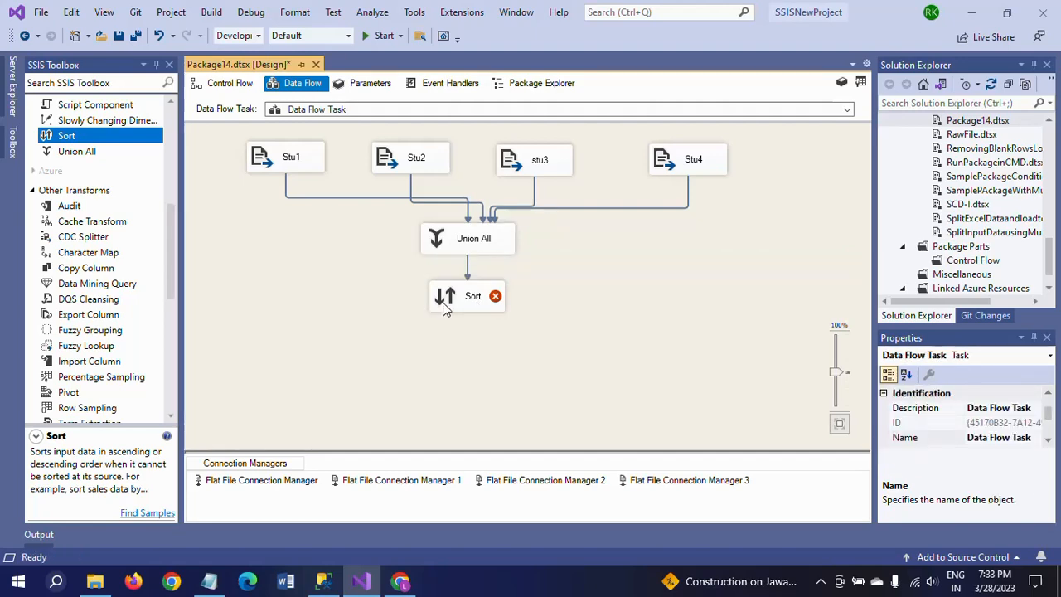
{"action": "double_click", "coordinate": [468, 295]}
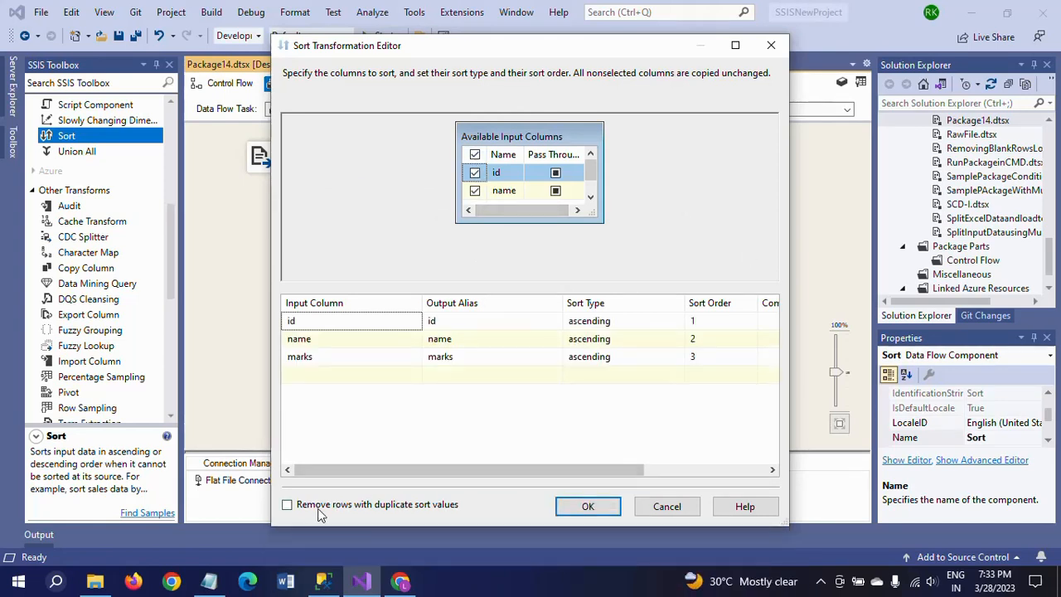
- Tick 'Remove rows with duplicate sort values' and save the Sort settings
{"action": "left_click", "coordinate": [287, 503]}
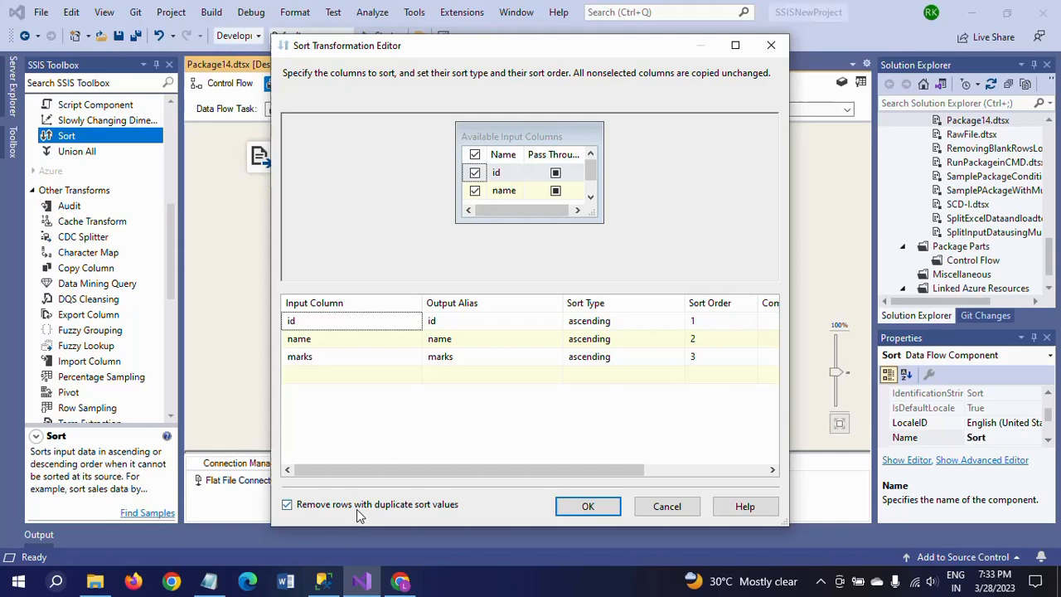
{"action": "mouse_move", "coordinate": [587, 507]}
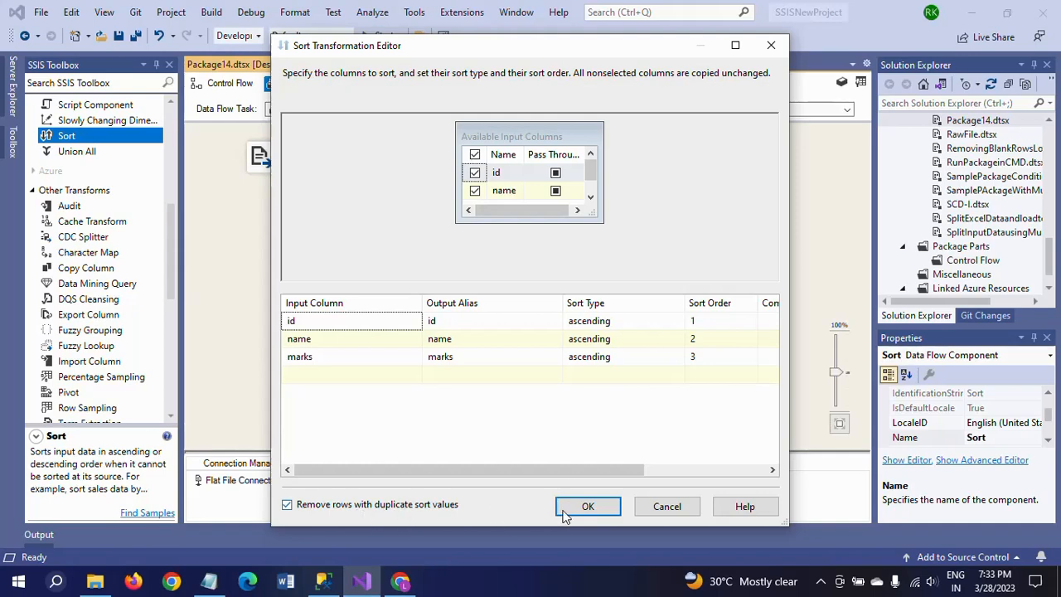
{"action": "left_click", "coordinate": [587, 506]}
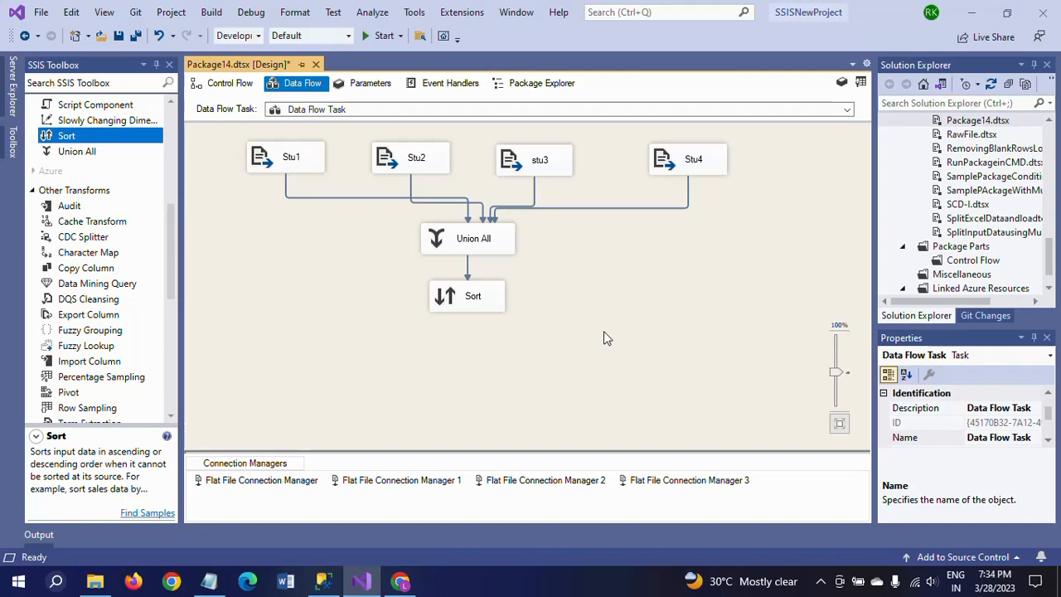
{"action": "mouse_move", "coordinate": [467, 179]}
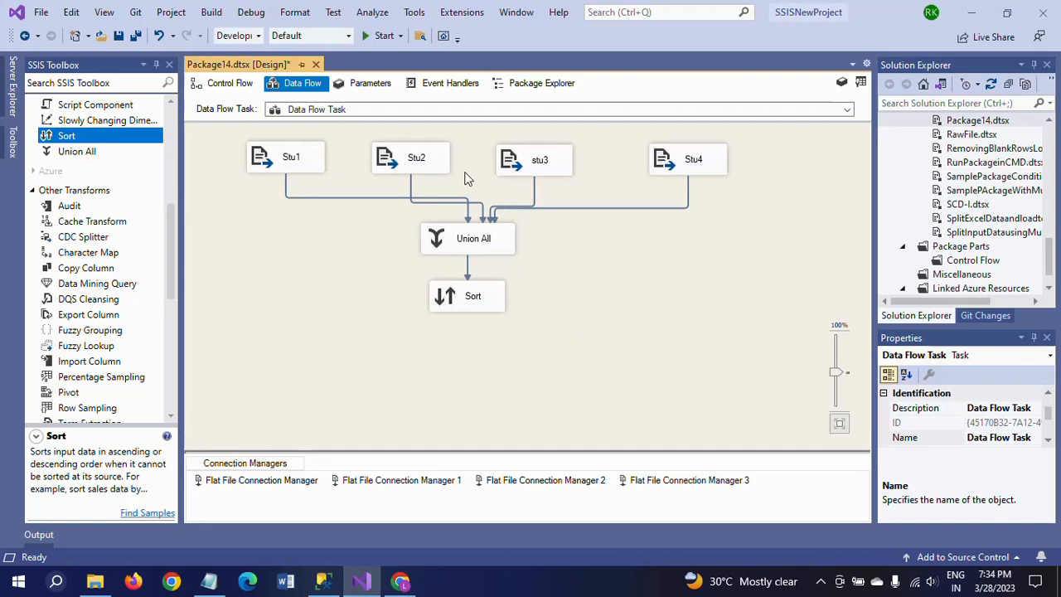
{"action": "mouse_move", "coordinate": [345, 195]}
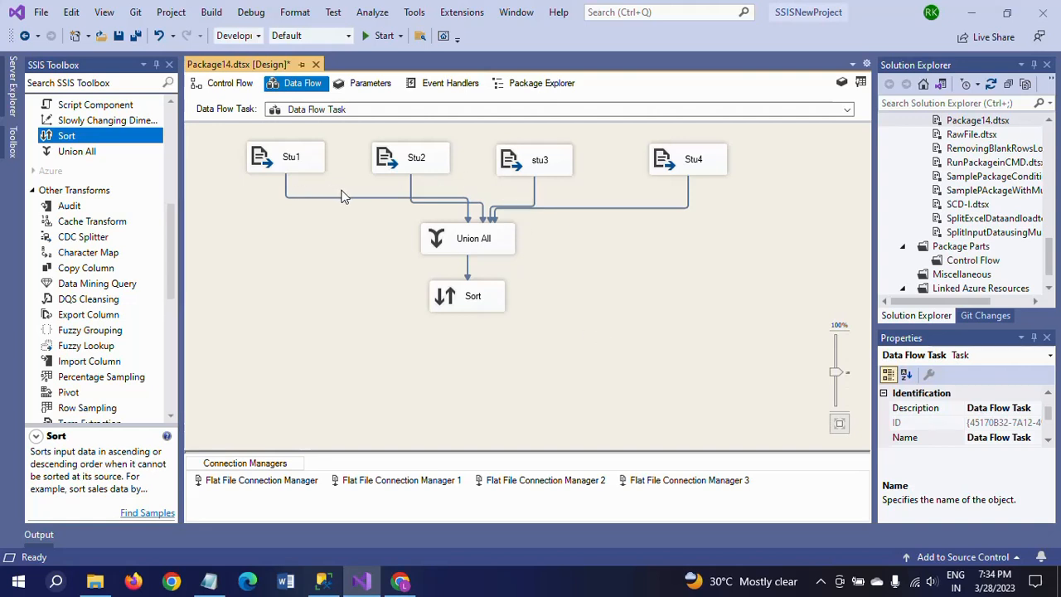
{"action": "mouse_move", "coordinate": [347, 196]}
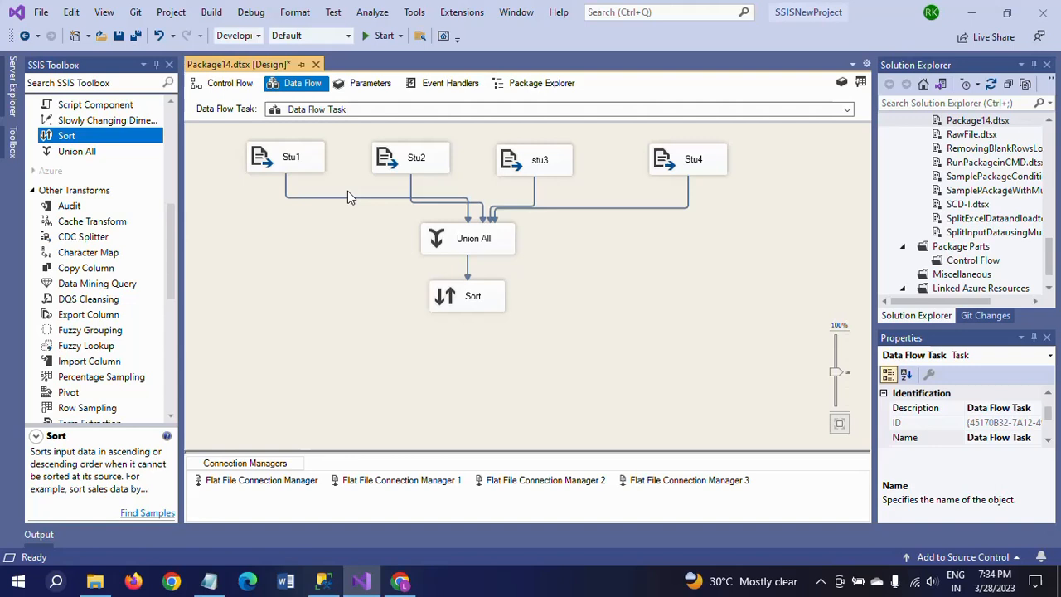
{"action": "mouse_move", "coordinate": [246, 275]}
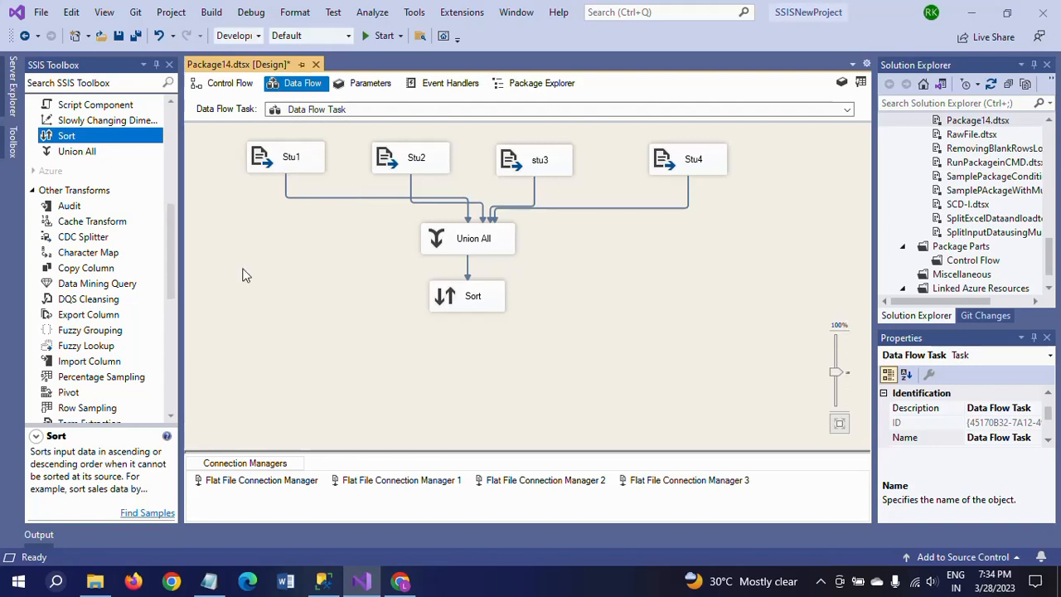
{"action": "mouse_move", "coordinate": [693, 162]}
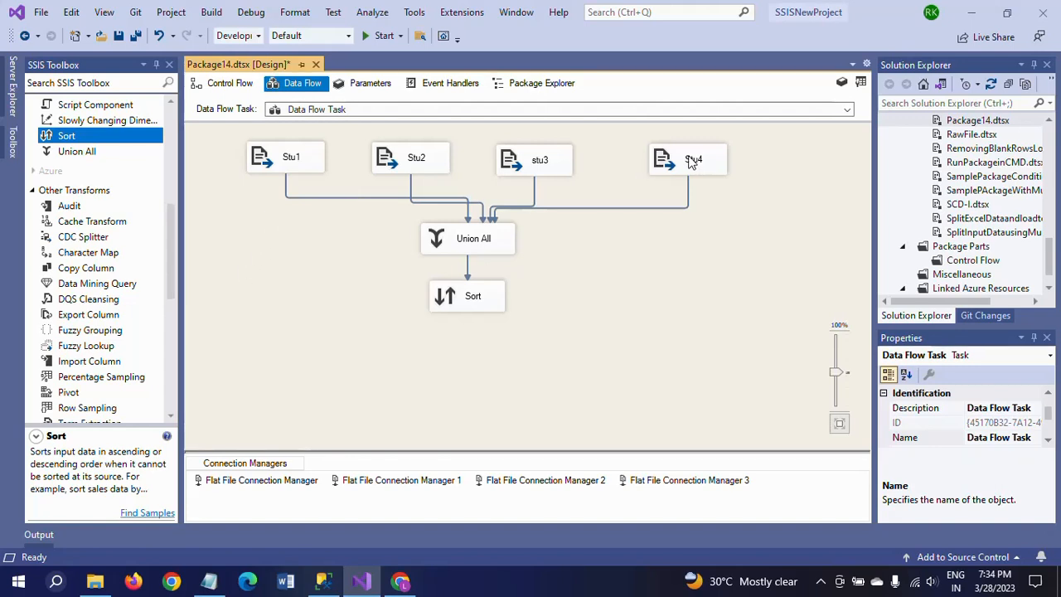
{"action": "left_click", "coordinate": [688, 159]}
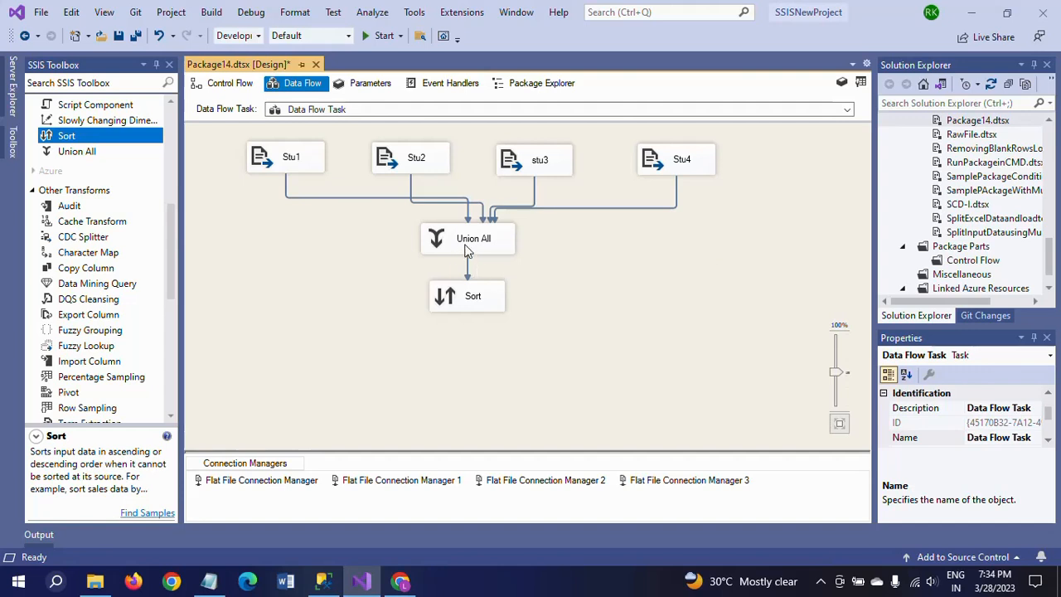
{"action": "mouse_move", "coordinate": [617, 255]}
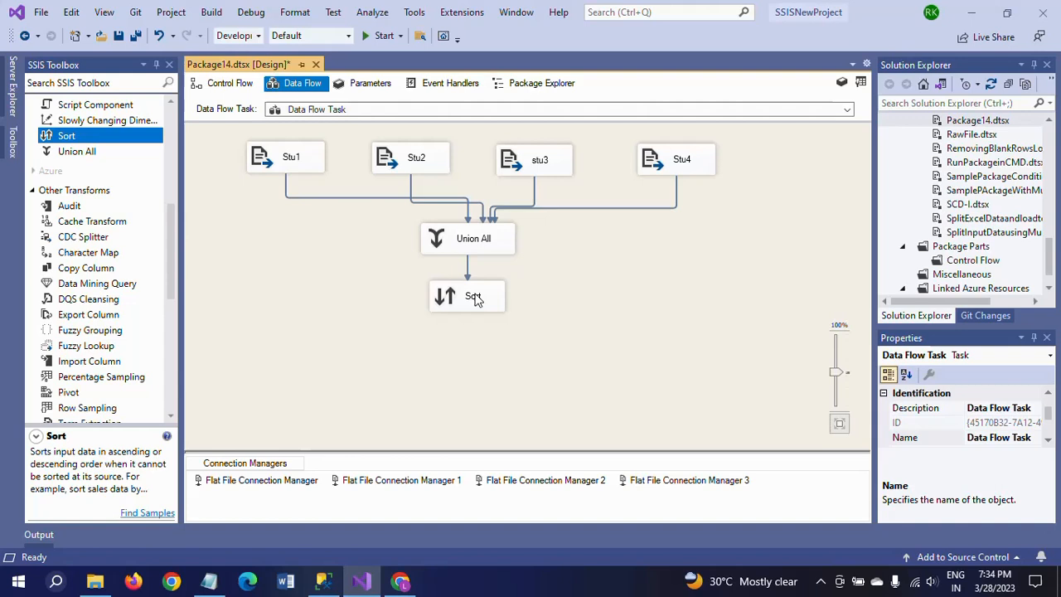
{"action": "mouse_move", "coordinate": [472, 295]}
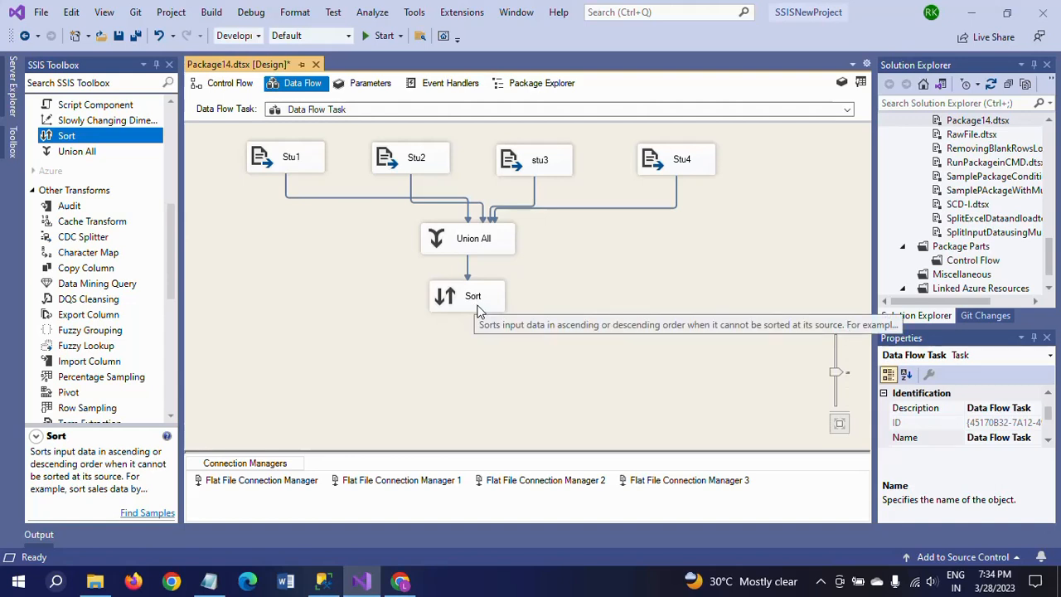
{"action": "mouse_move", "coordinate": [653, 259]}
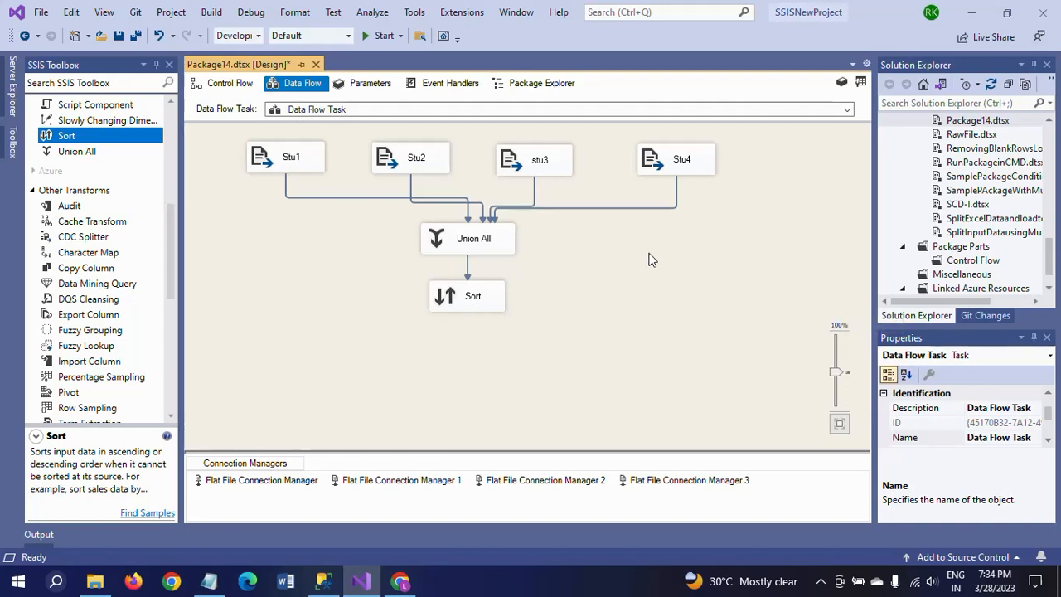
{"action": "mouse_move", "coordinate": [617, 255]}
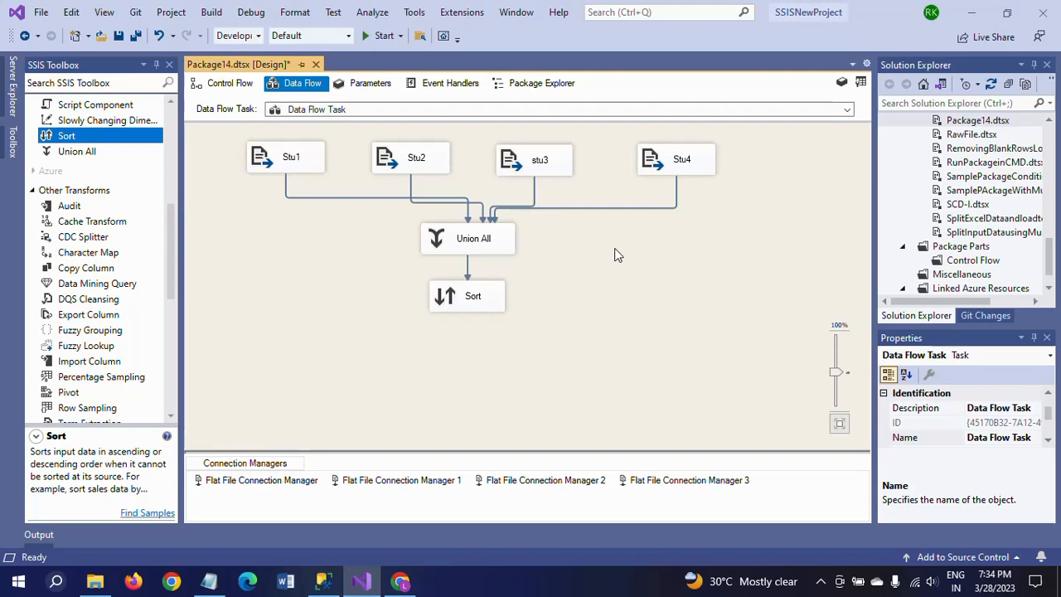
- Place an OLE DB Destination below Sort, bring up its editor, then switch to SSMS
{"action": "scroll", "scroll_direction": "down", "scroll_amount": 3}
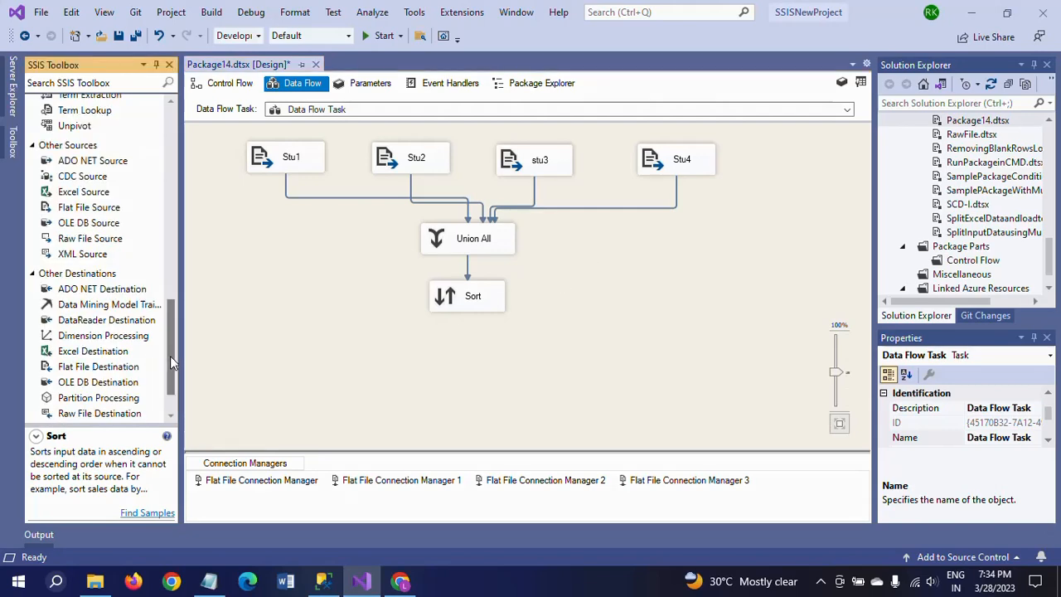
{"action": "scroll", "scroll_direction": "down", "scroll_amount": 3}
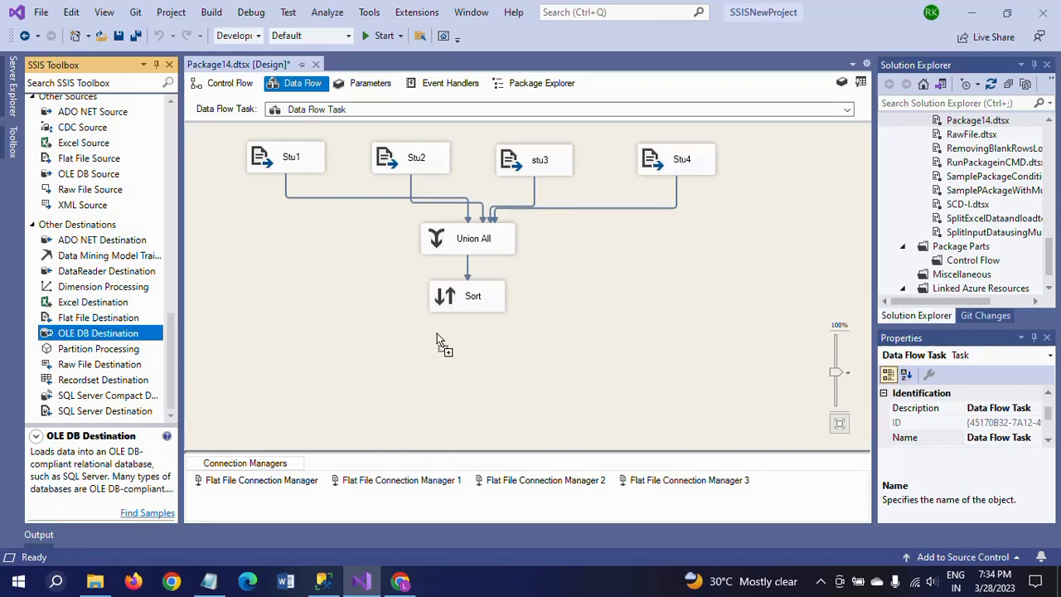
{"action": "left_click_drag", "start_coordinate": [98, 331], "coordinate": [510, 354]}
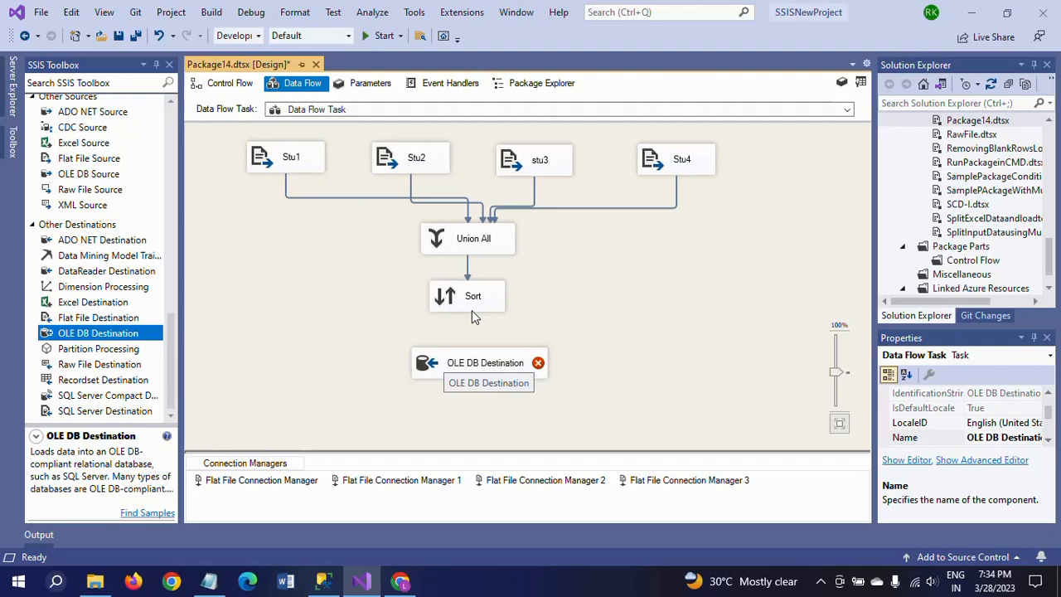
{"action": "left_click", "coordinate": [472, 295]}
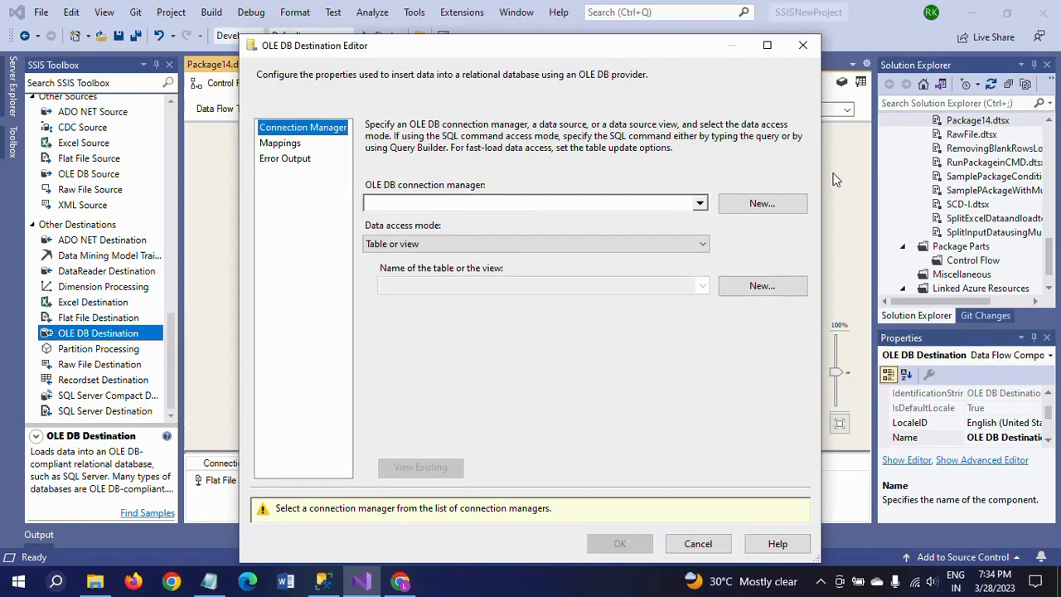
{"action": "left_click", "coordinate": [761, 202]}
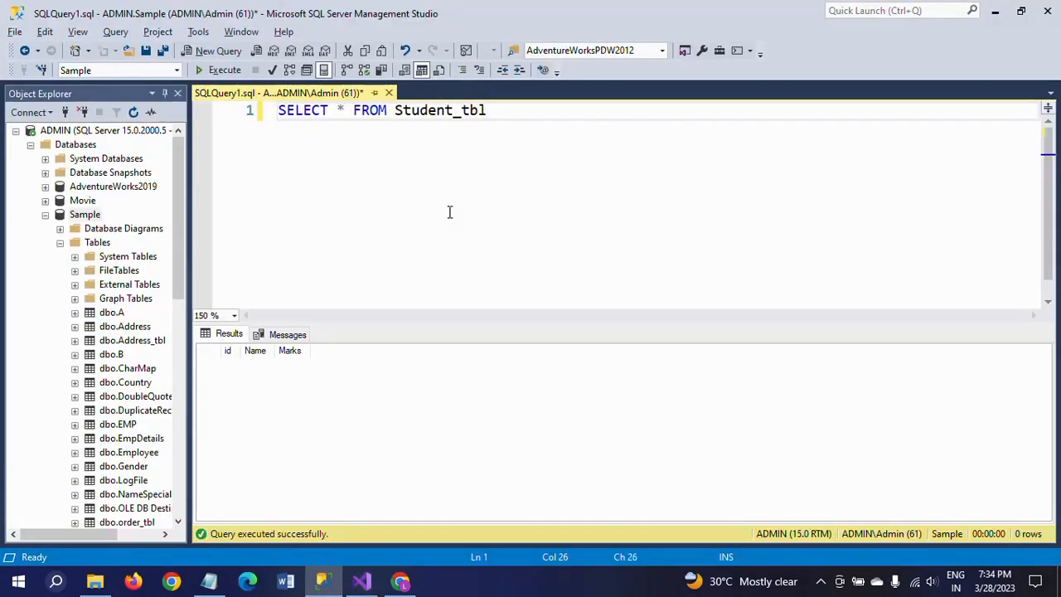
- Run SELECT * FROM Student_tbl and see the empty Results grid
{"action": "left_click", "coordinate": [219, 70]}
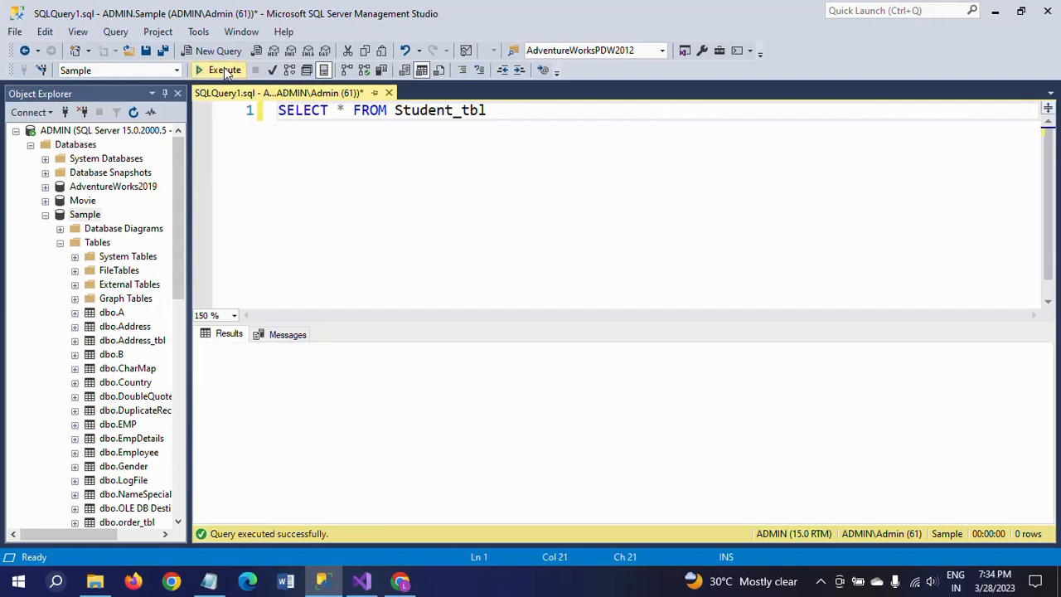
{"action": "left_click", "coordinate": [224, 69]}
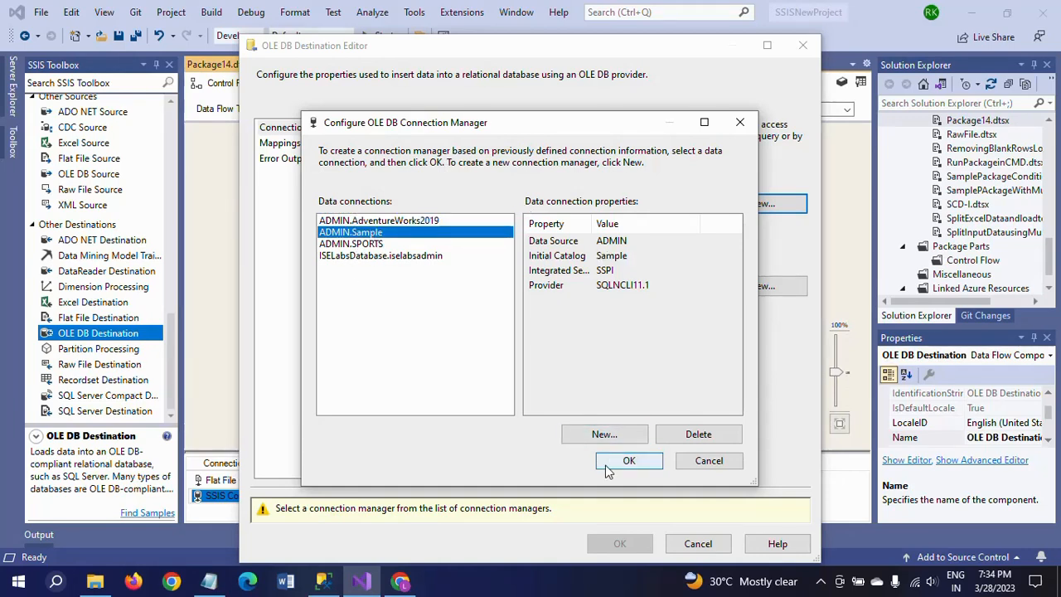
- Target Student_tbl via the ADMIN.Sample connection with id, name and marks mapped
{"action": "left_click", "coordinate": [628, 461]}
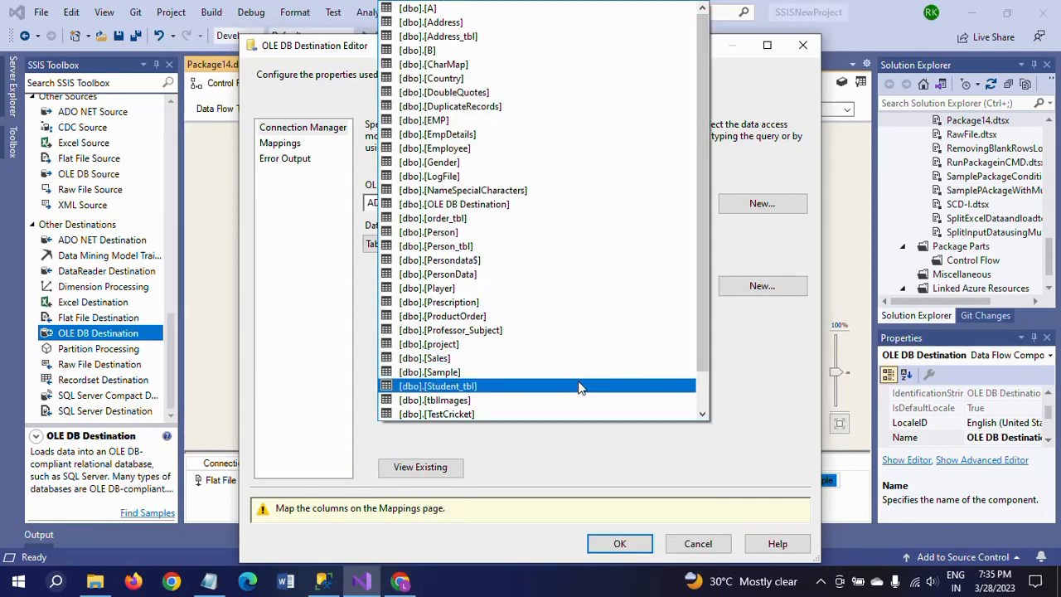
{"action": "left_click", "coordinate": [438, 385]}
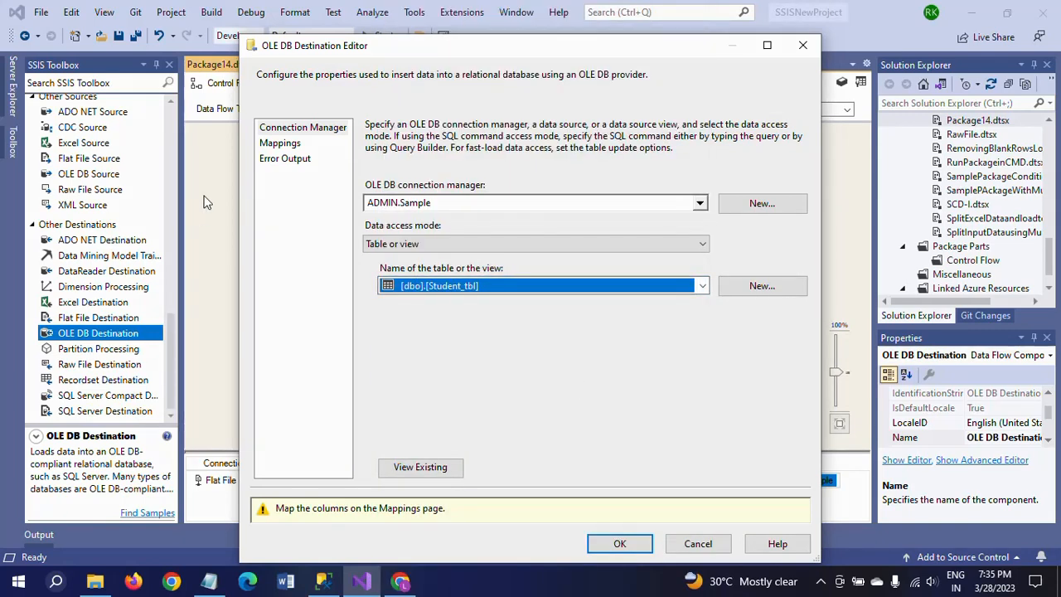
{"action": "left_click", "coordinate": [278, 143]}
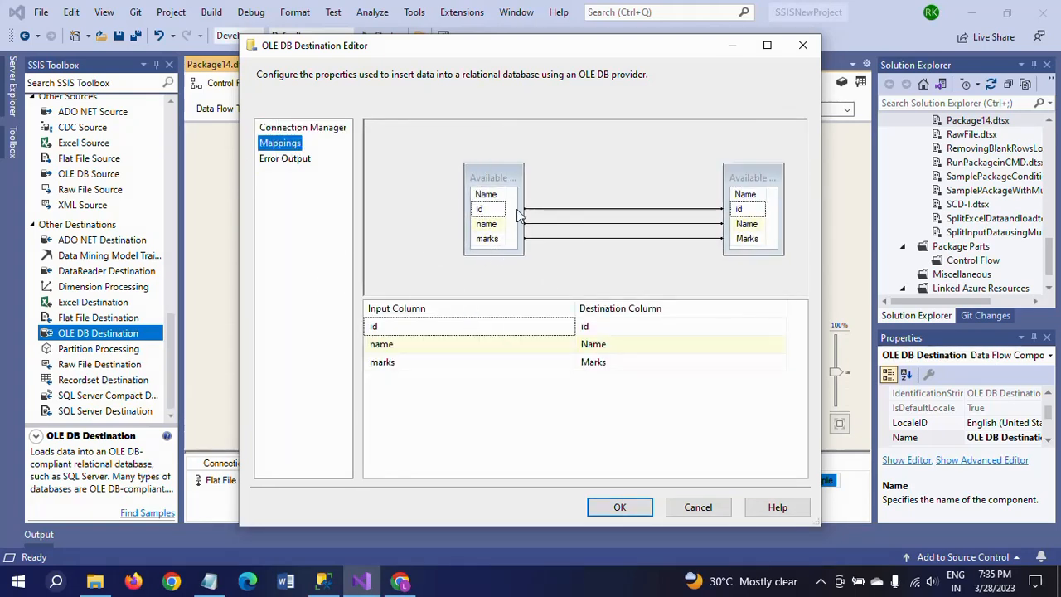
{"action": "left_click", "coordinate": [620, 508]}
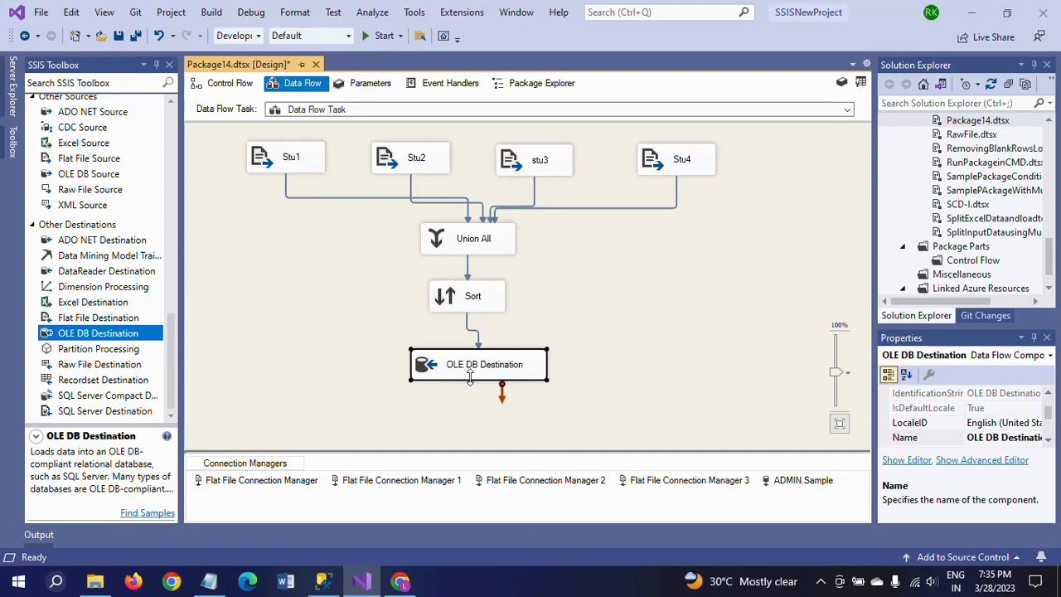
- Clear the selection from the destination before starting the package run
{"action": "left_click", "coordinate": [472, 295]}
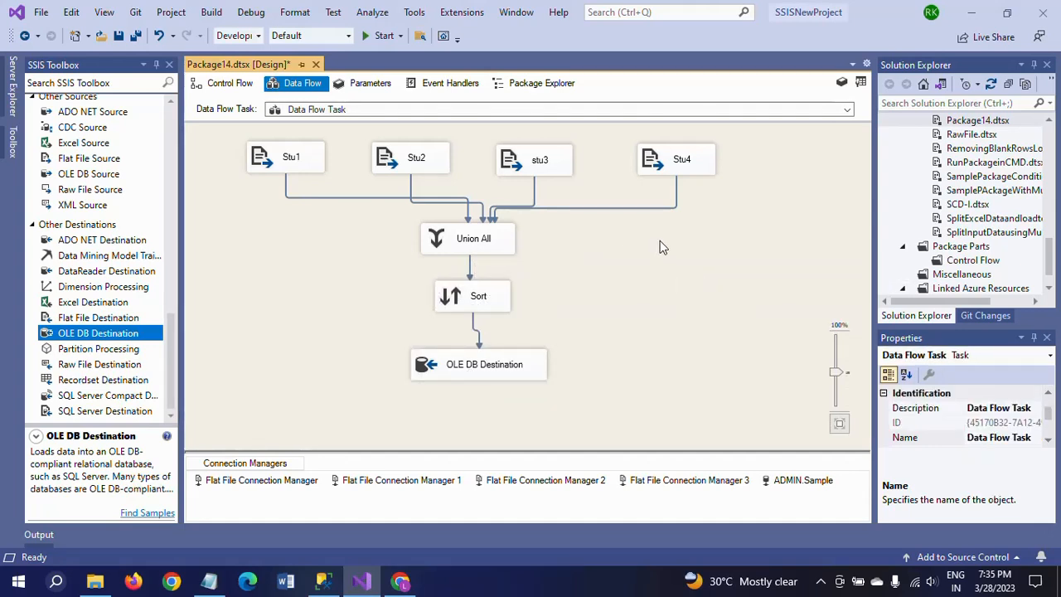
{"action": "mouse_move", "coordinate": [285, 270]}
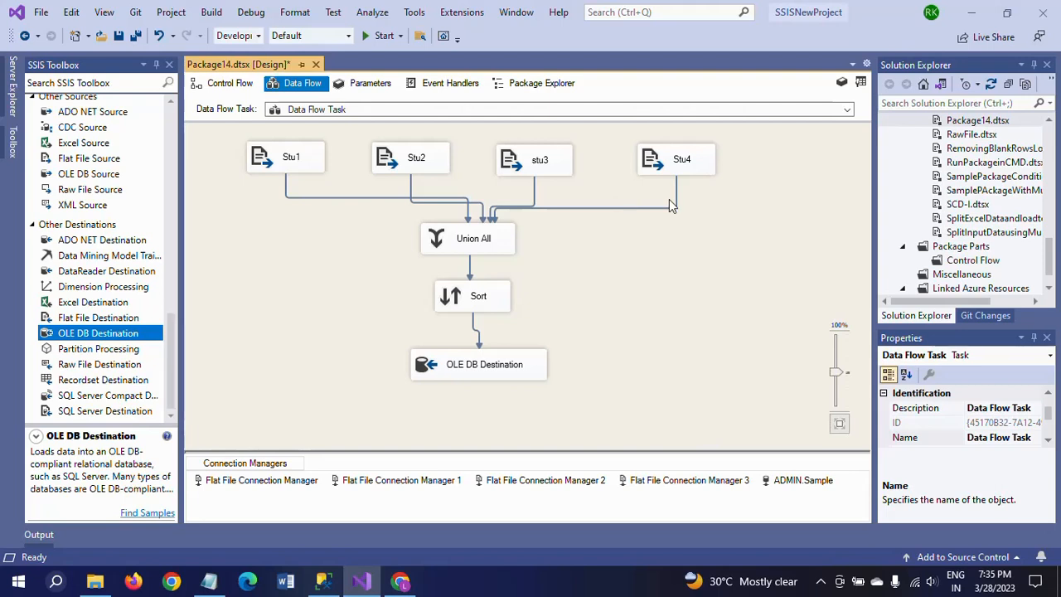
{"action": "mouse_move", "coordinate": [623, 222]}
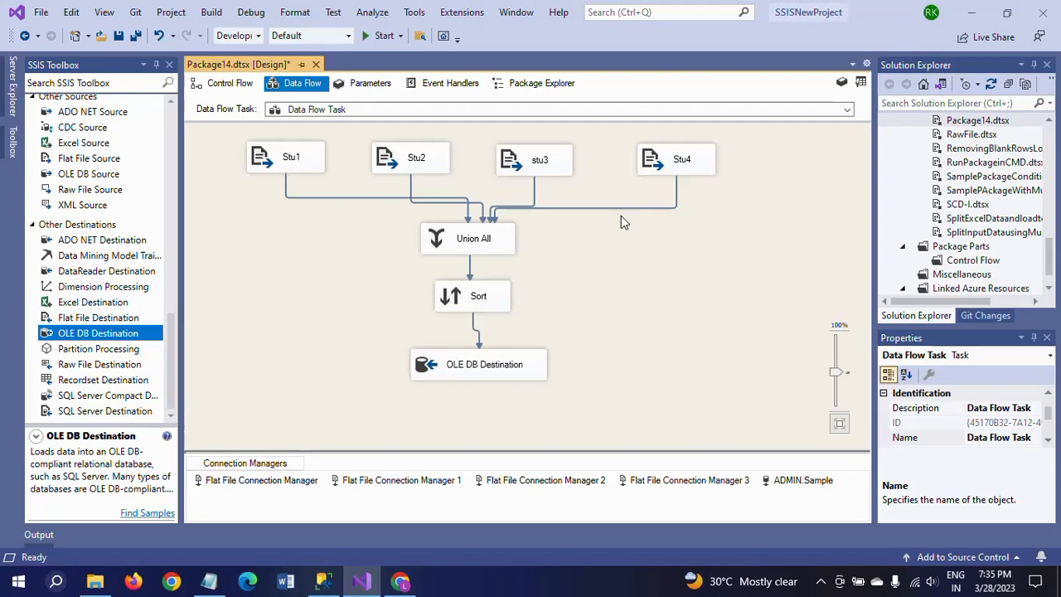
{"action": "mouse_move", "coordinate": [474, 239]}
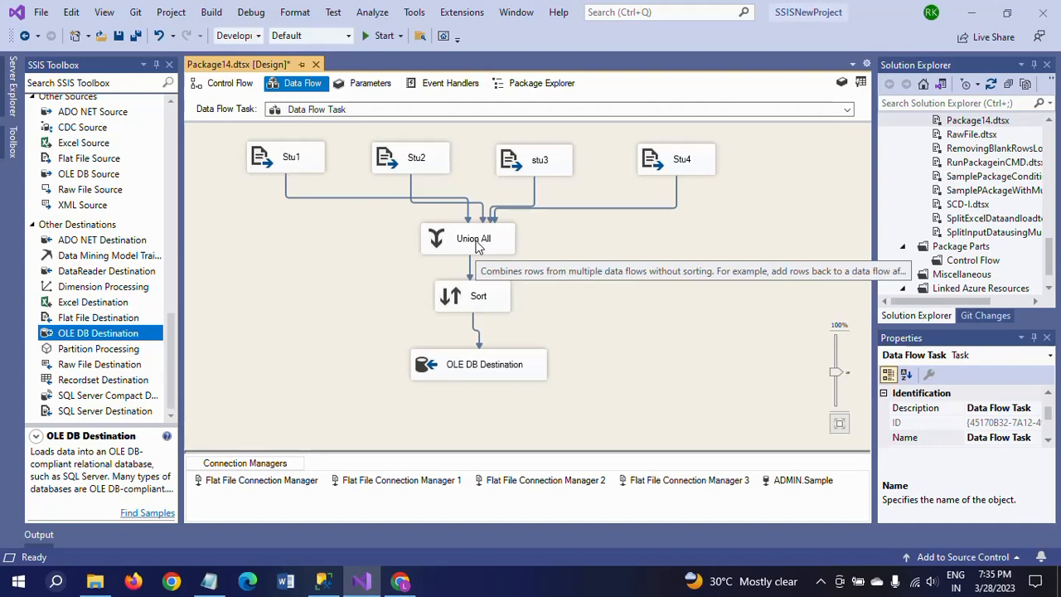
{"action": "mouse_move", "coordinate": [471, 305]}
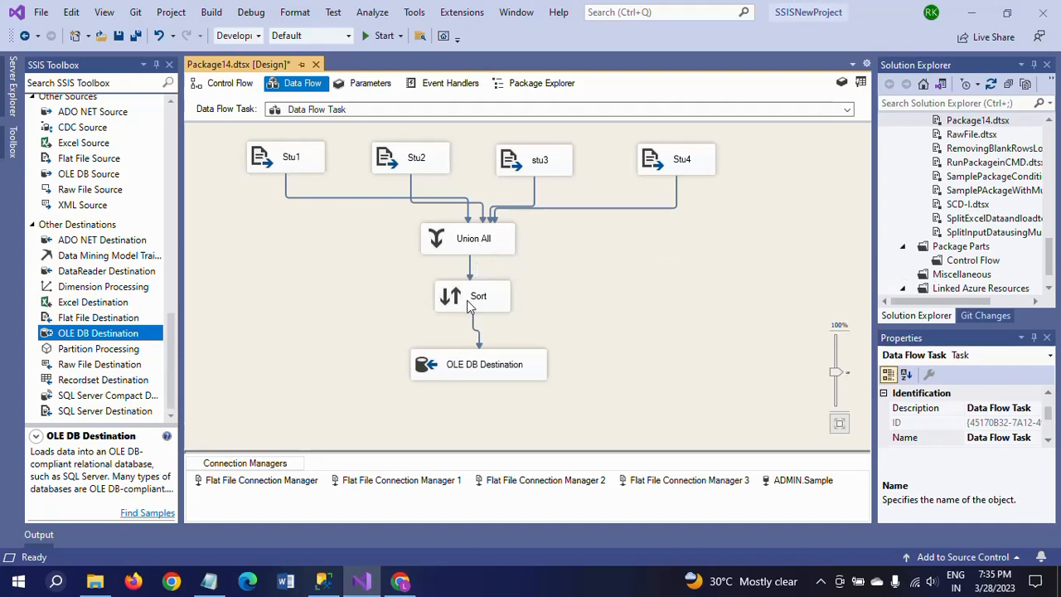
{"action": "mouse_move", "coordinate": [484, 381]}
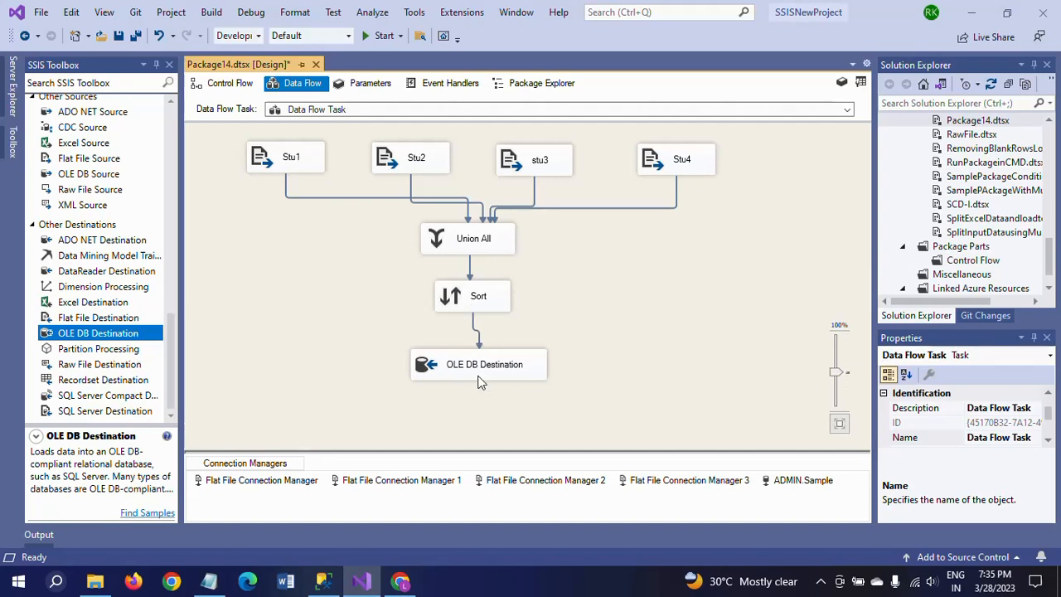
{"action": "mouse_move", "coordinate": [484, 378]}
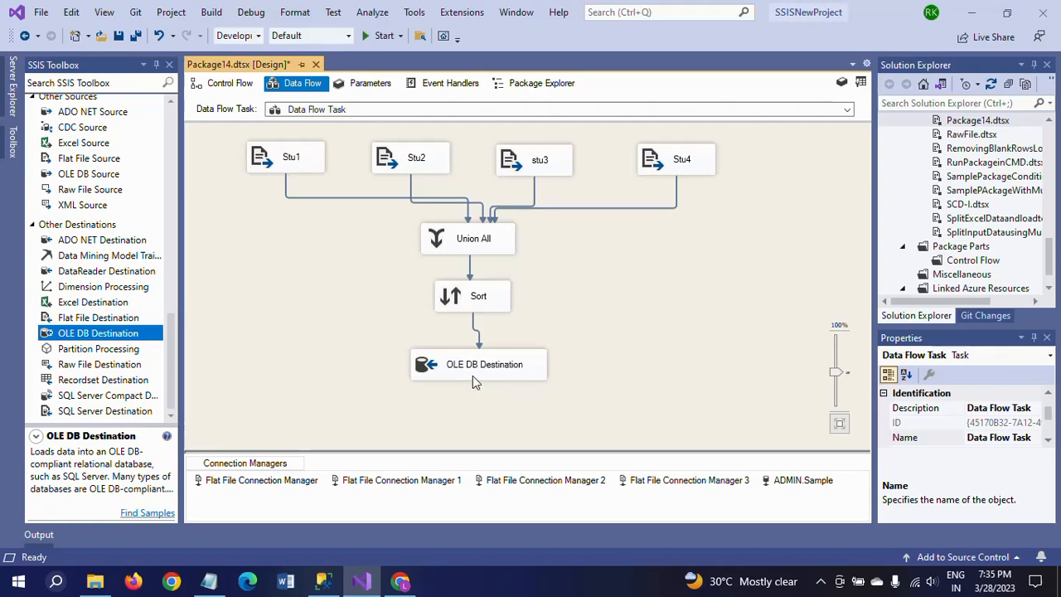
{"action": "mouse_move", "coordinate": [311, 127]}
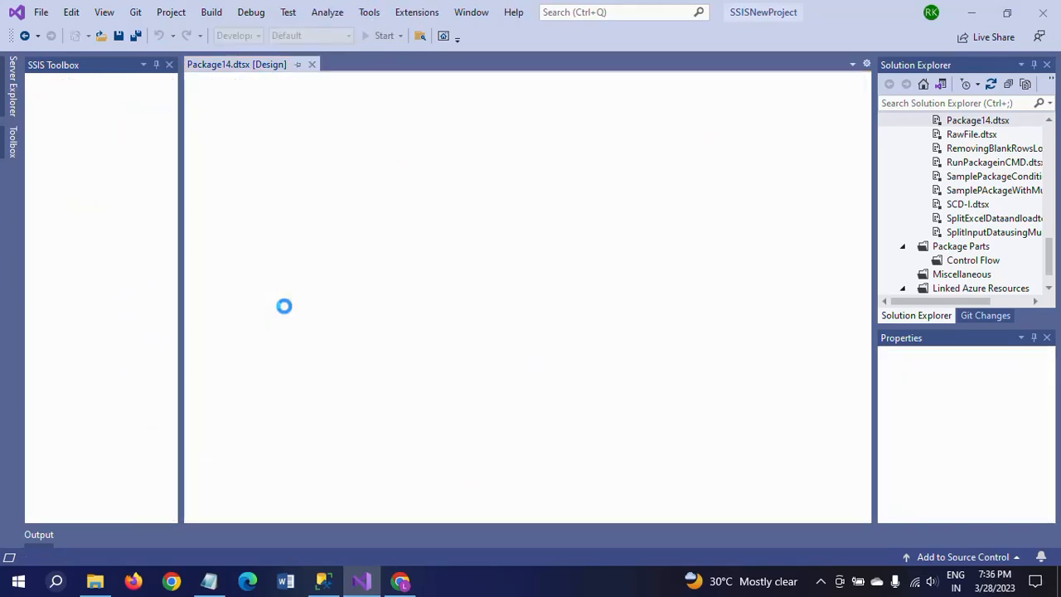
- Watch the run finish: 10 merged rows sorted down to 6 reach the destination
{"action": "left_click", "coordinate": [383, 35]}
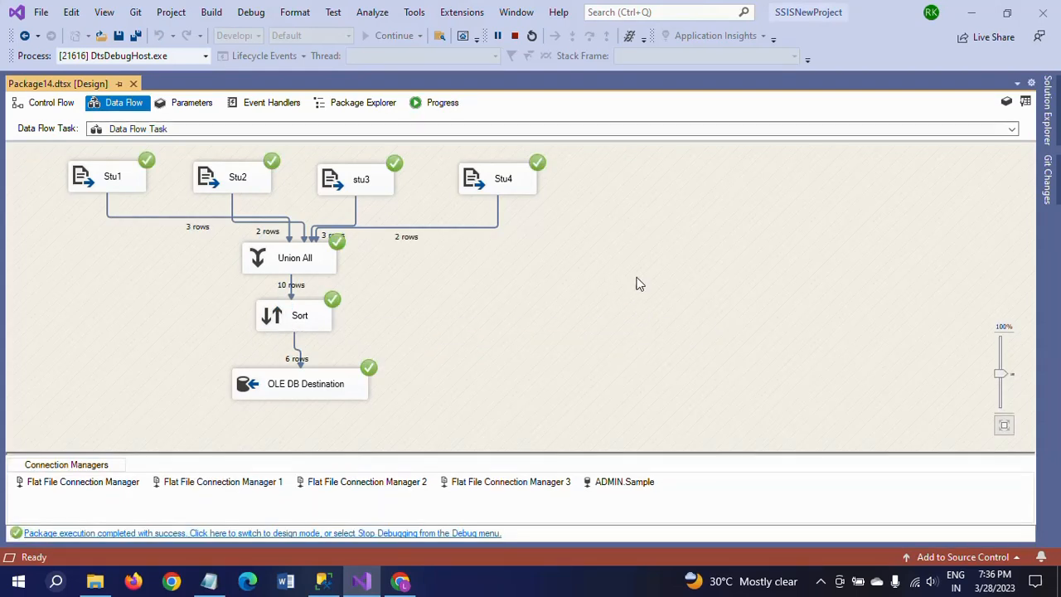
{"action": "mouse_move", "coordinate": [1001, 374]}
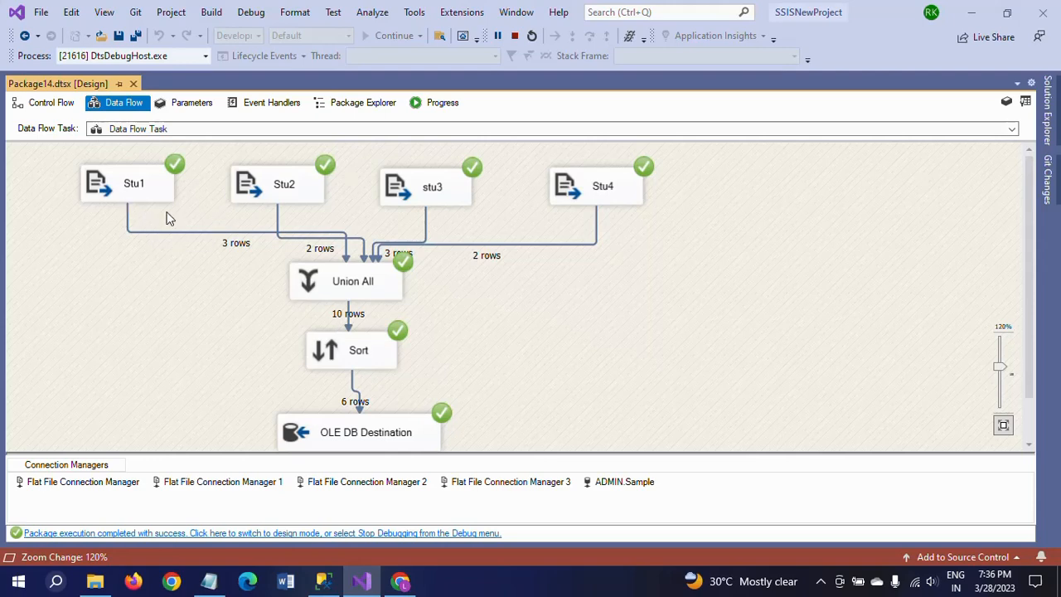
{"action": "mouse_move", "coordinate": [307, 250]}
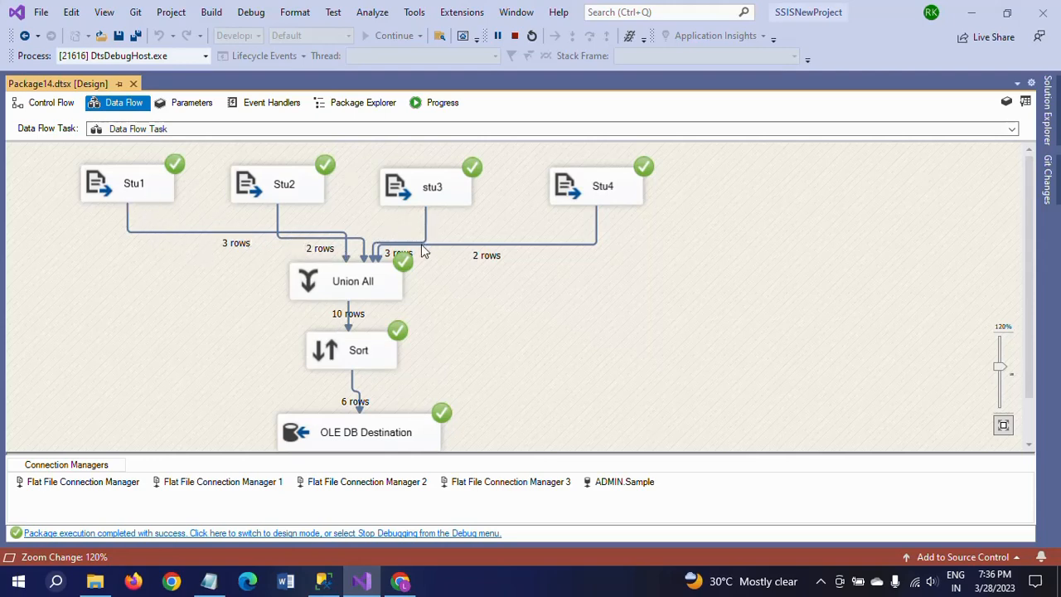
{"action": "mouse_move", "coordinate": [448, 247]}
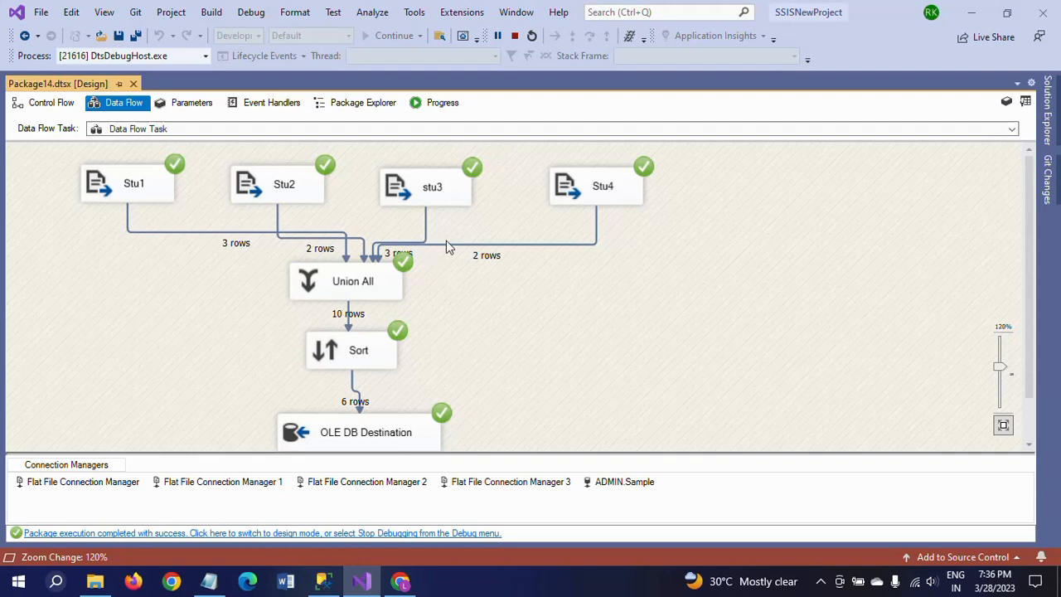
{"action": "mouse_move", "coordinate": [571, 254]}
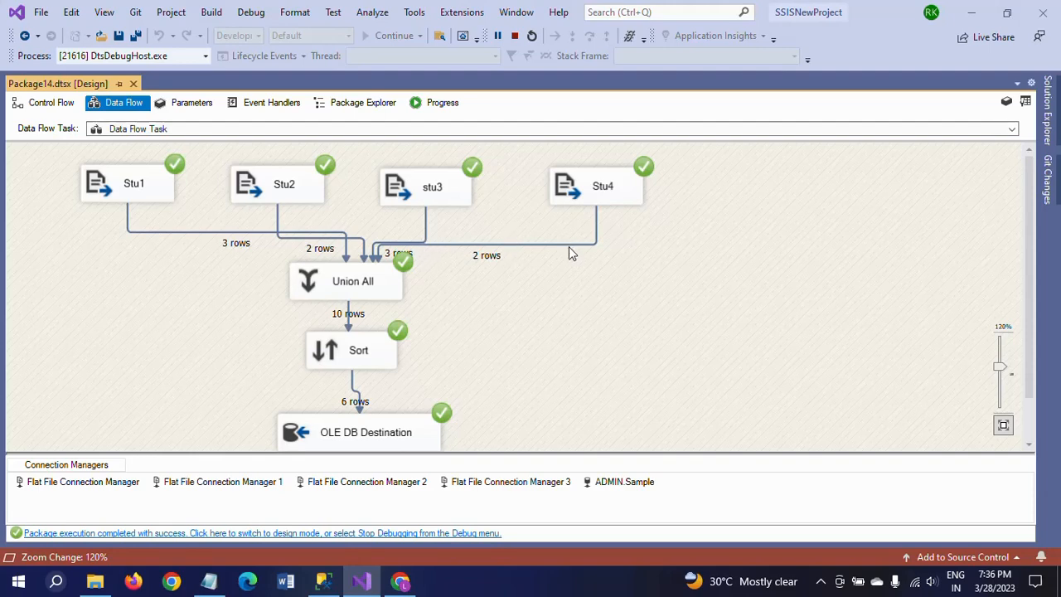
{"action": "mouse_move", "coordinate": [439, 276]}
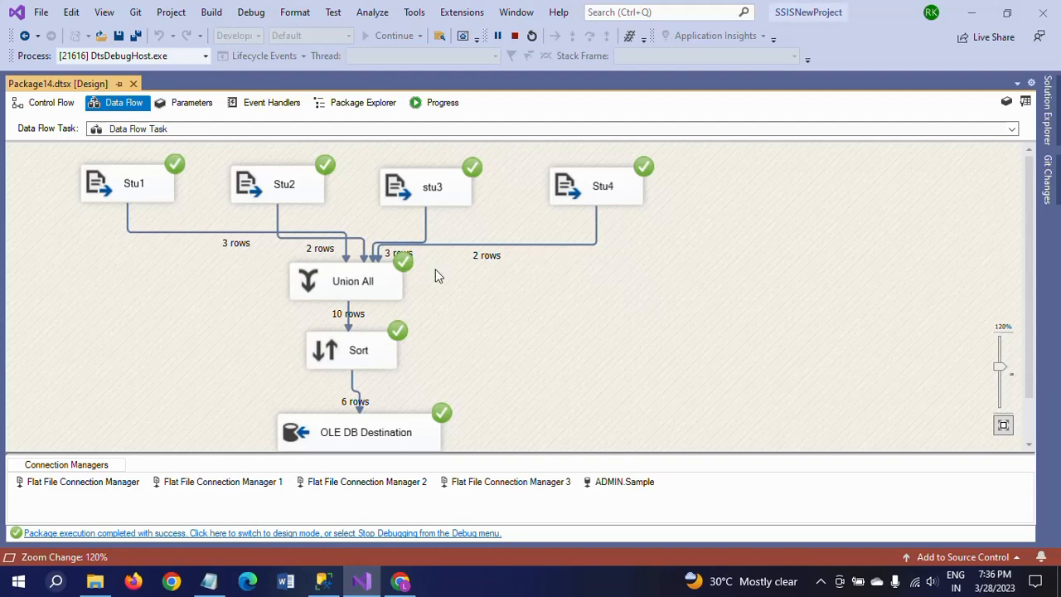
{"action": "mouse_move", "coordinate": [344, 282]}
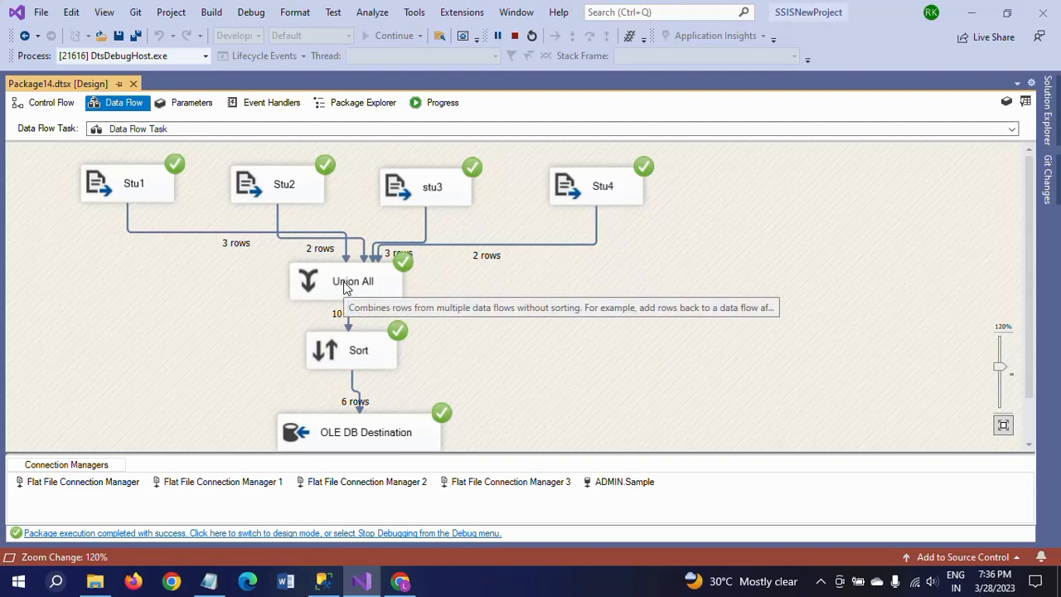
{"action": "mouse_move", "coordinate": [522, 289]}
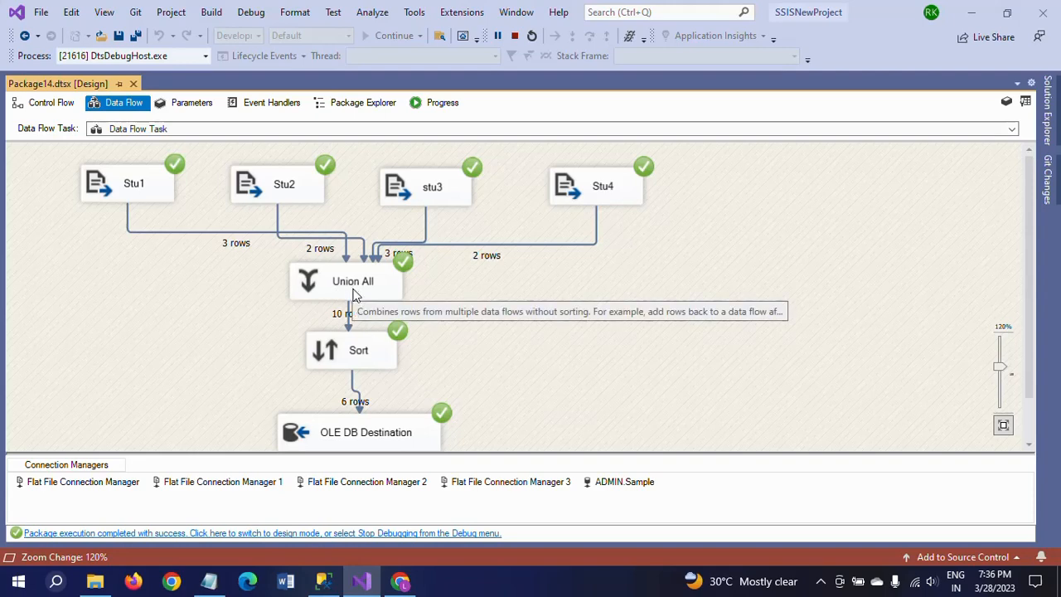
{"action": "mouse_move", "coordinate": [484, 348]}
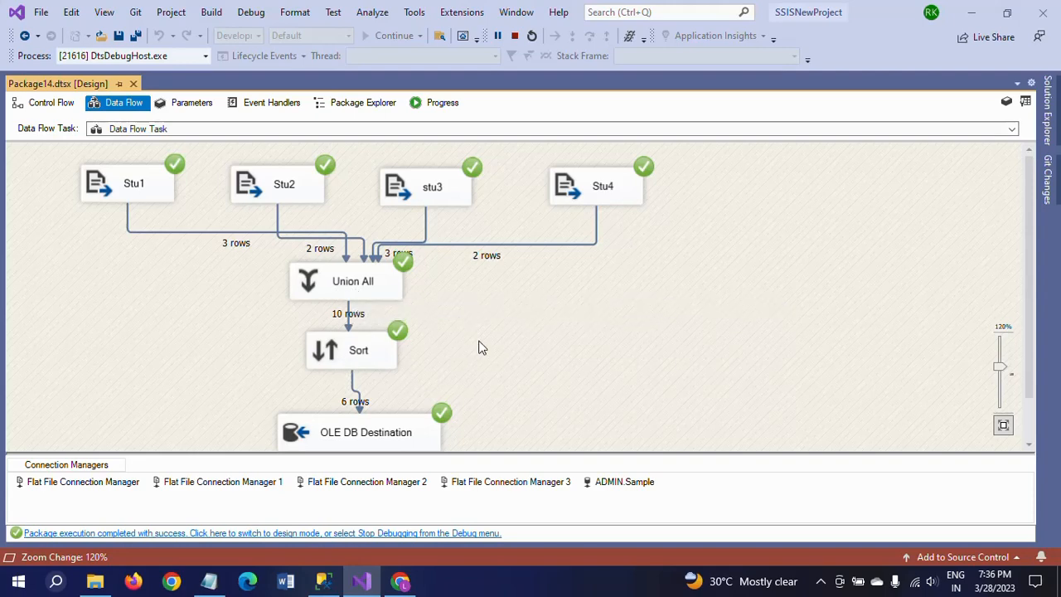
{"action": "mouse_move", "coordinate": [1031, 285]}
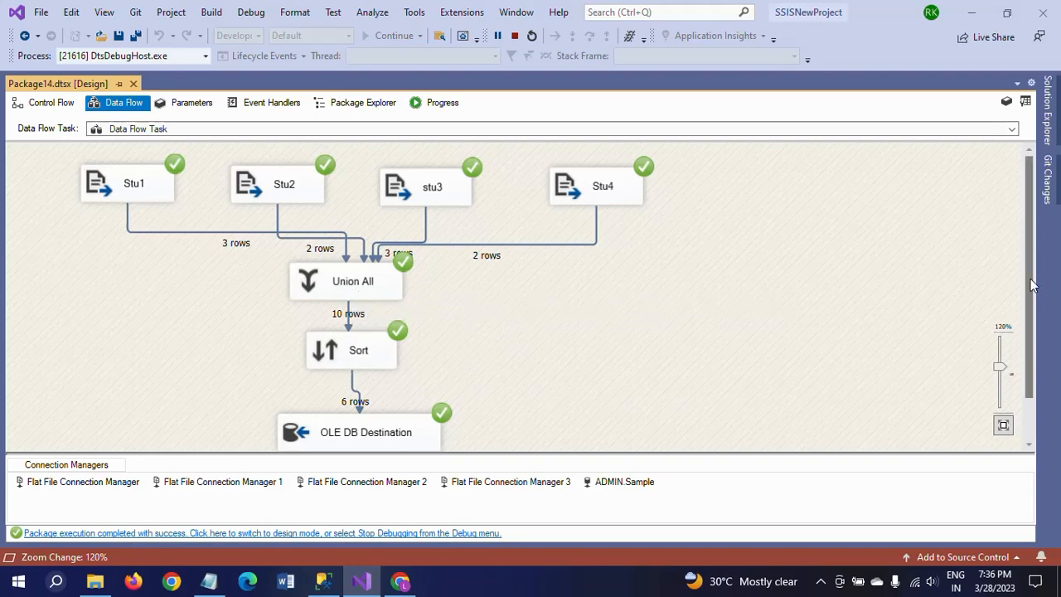
{"action": "mouse_move", "coordinate": [776, 305]}
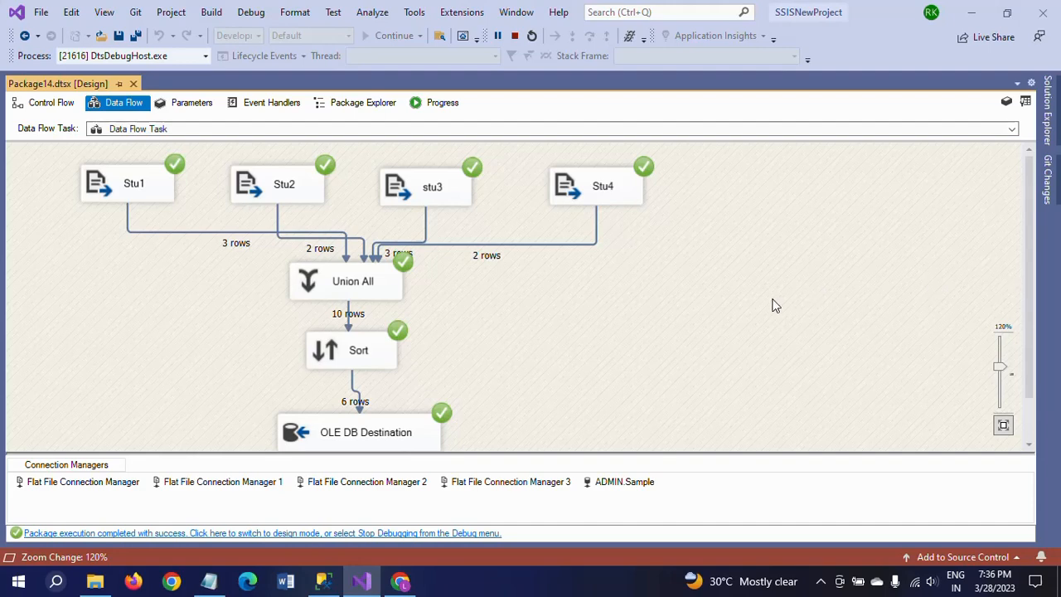
{"action": "mouse_move", "coordinate": [388, 385]}
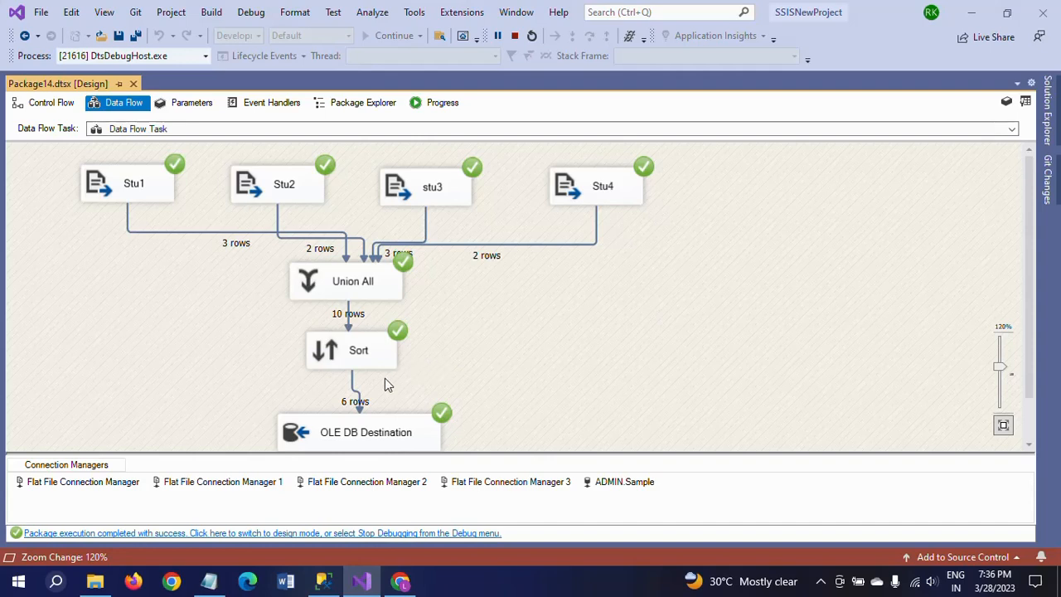
{"action": "mouse_move", "coordinate": [375, 436]}
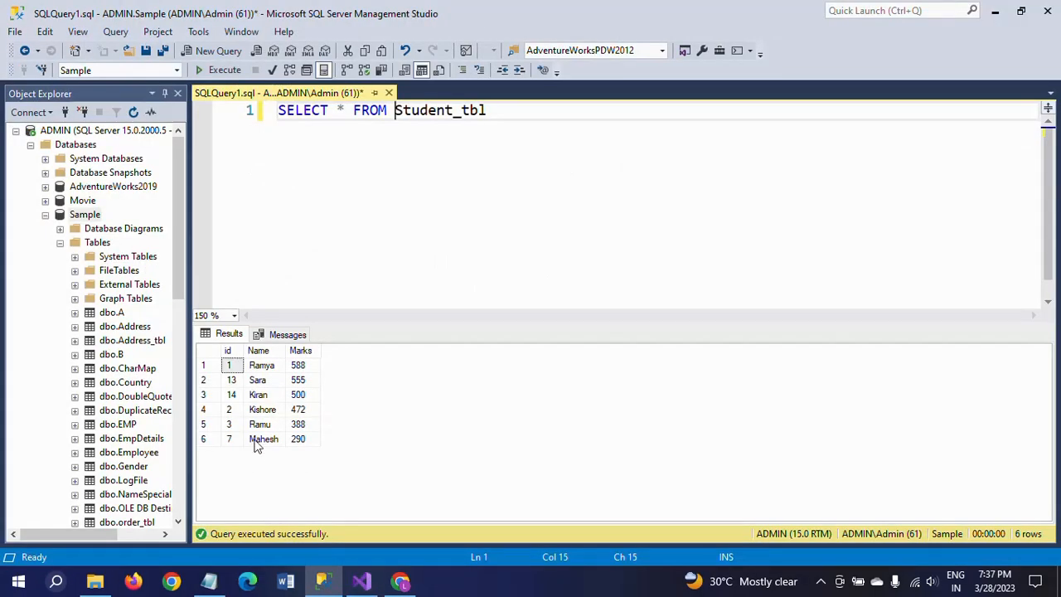
- Review the six unique rows in Student_tbl, pointing out Ramya and Ramu
{"action": "left_click", "coordinate": [262, 364]}
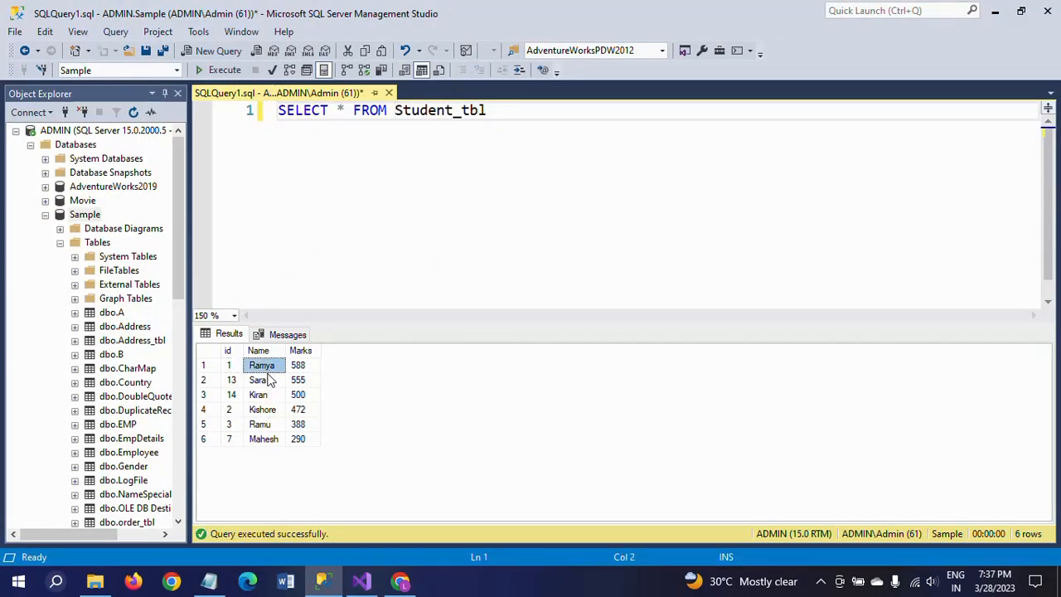
{"action": "left_click", "coordinate": [260, 424]}
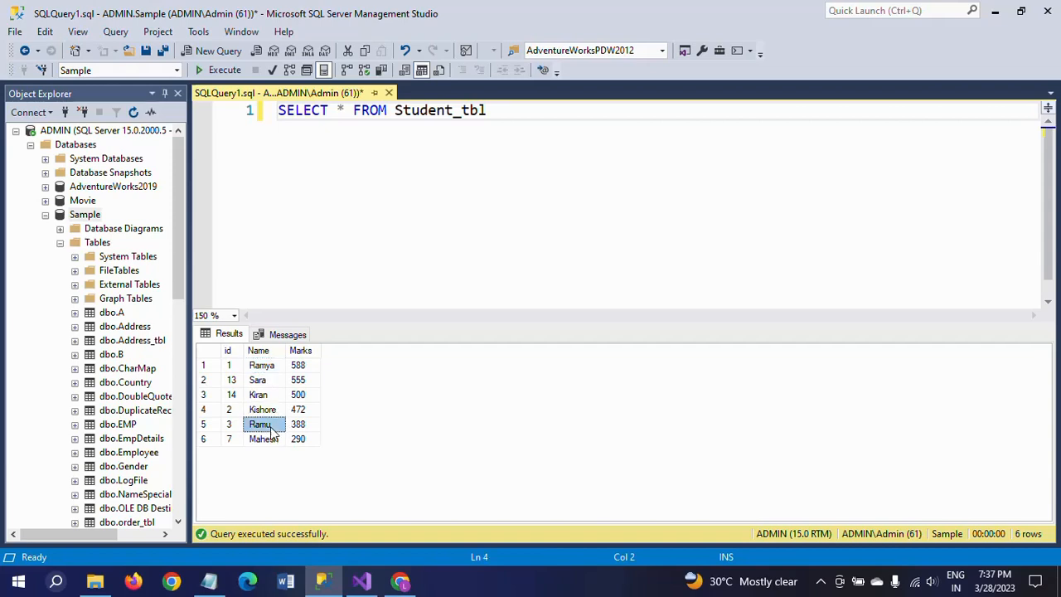
{"action": "left_click", "coordinate": [262, 408]}
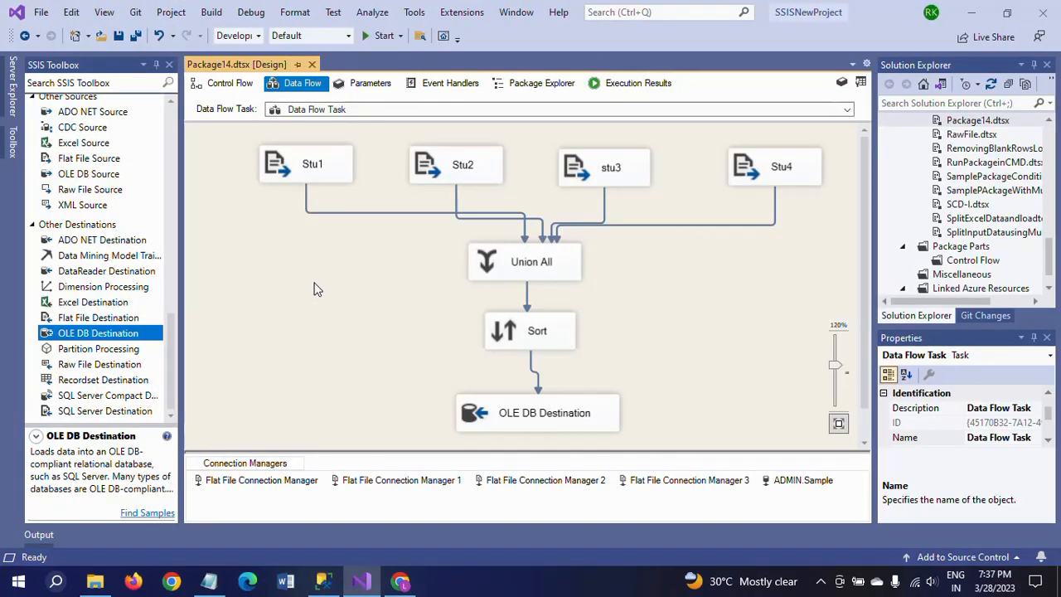
{"action": "mouse_move", "coordinate": [718, 499]}
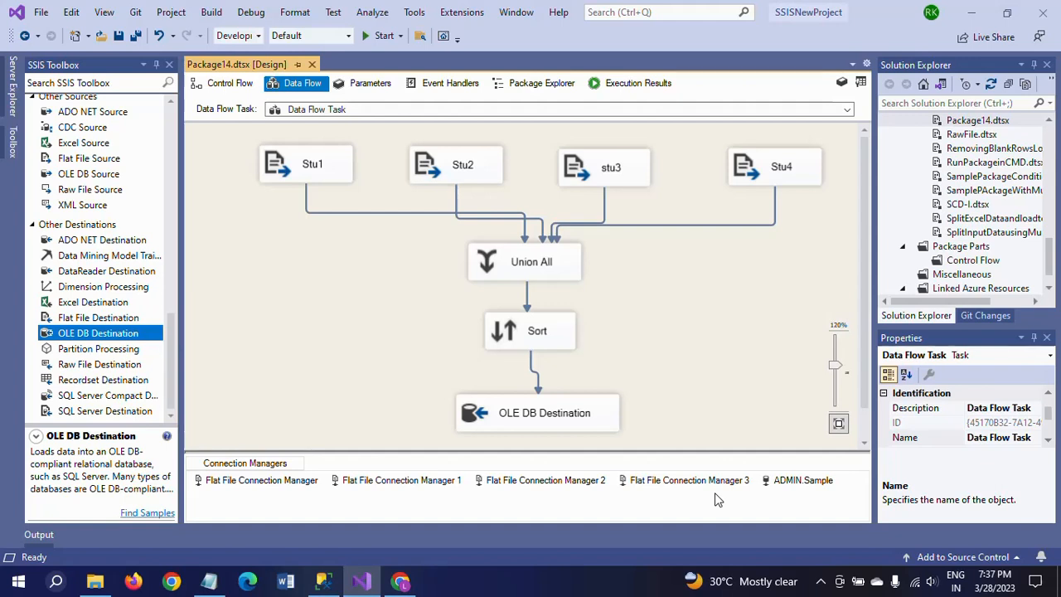
{"action": "mouse_move", "coordinate": [696, 298]}
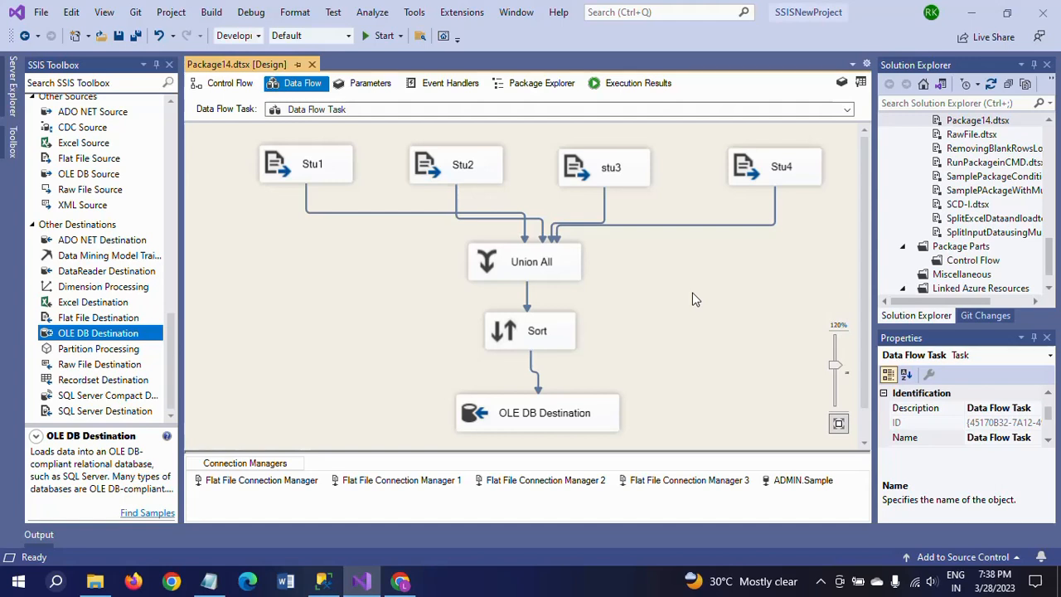
{"action": "mouse_move", "coordinate": [674, 315]}
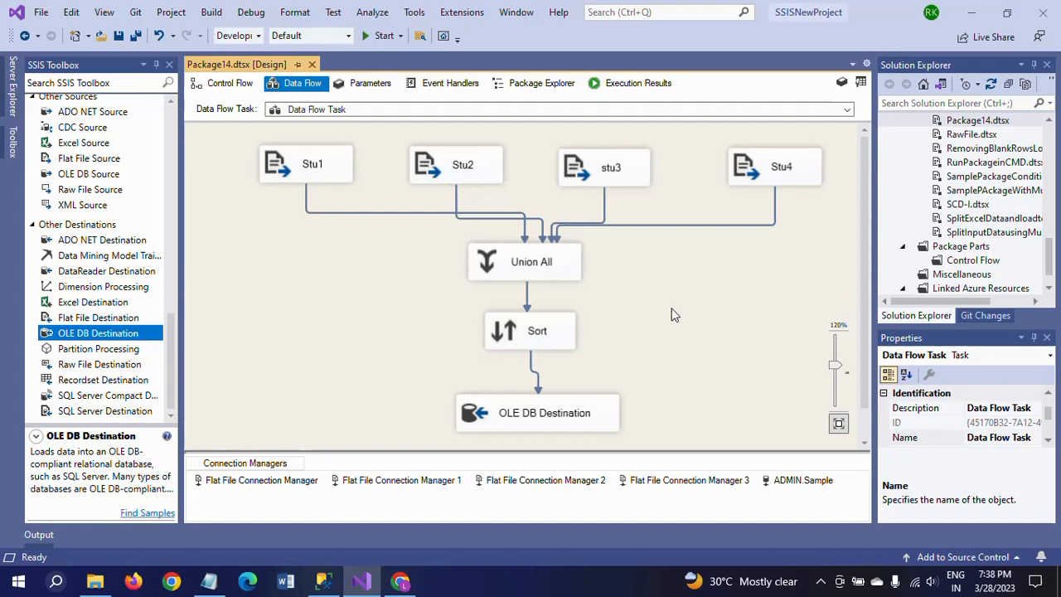